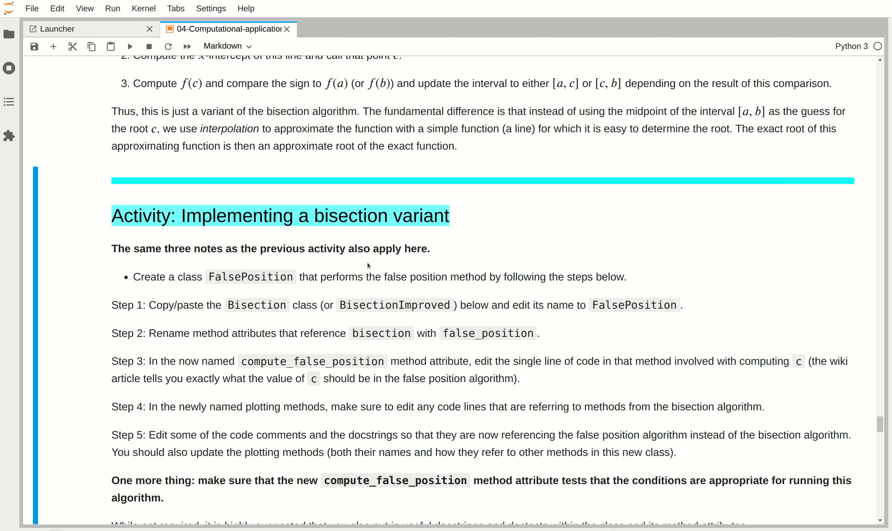
{"action": "mouse_move", "coordinate": [344, 243]}
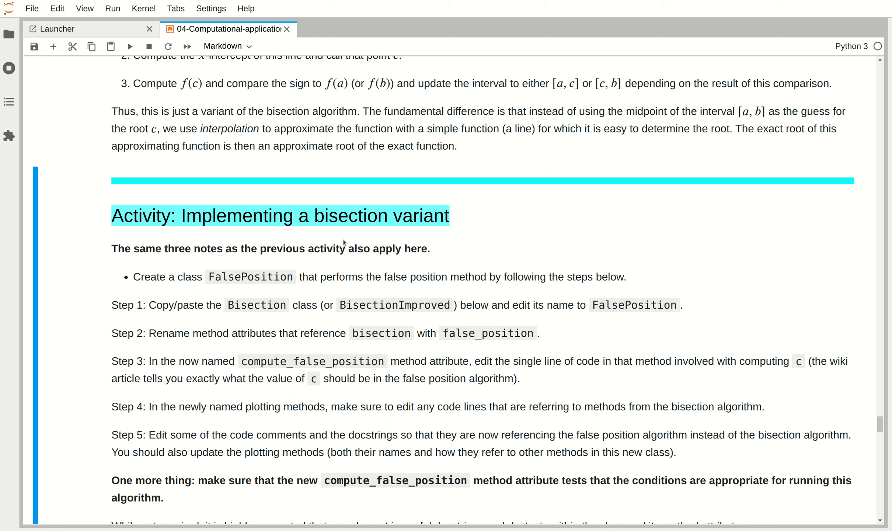
{"action": "mouse_move", "coordinate": [372, 239]}
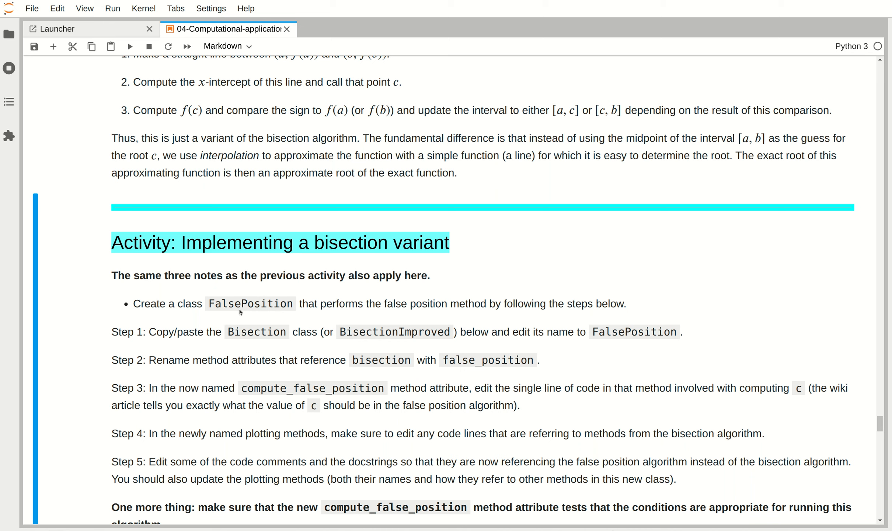
{"action": "mouse_move", "coordinate": [298, 305]}
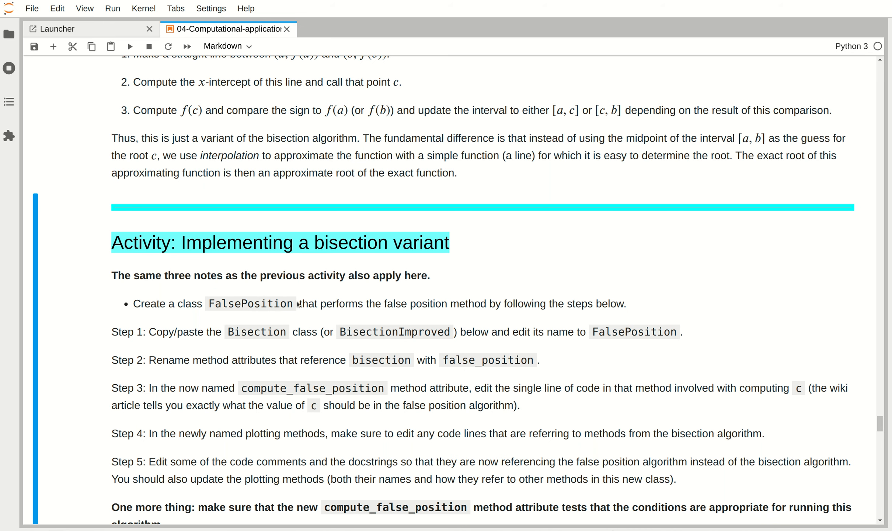
- Scroll through Wikipedia's regula falsi article to read the false position formula for c_k
{"action": "scroll", "scroll_direction": "down", "scroll_amount": 3}
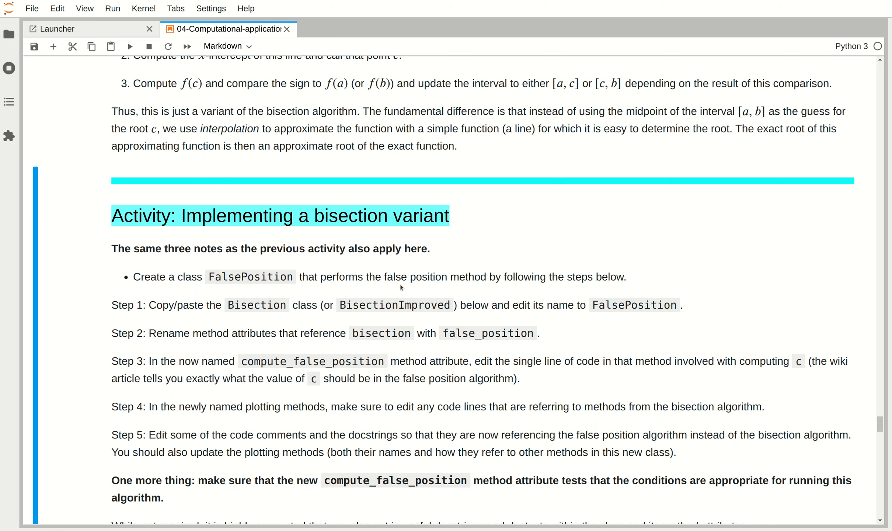
{"action": "scroll", "scroll_direction": "down", "scroll_amount": 3}
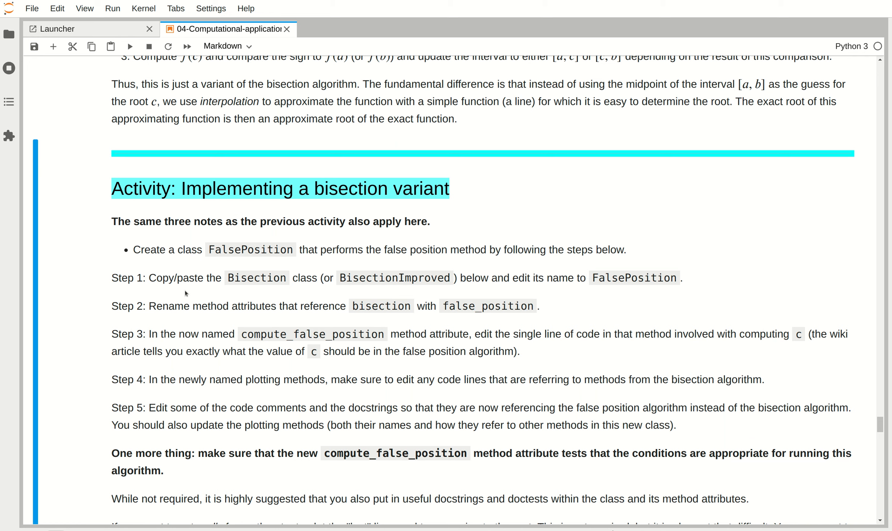
{"action": "mouse_move", "coordinate": [159, 407]}
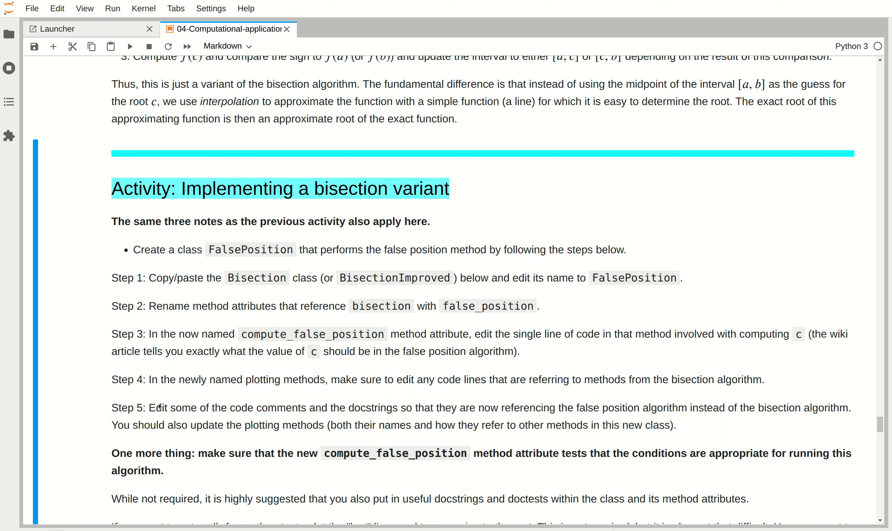
{"action": "scroll", "scroll_direction": "up", "scroll_amount": 3}
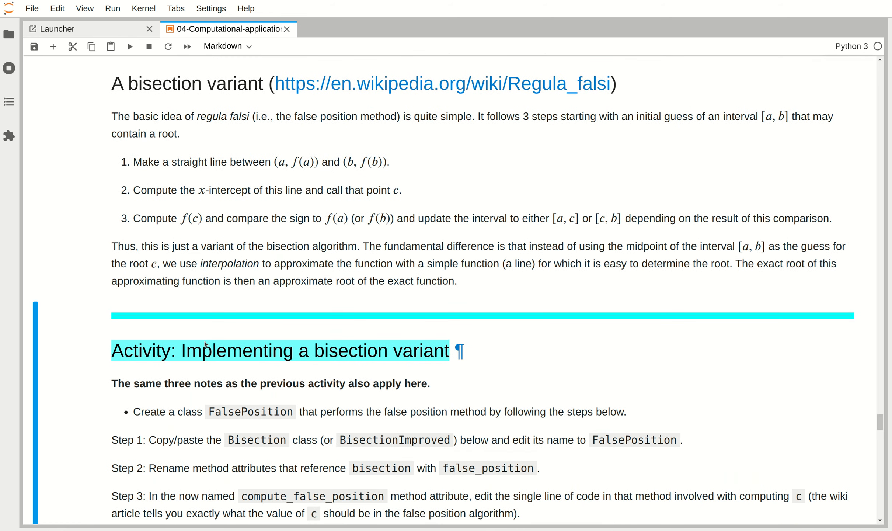
{"action": "mouse_move", "coordinate": [335, 84]}
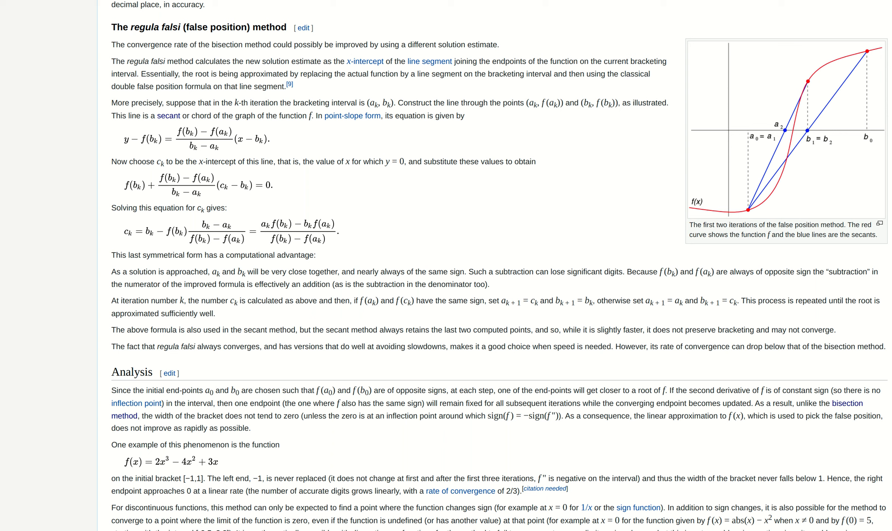
{"action": "mouse_move", "coordinate": [182, 234]}
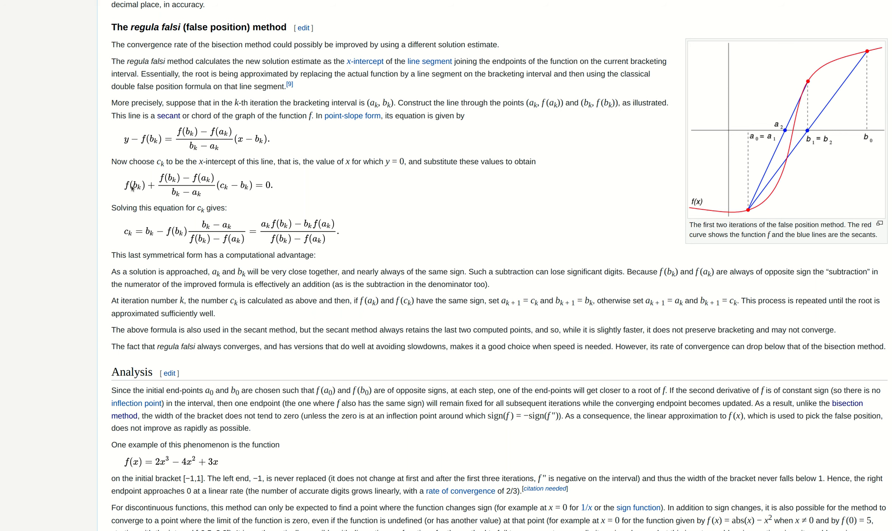
{"action": "mouse_move", "coordinate": [141, 240]}
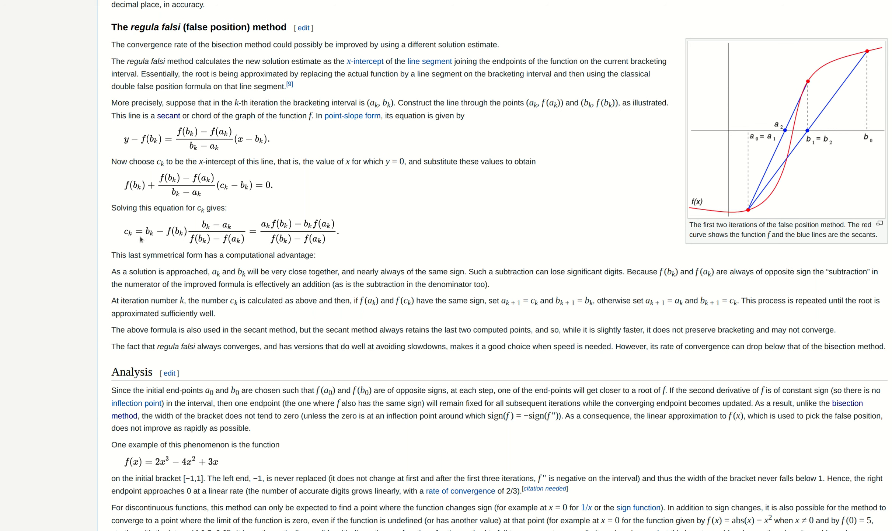
{"action": "mouse_move", "coordinate": [744, 139]}
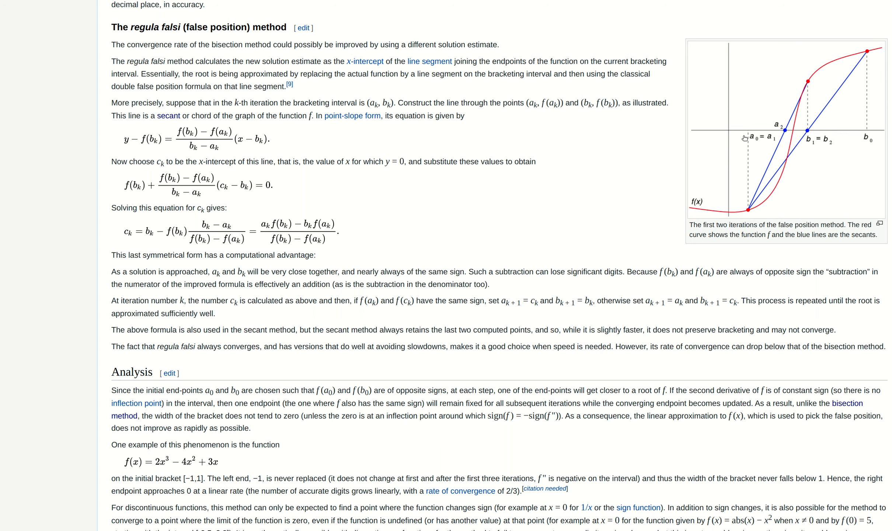
{"action": "mouse_move", "coordinate": [809, 136]}
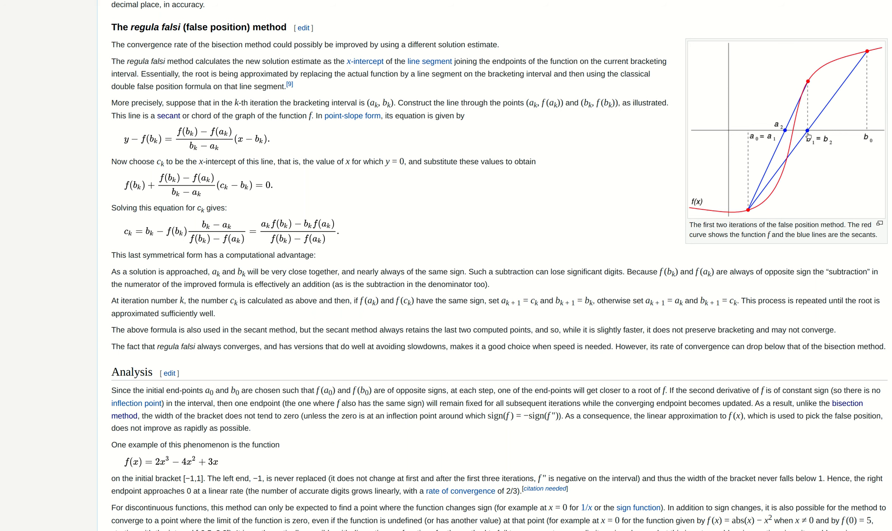
{"action": "mouse_move", "coordinate": [803, 130]}
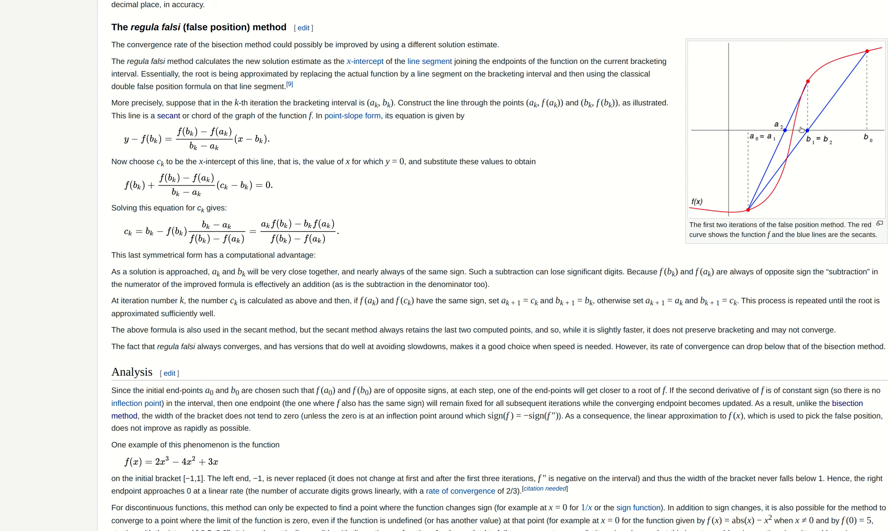
{"action": "mouse_move", "coordinate": [803, 136]}
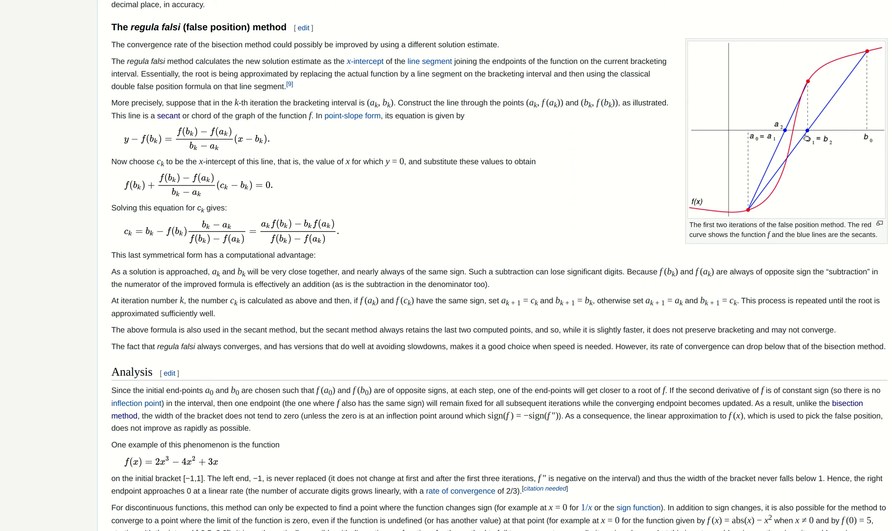
{"action": "mouse_move", "coordinate": [751, 212]}
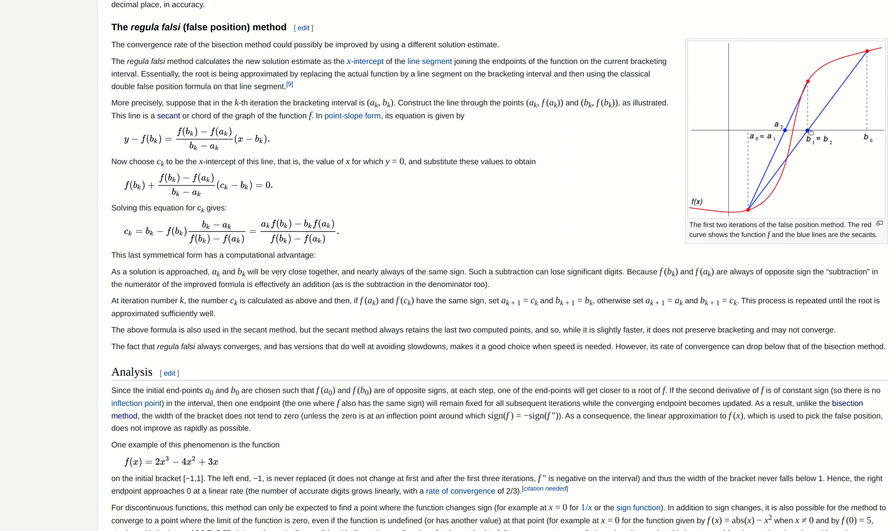
{"action": "mouse_move", "coordinate": [692, 170]}
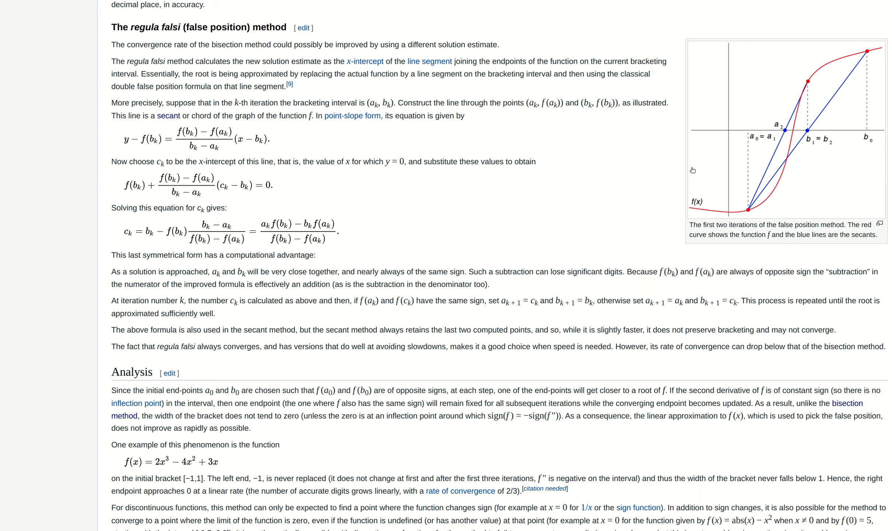
{"action": "mouse_move", "coordinate": [154, 239]}
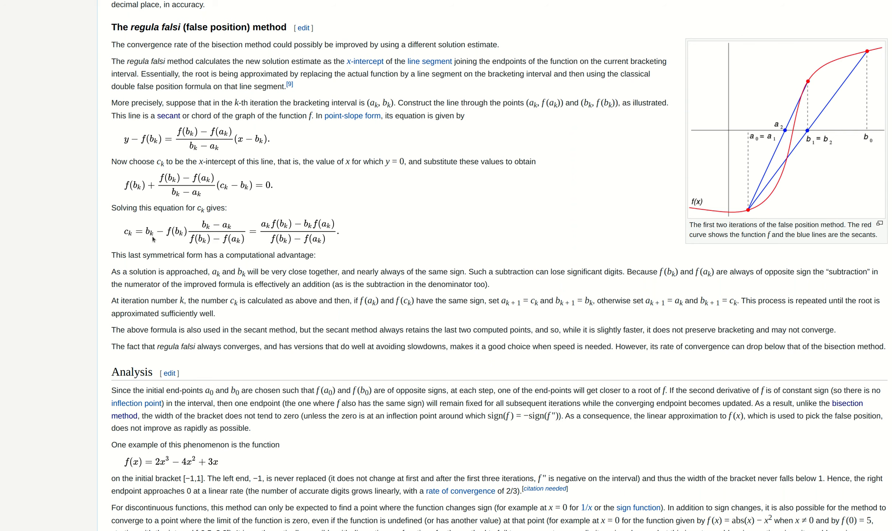
{"action": "mouse_move", "coordinate": [185, 246]}
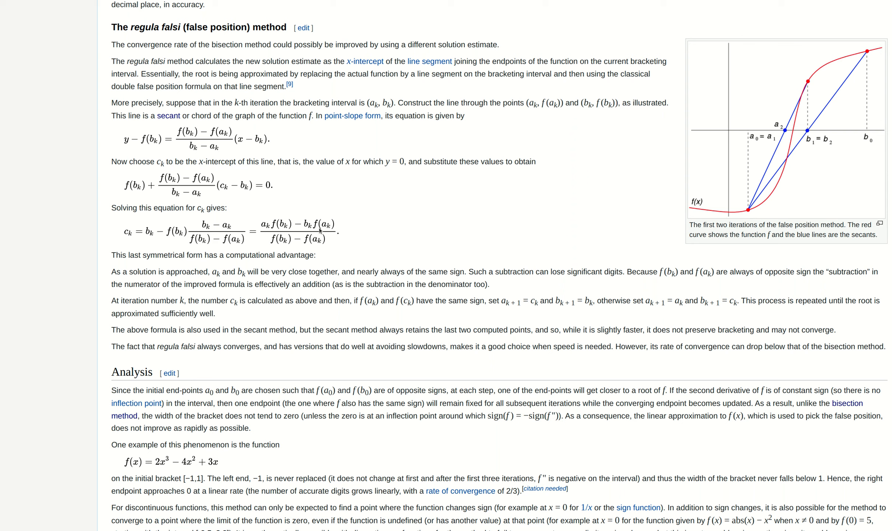
{"action": "mouse_move", "coordinate": [320, 230]}
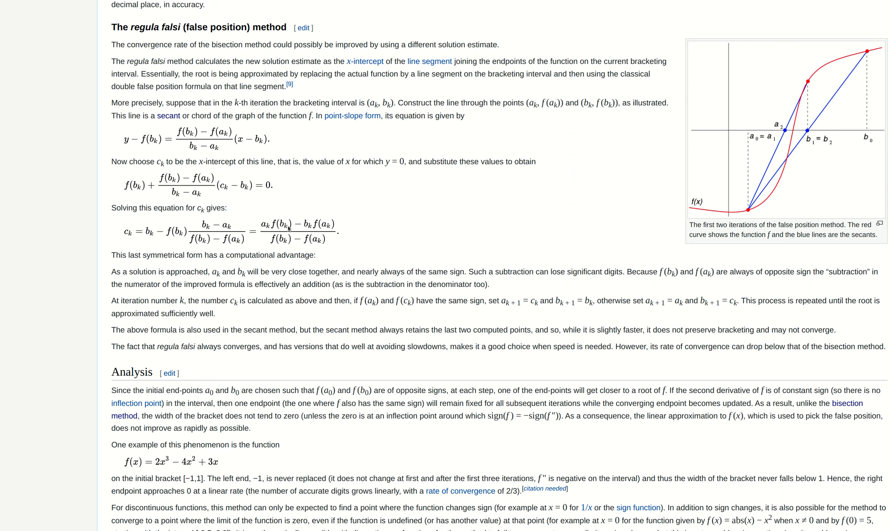
{"action": "mouse_move", "coordinate": [254, 241]}
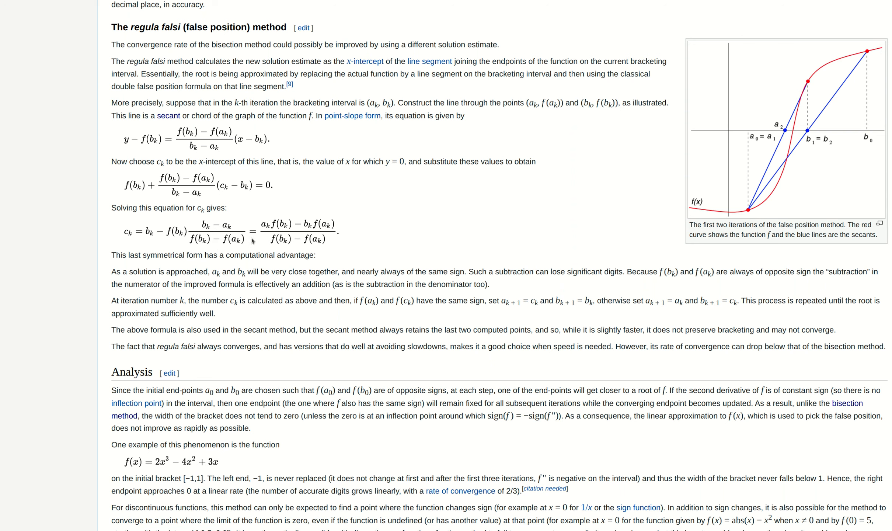
{"action": "mouse_move", "coordinate": [280, 226]}
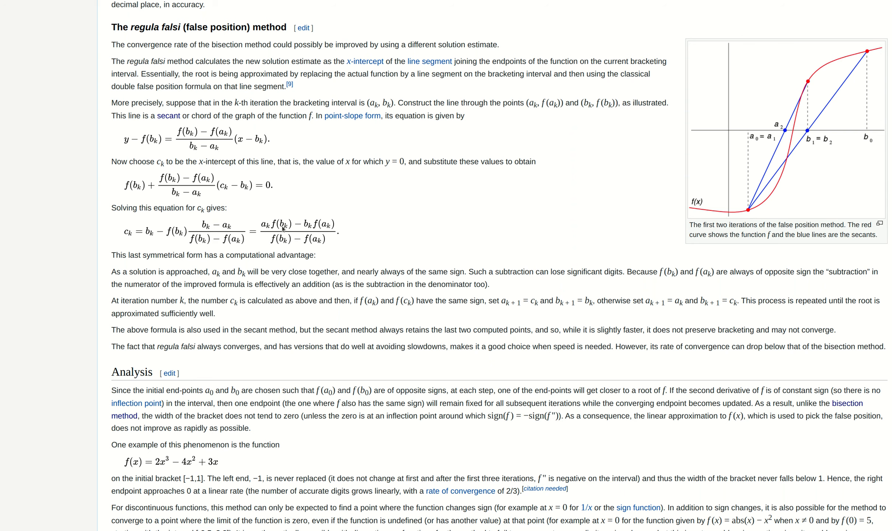
{"action": "mouse_move", "coordinate": [299, 246]}
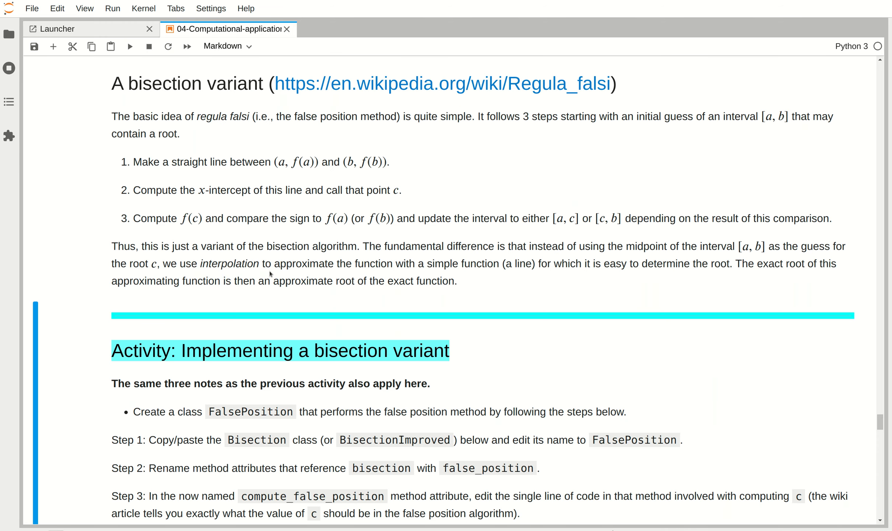
{"action": "mouse_move", "coordinate": [285, 321]}
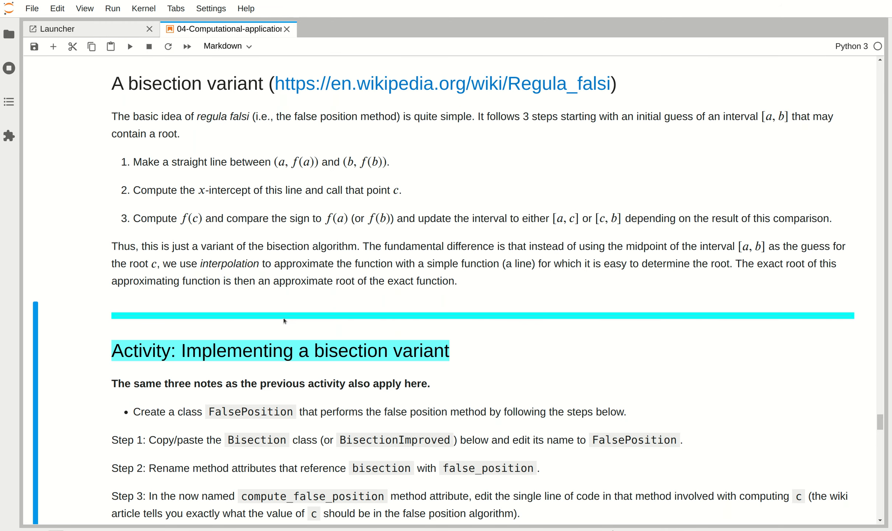
- Scroll the notebook to the 'Implementing a bisection variant' FalsePosition activity steps
{"action": "scroll", "scroll_direction": "down", "scroll_amount": 3}
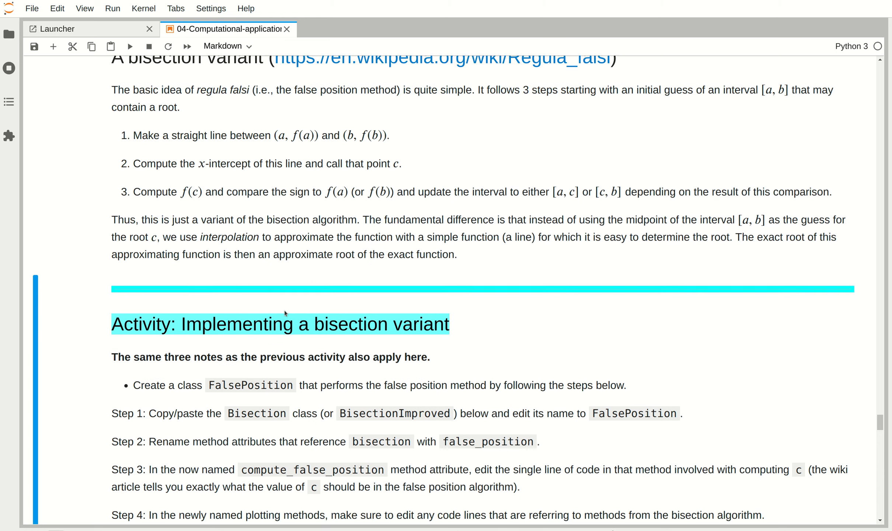
{"action": "scroll", "scroll_direction": "down", "scroll_amount": 3}
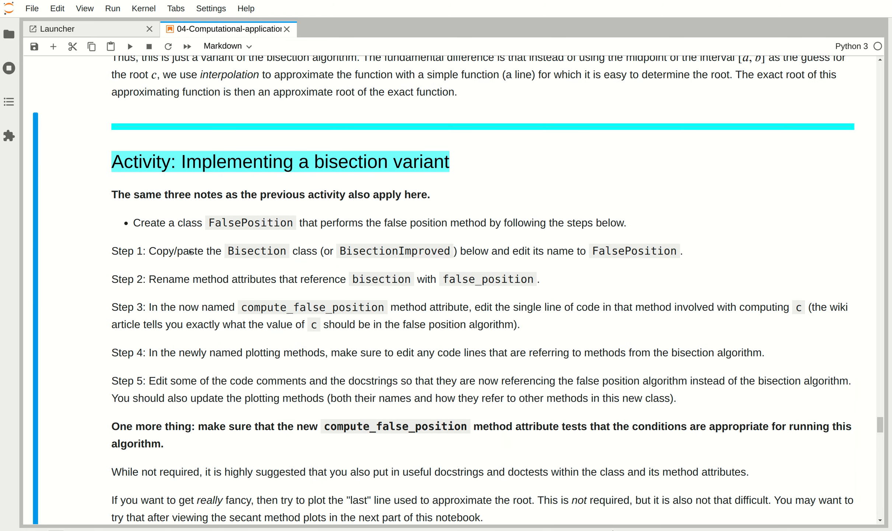
{"action": "mouse_move", "coordinate": [350, 260]}
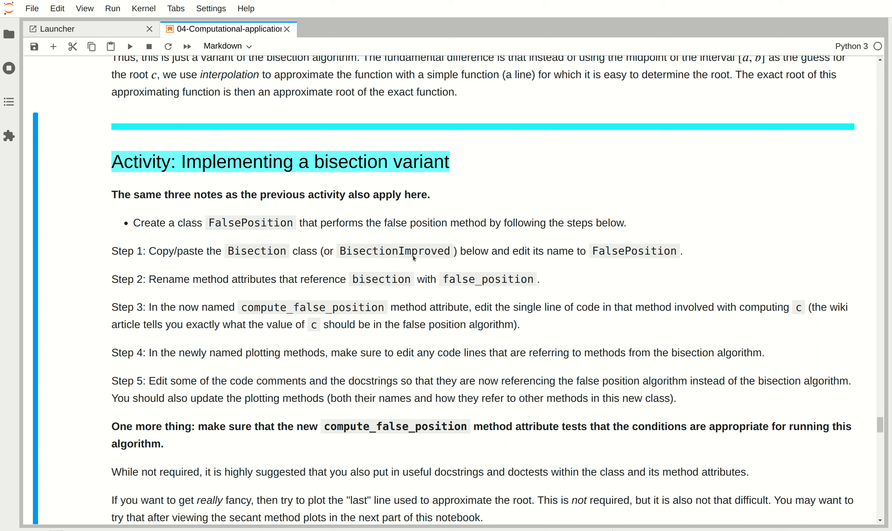
{"action": "mouse_move", "coordinate": [534, 263]}
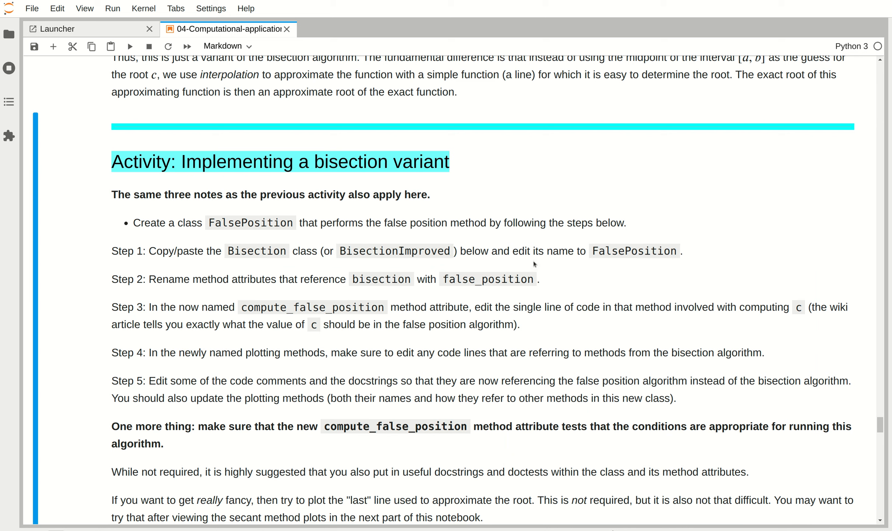
{"action": "mouse_move", "coordinate": [256, 222]}
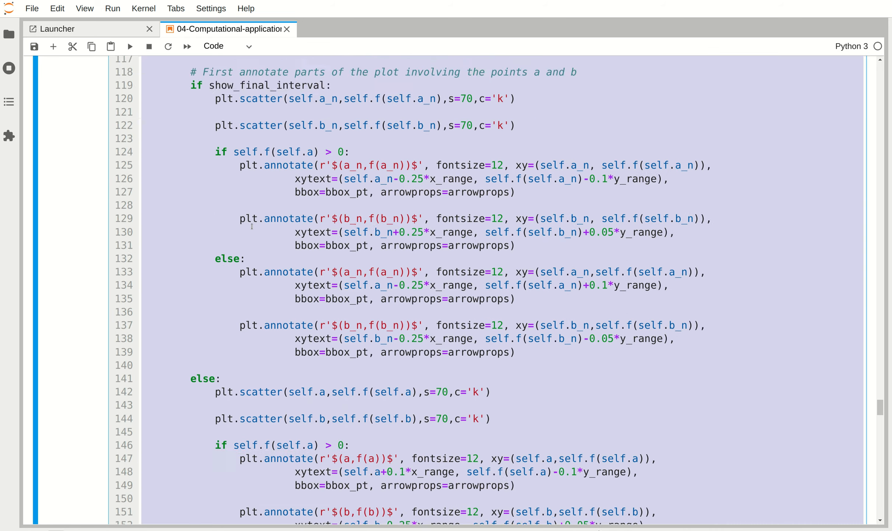
- Copy the BisectionImproved class code into the empty cell below the activity
{"action": "scroll", "scroll_direction": "up", "scroll_amount": 3}
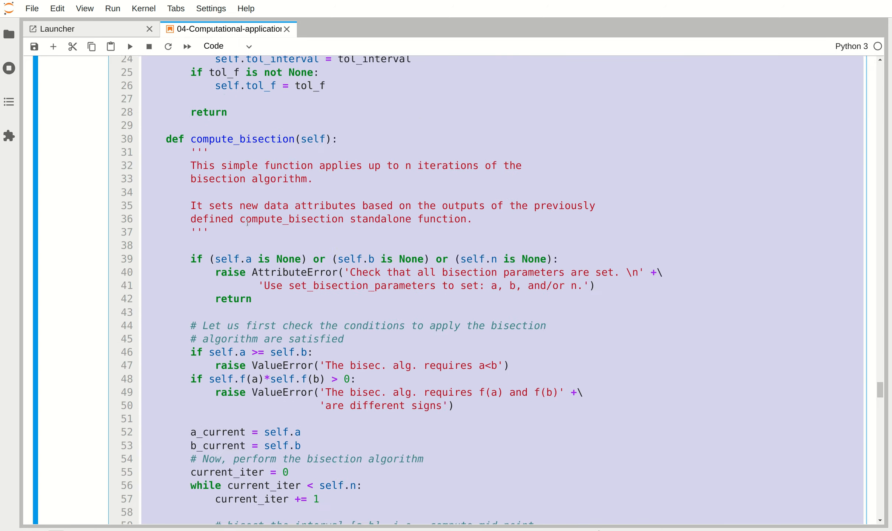
{"action": "scroll", "scroll_direction": "up", "scroll_amount": 3}
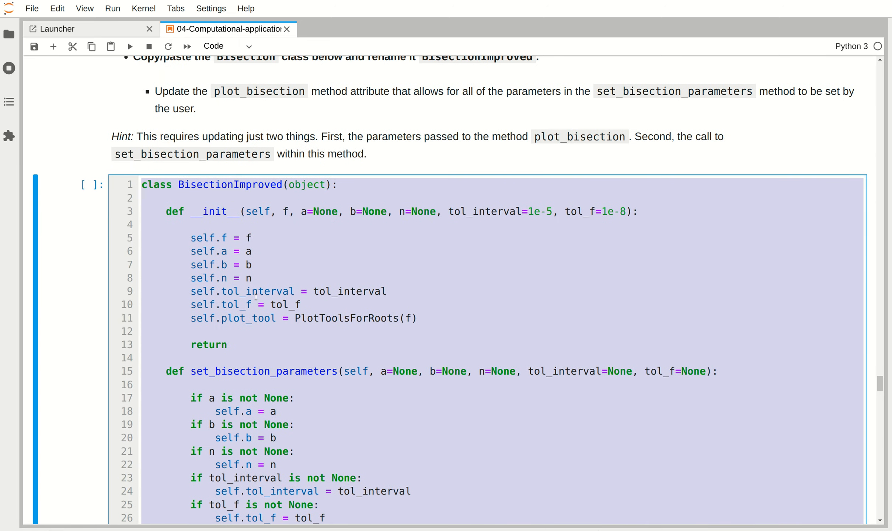
{"action": "scroll", "scroll_direction": "down", "scroll_amount": 3}
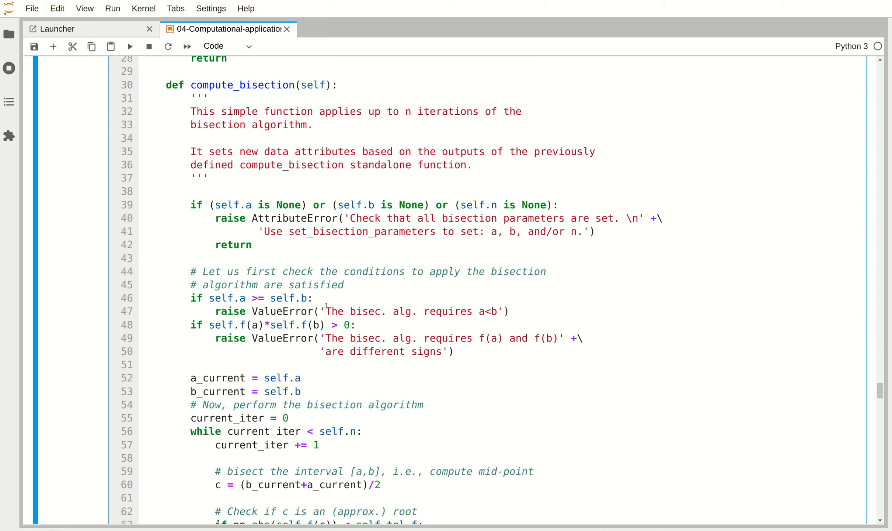
{"action": "scroll", "scroll_direction": "down", "scroll_amount": 3}
{"action": "type", "text": "return"}
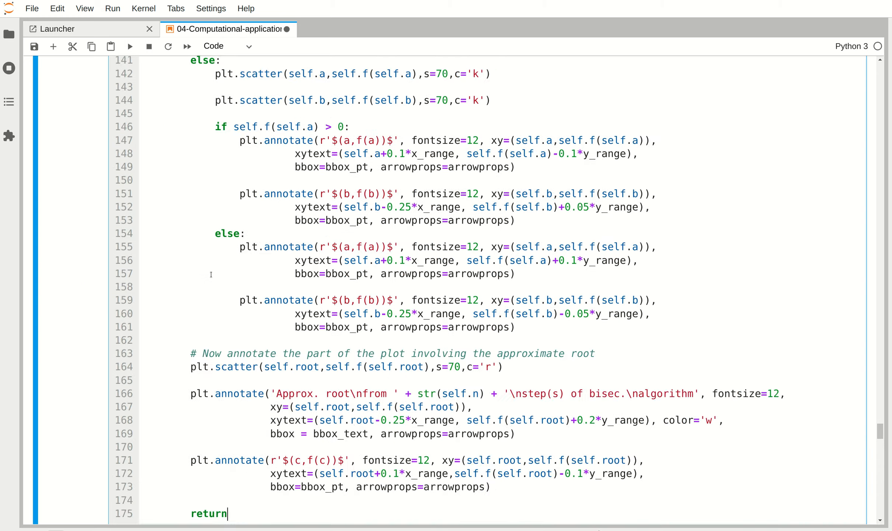
{"action": "scroll", "scroll_direction": "up", "scroll_amount": 3}
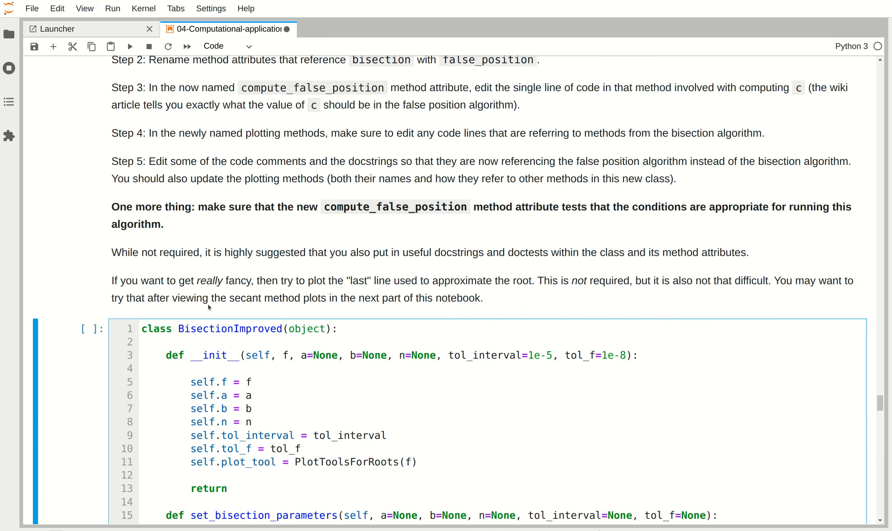
- Replace the class name BisectionImproved with FalsePosition in the pasted cell
{"action": "left_click", "coordinate": [284, 329]}
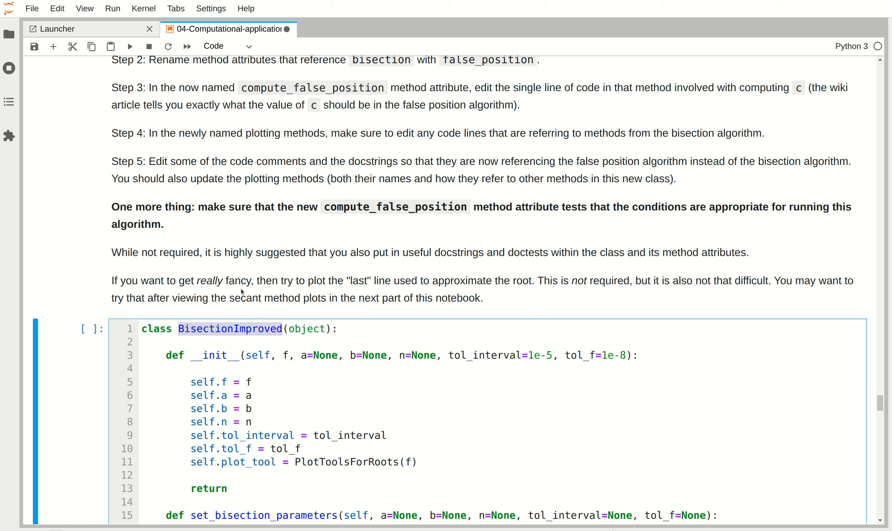
{"action": "type", "text": "FalsePosition"}
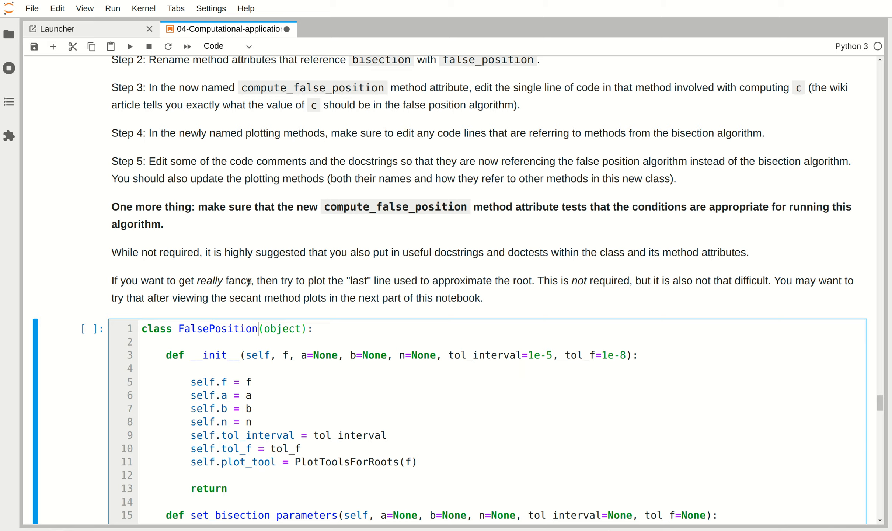
{"action": "scroll", "scroll_direction": "up", "scroll_amount": 3}
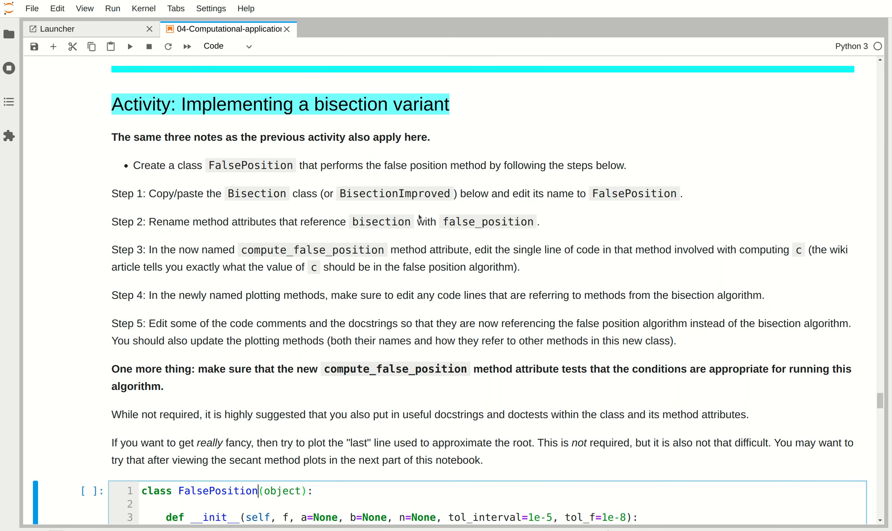
{"action": "scroll", "scroll_direction": "up", "scroll_amount": 3}
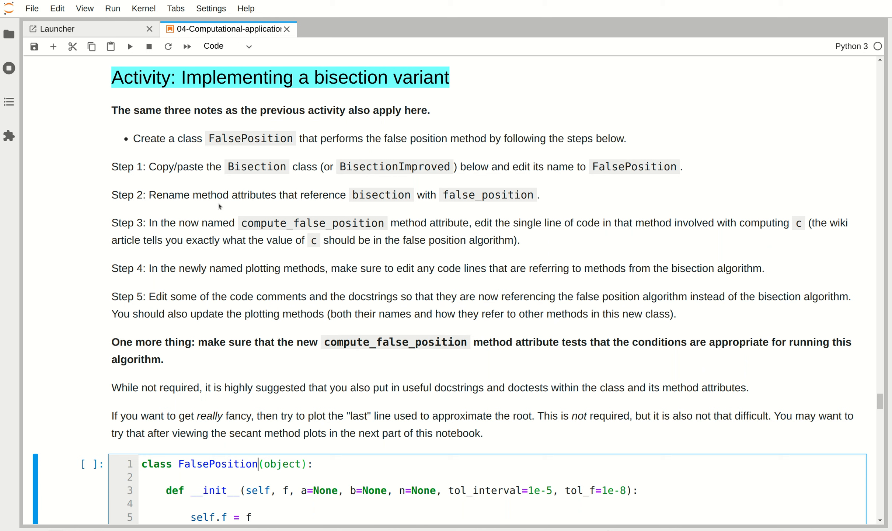
{"action": "mouse_move", "coordinate": [389, 199]}
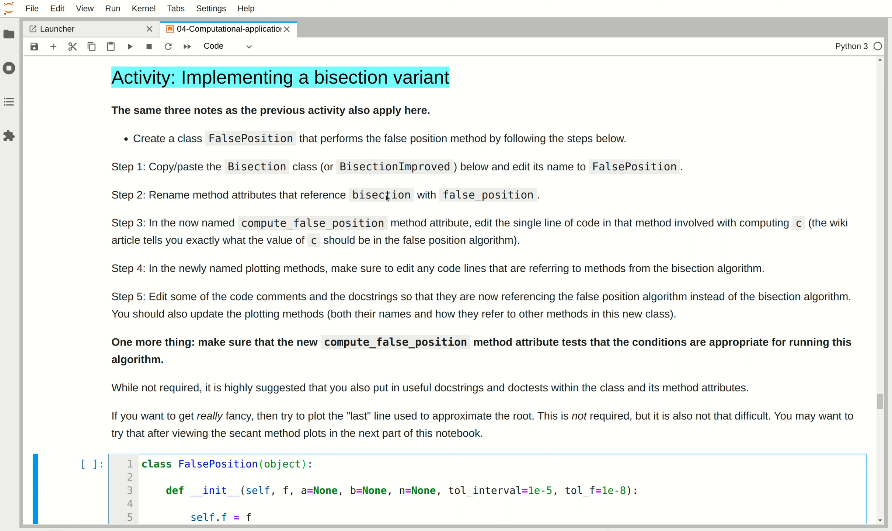
{"action": "scroll", "scroll_direction": "down", "scroll_amount": 3}
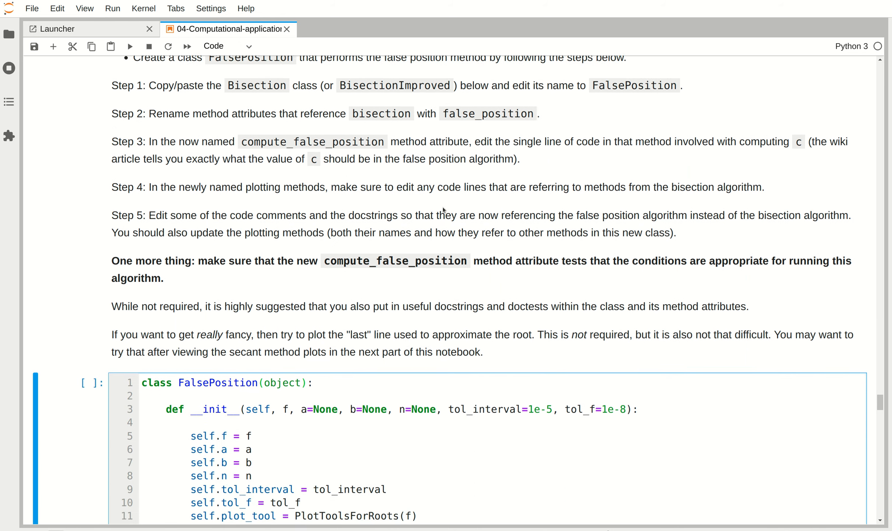
- Scroll down to the plotting method in the FalsePosition class
{"action": "scroll", "scroll_direction": "down", "scroll_amount": 3}
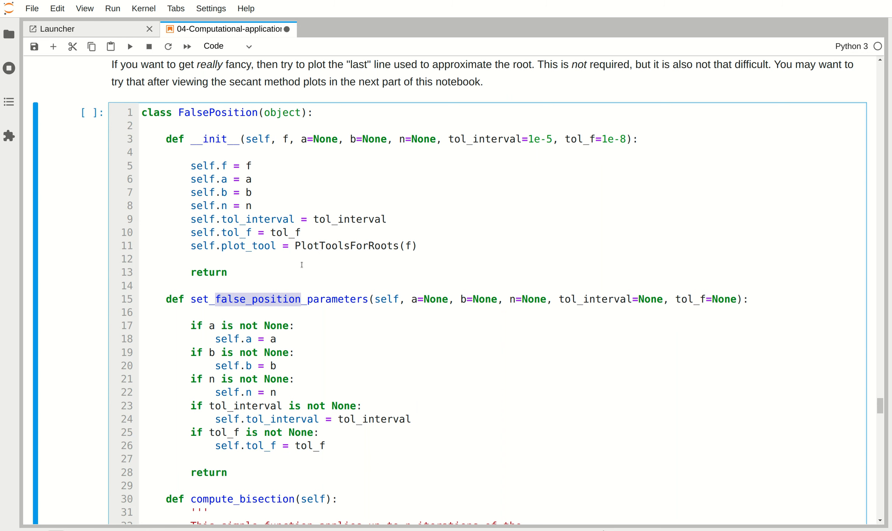
{"action": "scroll", "scroll_direction": "down", "scroll_amount": 3}
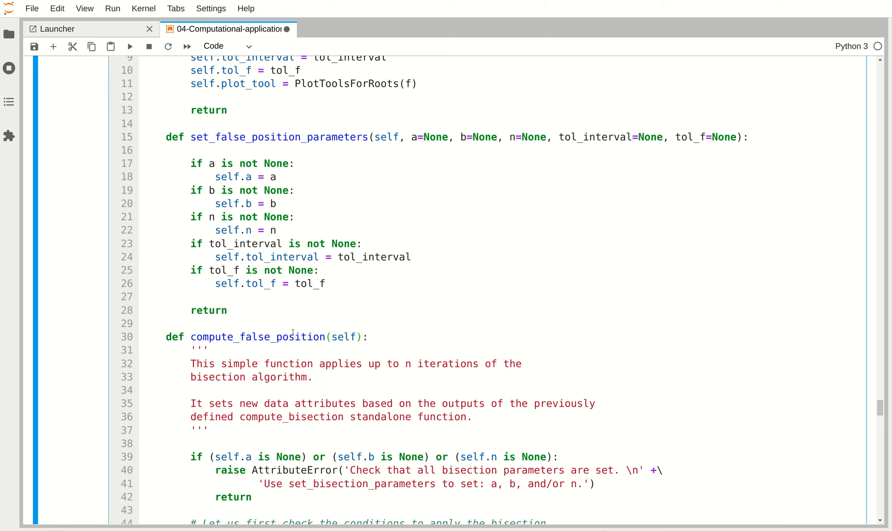
{"action": "scroll", "scroll_direction": "down", "scroll_amount": 3}
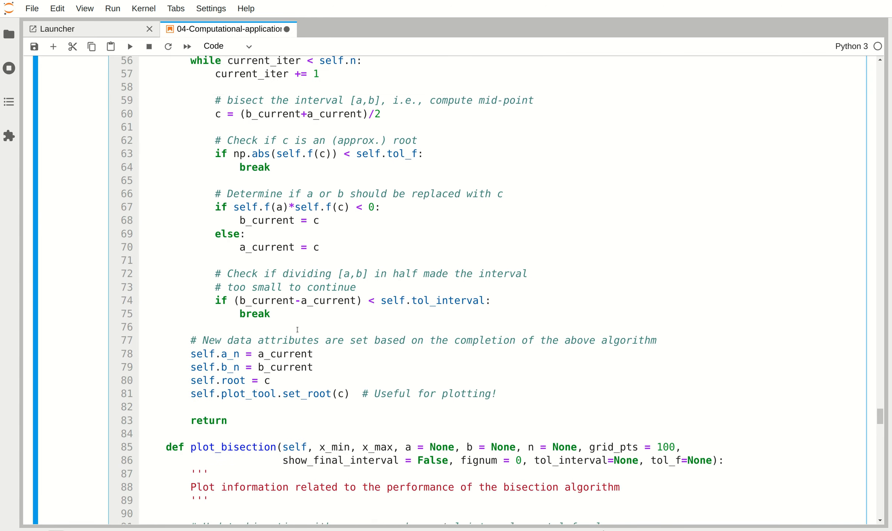
{"action": "scroll", "scroll_direction": "down", "scroll_amount": 3}
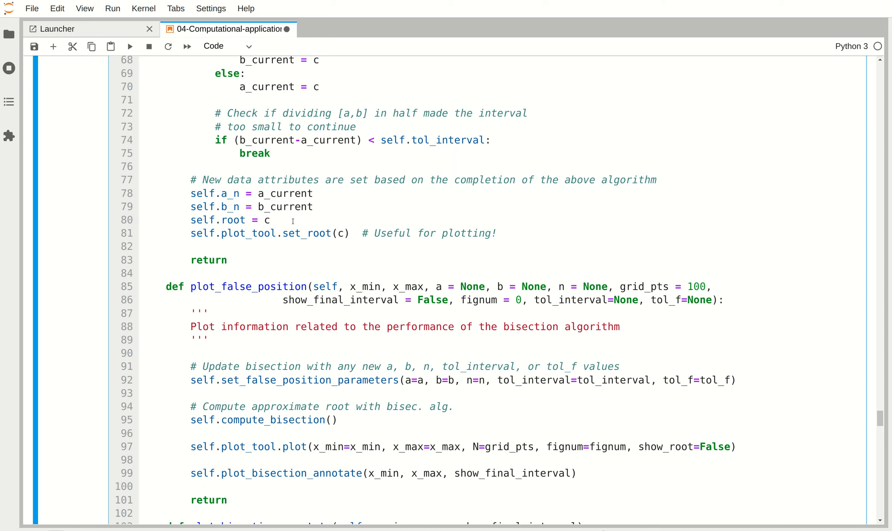
{"action": "scroll", "scroll_direction": "up", "scroll_amount": 3}
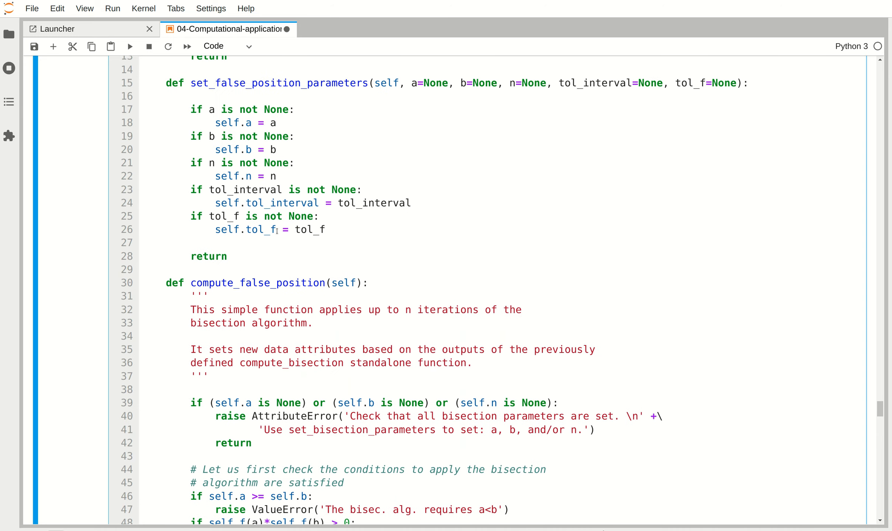
{"action": "scroll", "scroll_direction": "down", "scroll_amount": 3}
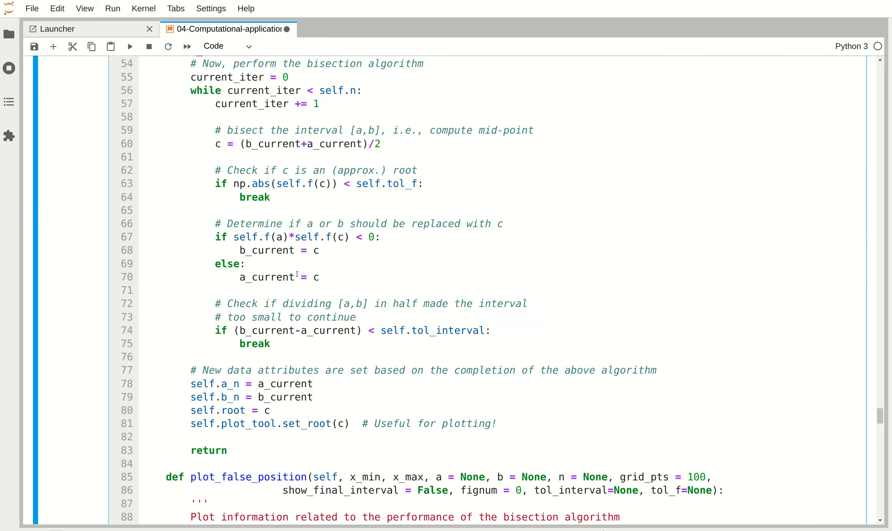
{"action": "scroll", "scroll_direction": "down", "scroll_amount": 3}
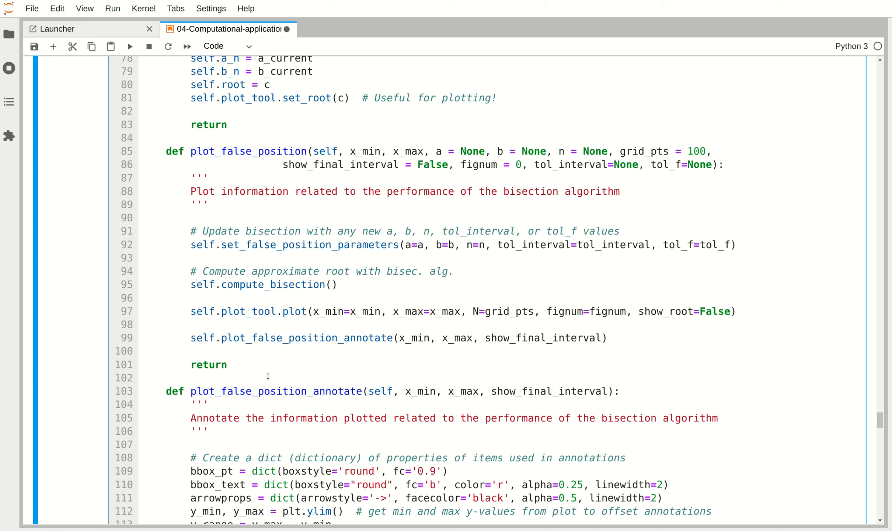
- Change 'bisection' to false_position in the plotting docstring and update-parameters comment
{"action": "double_click", "coordinate": [530, 191]}
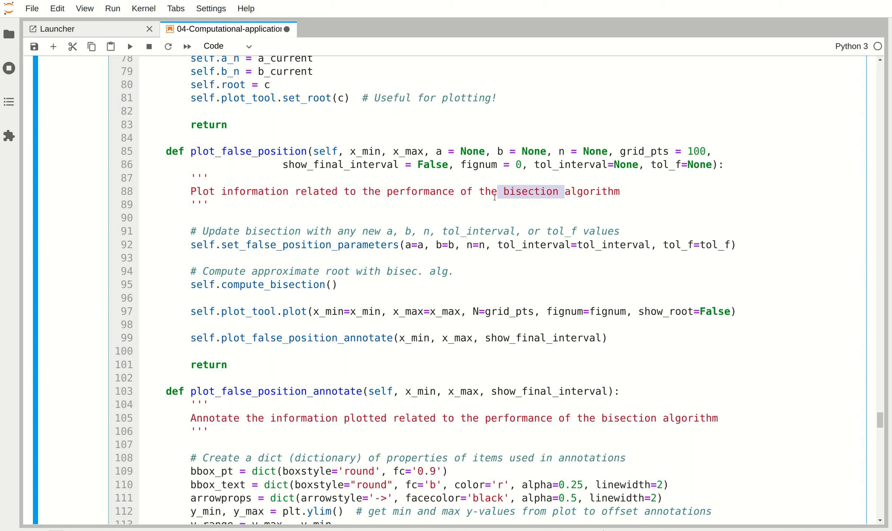
{"action": "mouse_move", "coordinate": [474, 368]}
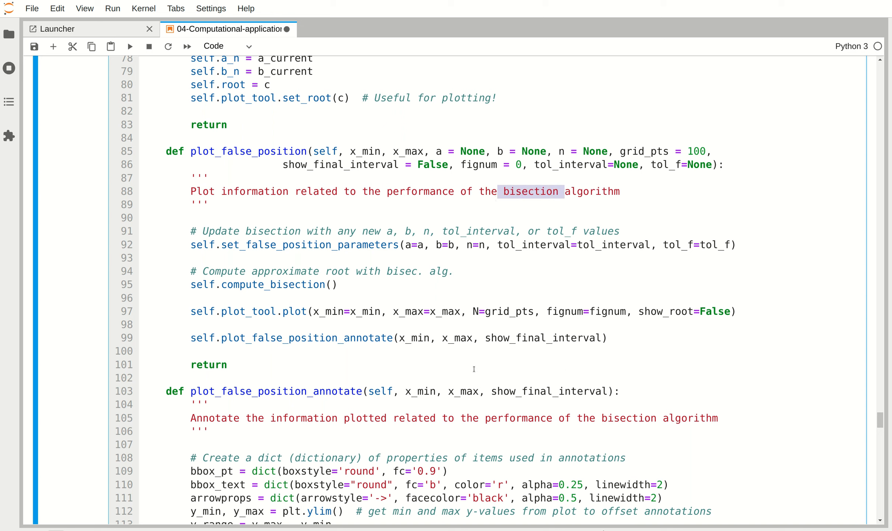
{"action": "mouse_move", "coordinate": [262, 215]}
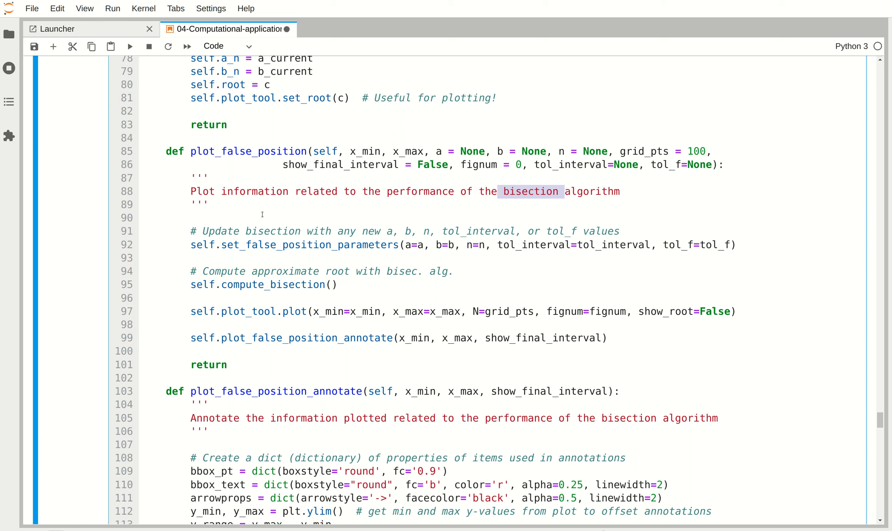
{"action": "double_click", "coordinate": [273, 231]}
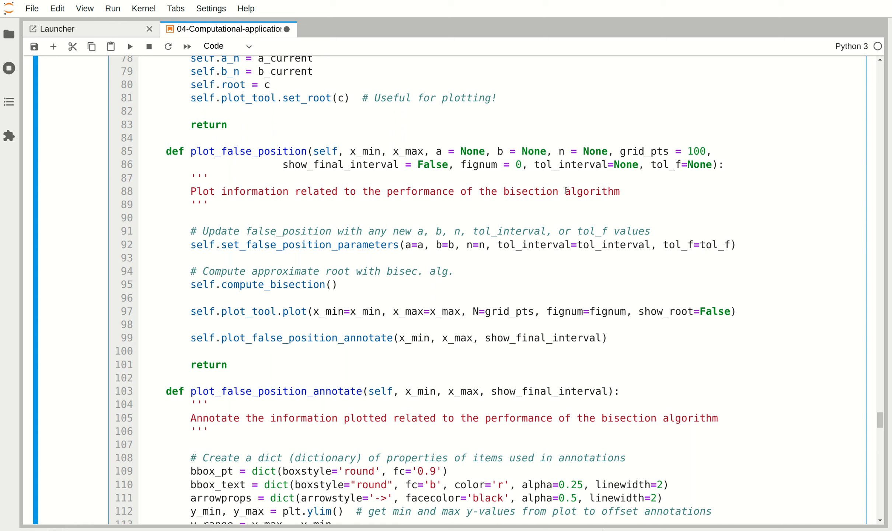
{"action": "double_click", "coordinate": [530, 192]}
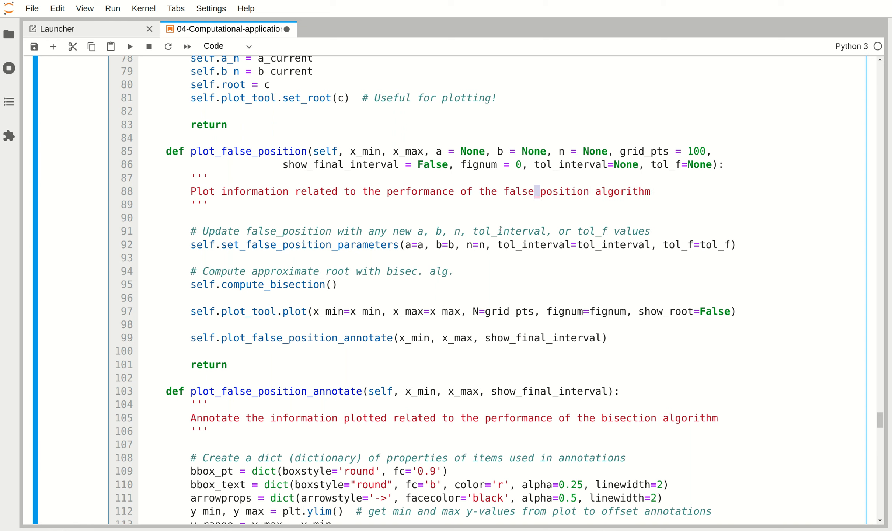
{"action": "scroll", "scroll_direction": "down", "scroll_amount": 3}
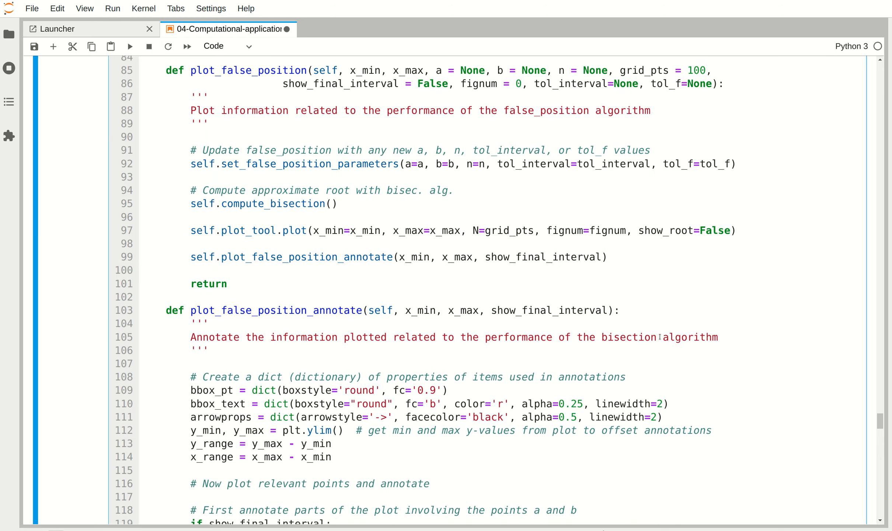
{"action": "type", "text": "false_position"}
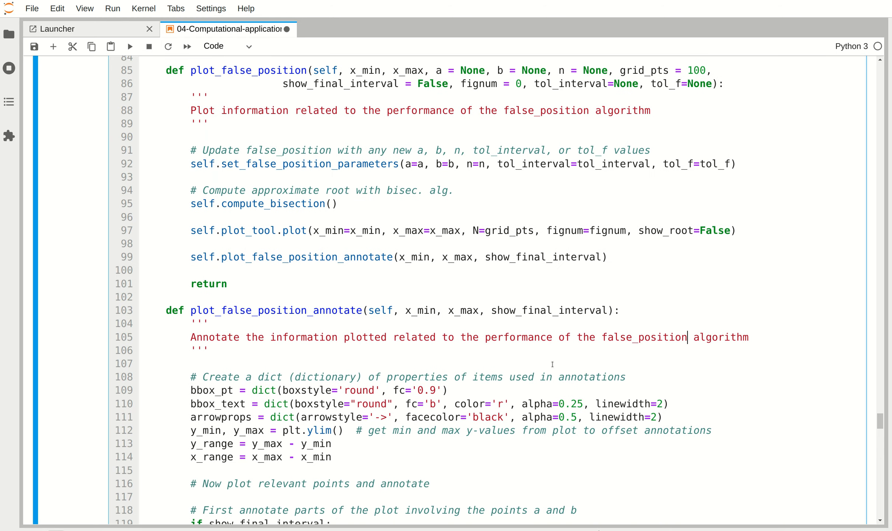
- Rename the plotting method's compute_bisection() call to compute_false_position()
{"action": "scroll", "scroll_direction": "down", "scroll_amount": 3}
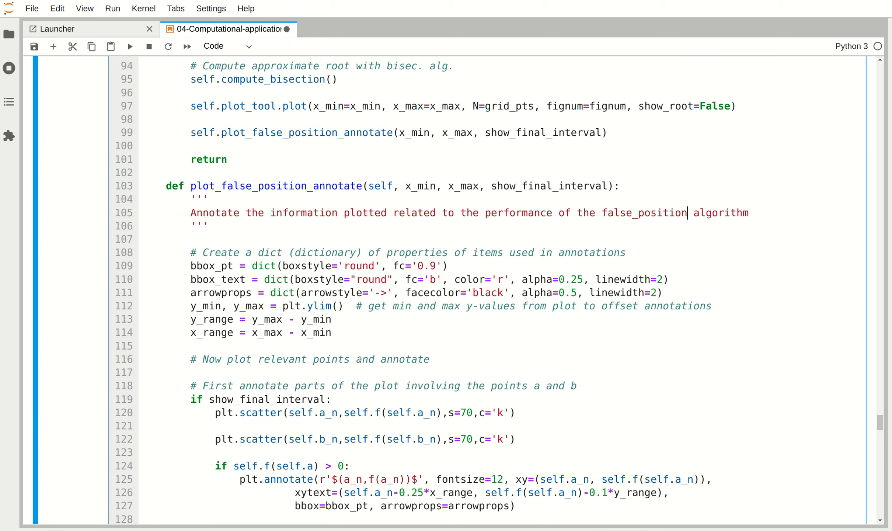
{"action": "scroll", "scroll_direction": "down", "scroll_amount": 3}
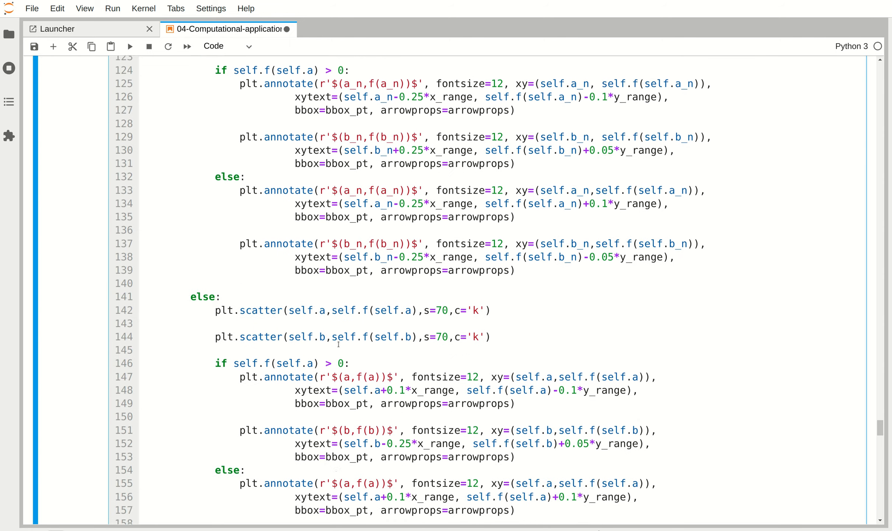
{"action": "scroll", "scroll_direction": "down", "scroll_amount": 3}
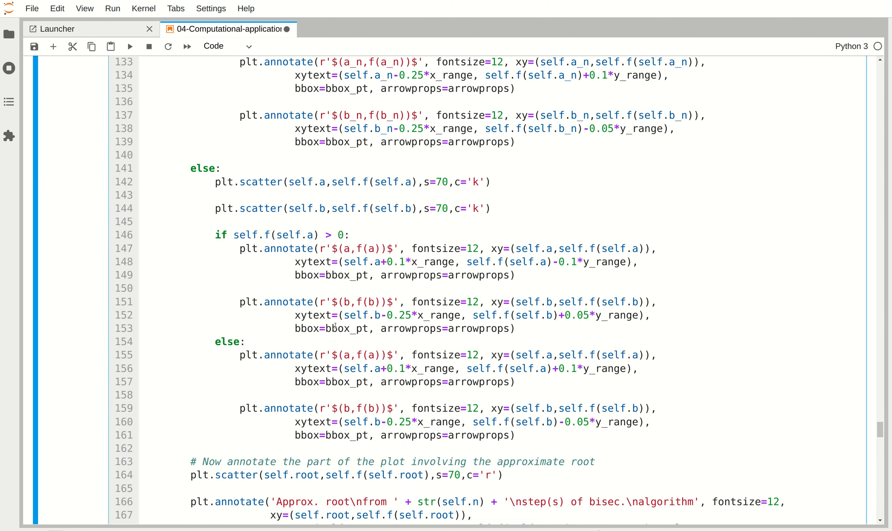
{"action": "scroll", "scroll_direction": "up", "scroll_amount": 3}
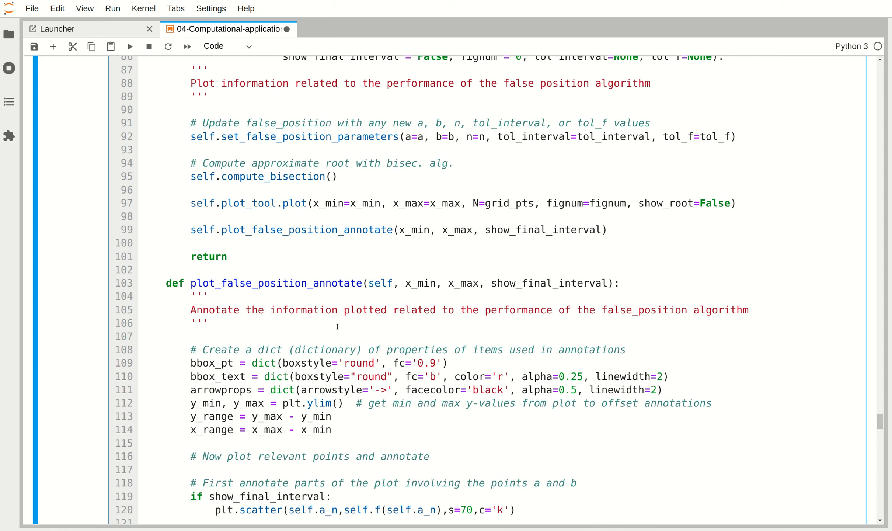
{"action": "scroll", "scroll_direction": "up", "scroll_amount": 3}
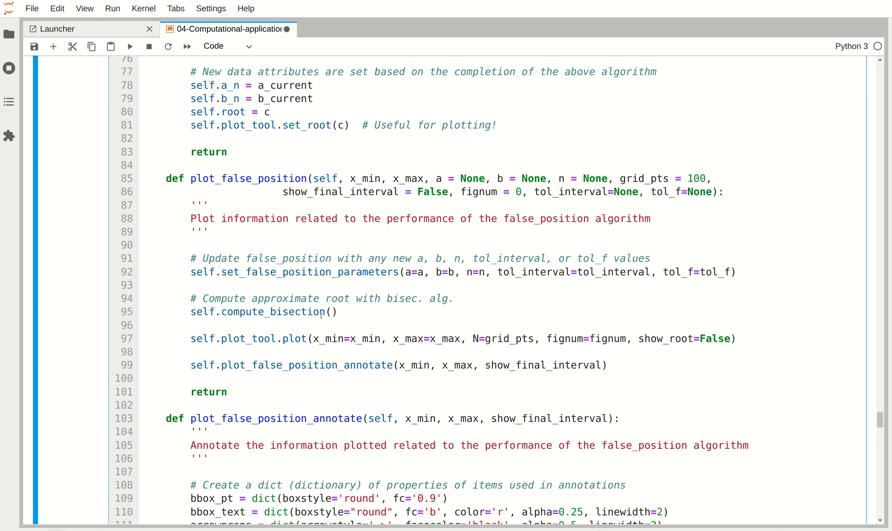
{"action": "double_click", "coordinate": [297, 312]}
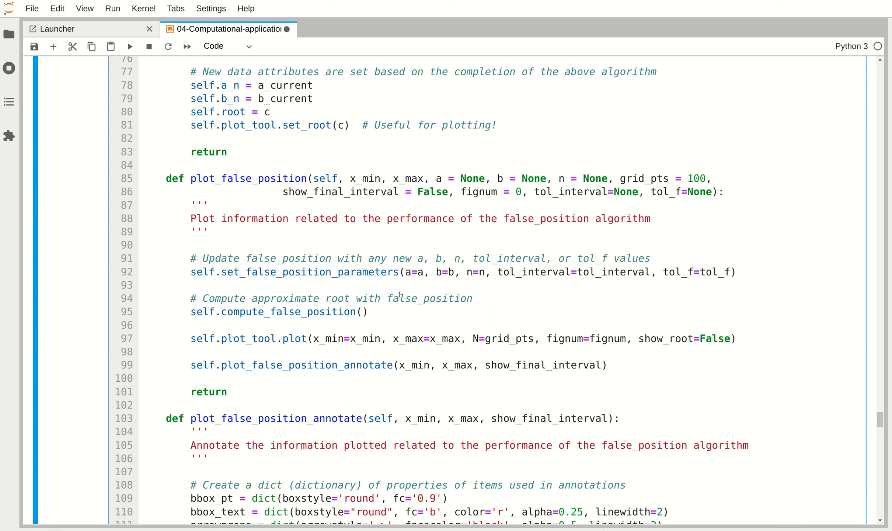
{"action": "scroll", "scroll_direction": "up", "scroll_amount": 3}
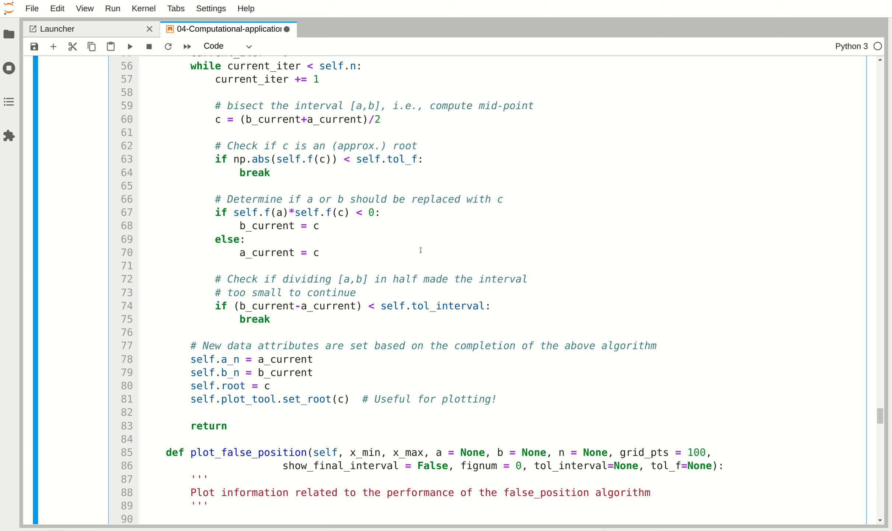
{"action": "scroll", "scroll_direction": "up", "scroll_amount": 3}
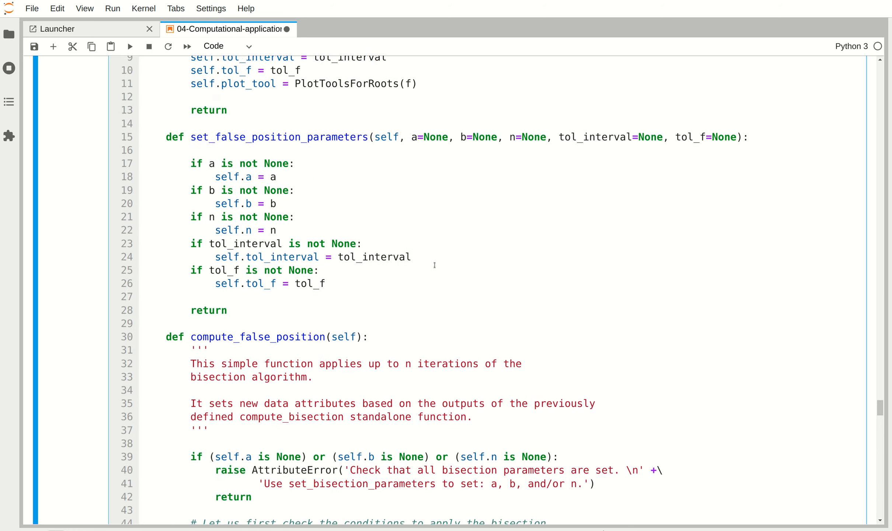
{"action": "scroll", "scroll_direction": "up", "scroll_amount": 3}
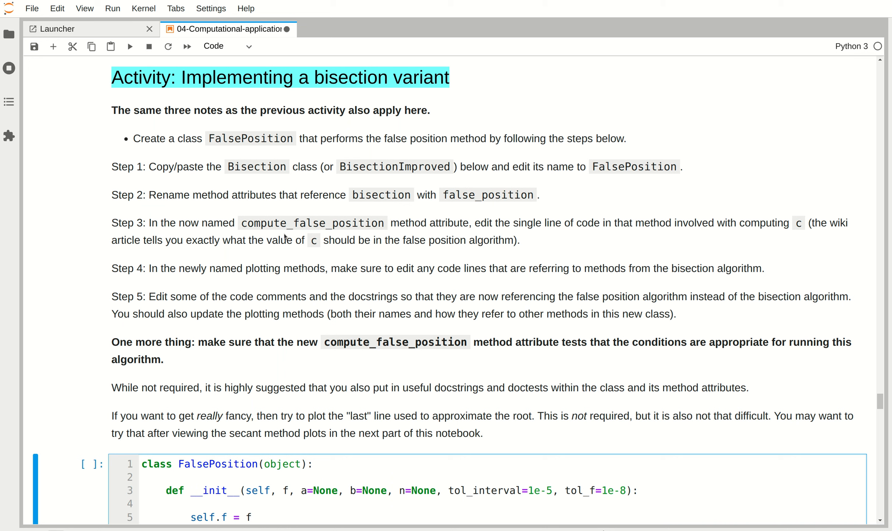
{"action": "mouse_move", "coordinate": [470, 230]}
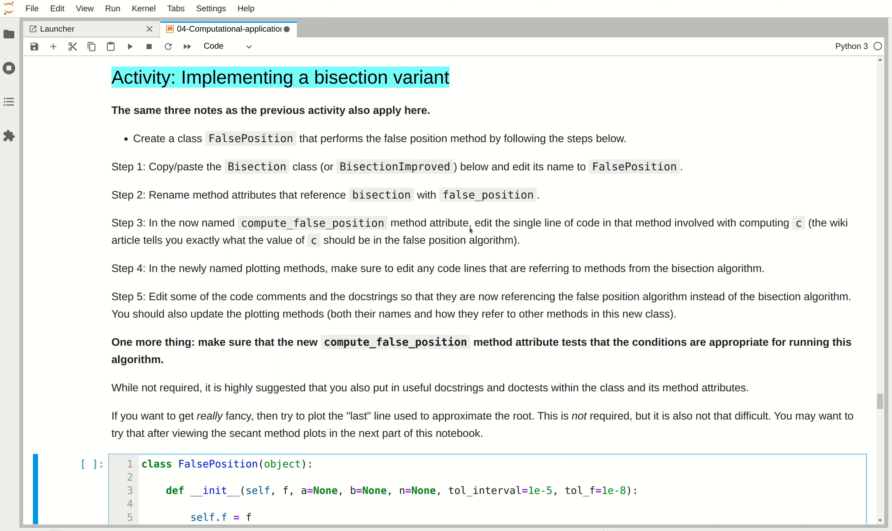
{"action": "mouse_move", "coordinate": [567, 228]}
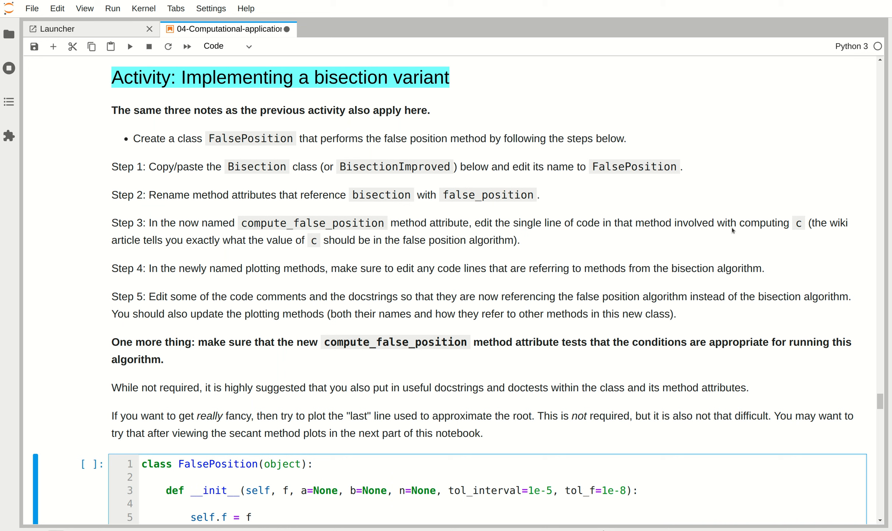
{"action": "mouse_move", "coordinate": [641, 246]}
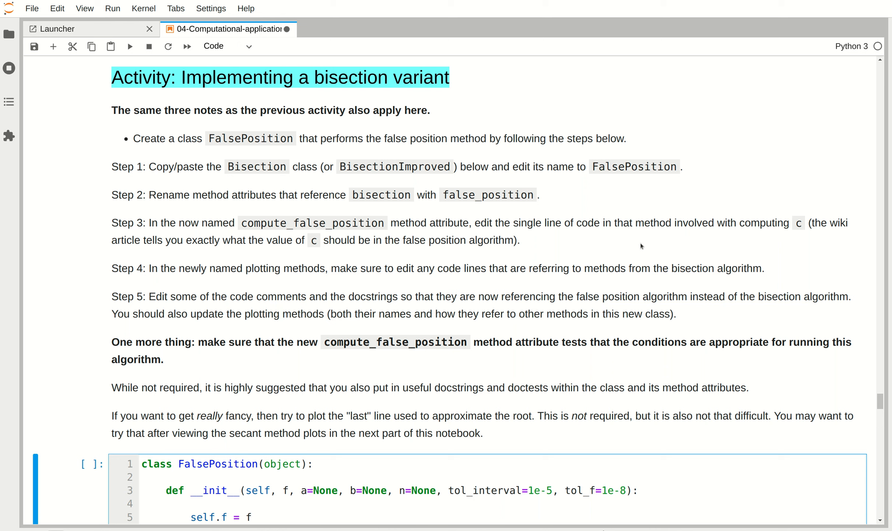
{"action": "mouse_move", "coordinate": [304, 256]}
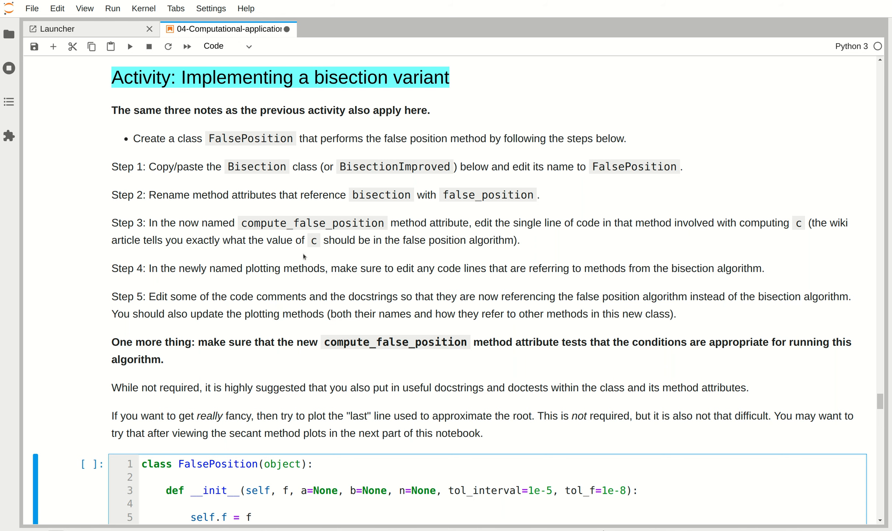
{"action": "scroll", "scroll_direction": "down", "scroll_amount": 3}
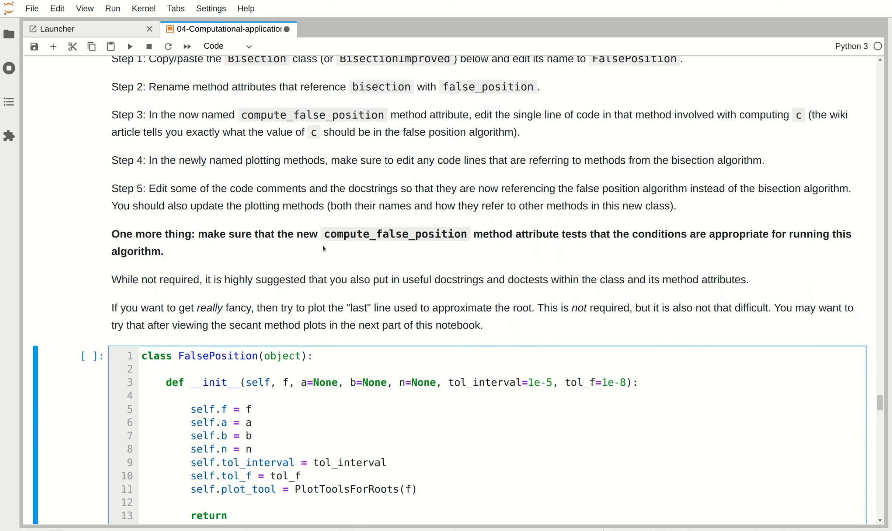
- Remove the extra docstring lines and use false_position in the docstring and missing-parameters error
{"action": "scroll", "scroll_direction": "down", "scroll_amount": 3}
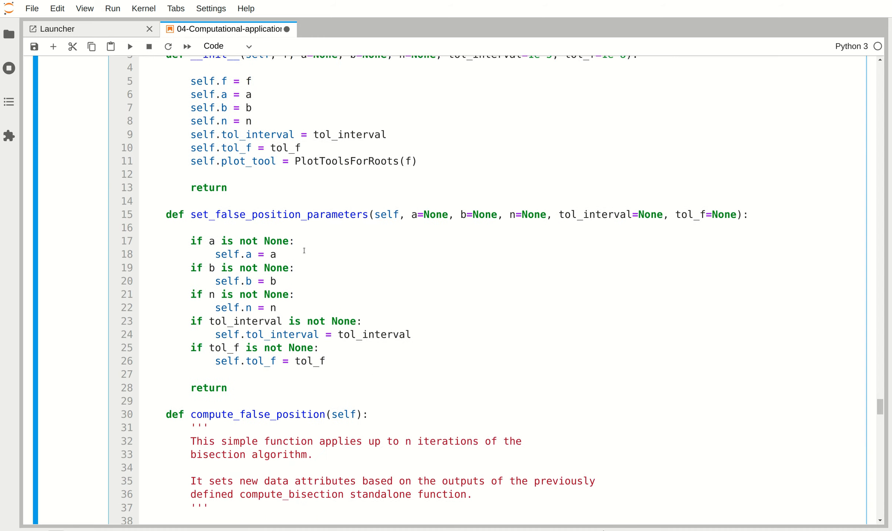
{"action": "scroll", "scroll_direction": "down", "scroll_amount": 3}
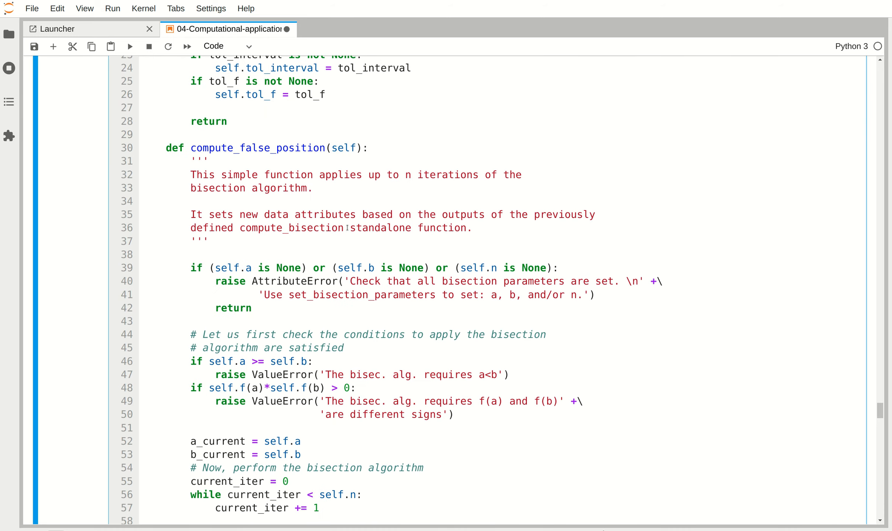
{"action": "double_click", "coordinate": [317, 228]}
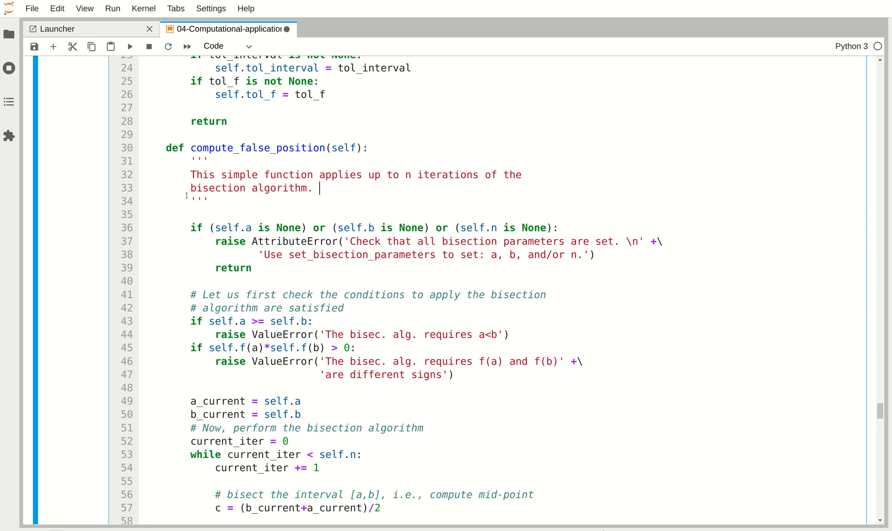
{"action": "double_click", "coordinate": [218, 187]}
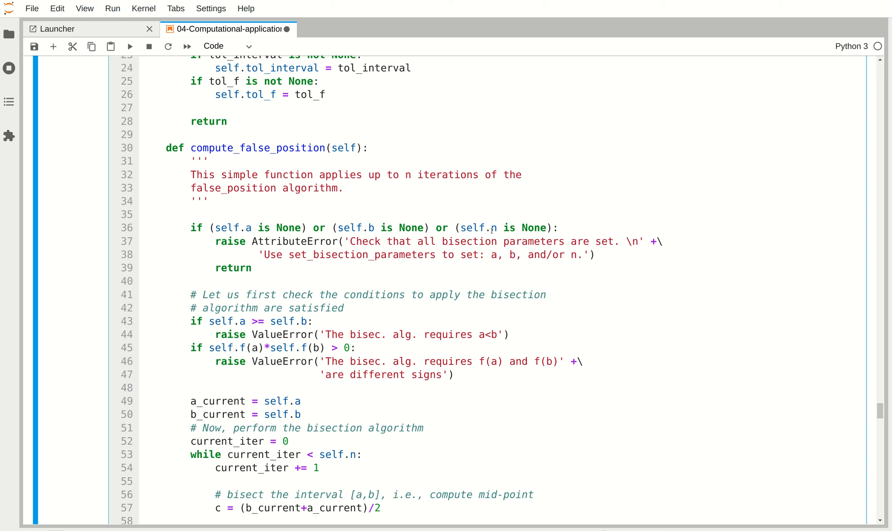
{"action": "double_click", "coordinate": [470, 242]}
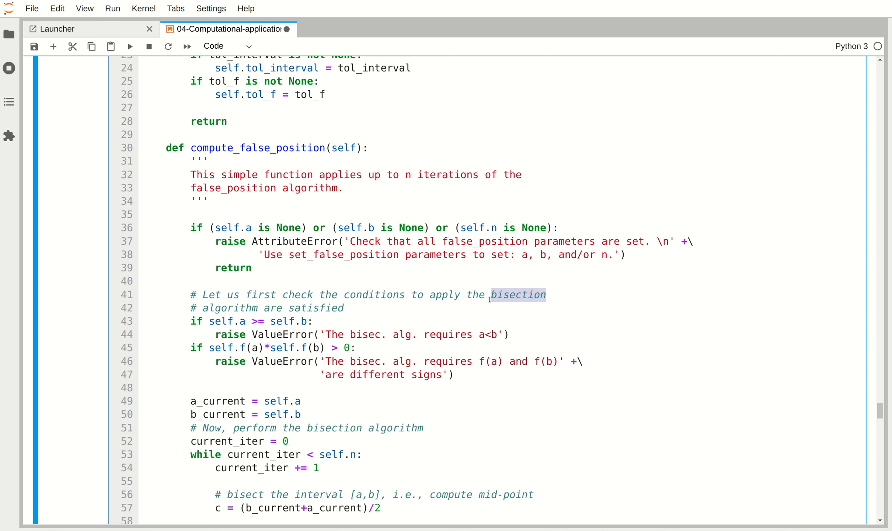
{"action": "type", "text": "false_position"}
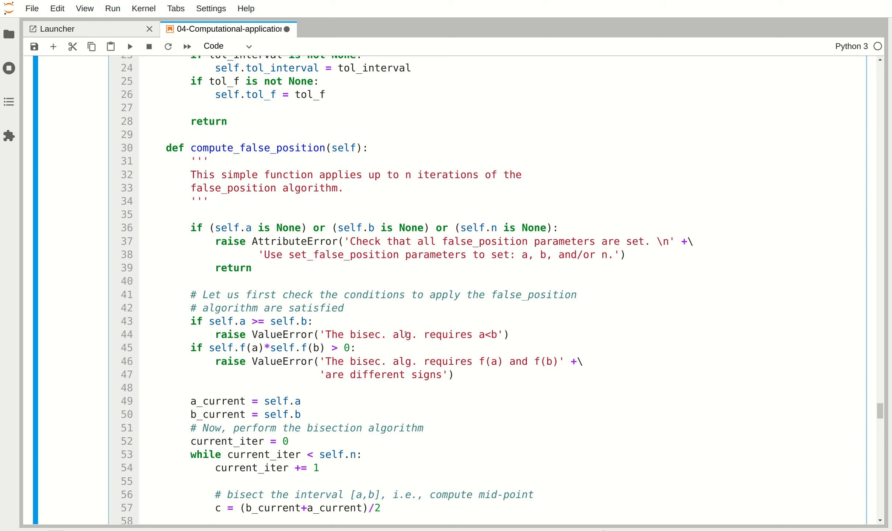
- Replace 'bisec.' in the a<b and different-signs errors and the perform-algorithm comment
{"action": "double_click", "coordinate": [365, 334]}
{"action": "type", "text": "false_position"}
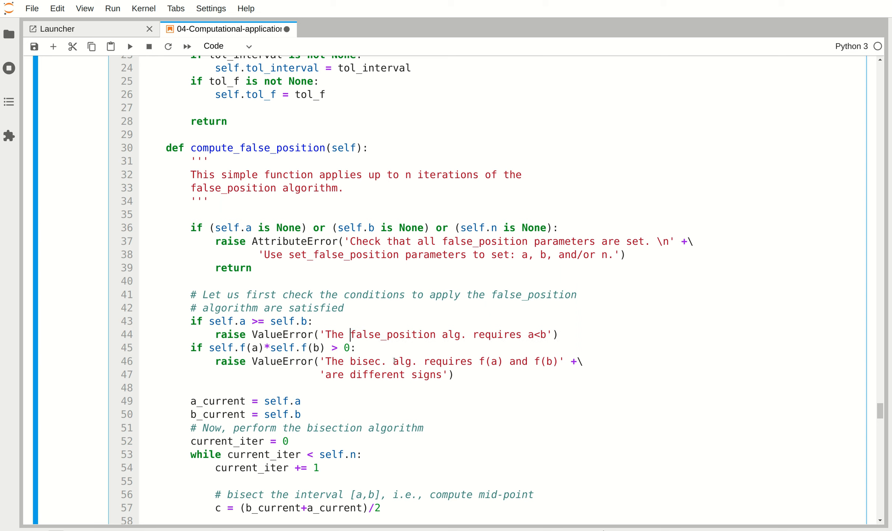
{"action": "double_click", "coordinate": [367, 361]}
{"action": "type", "text": "false_position"}
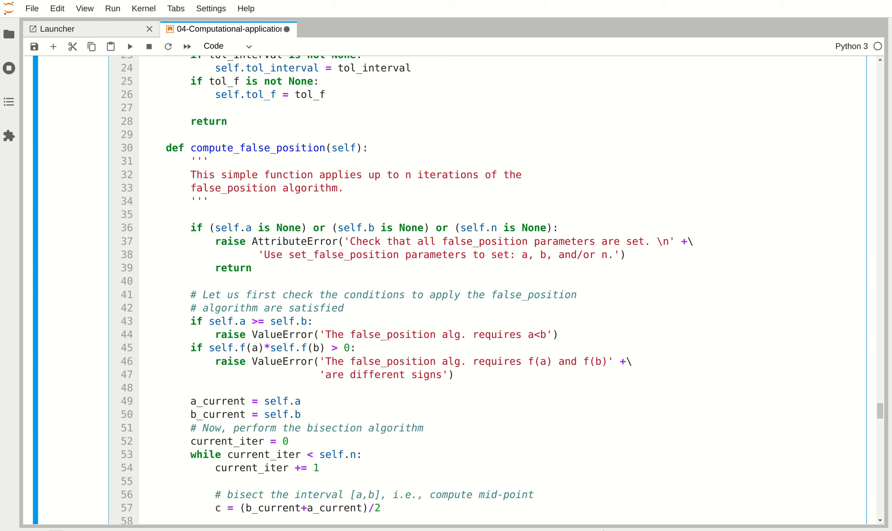
{"action": "scroll", "scroll_direction": "down", "scroll_amount": 3}
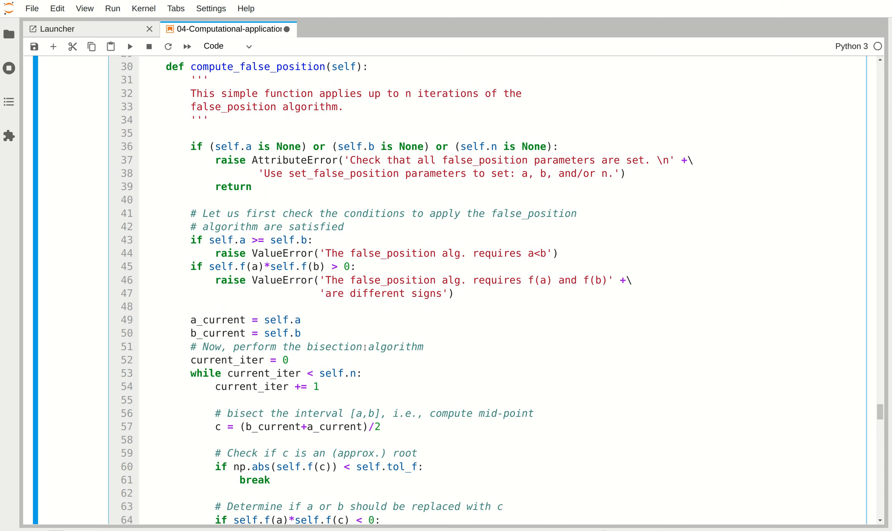
{"action": "double_click", "coordinate": [335, 347]}
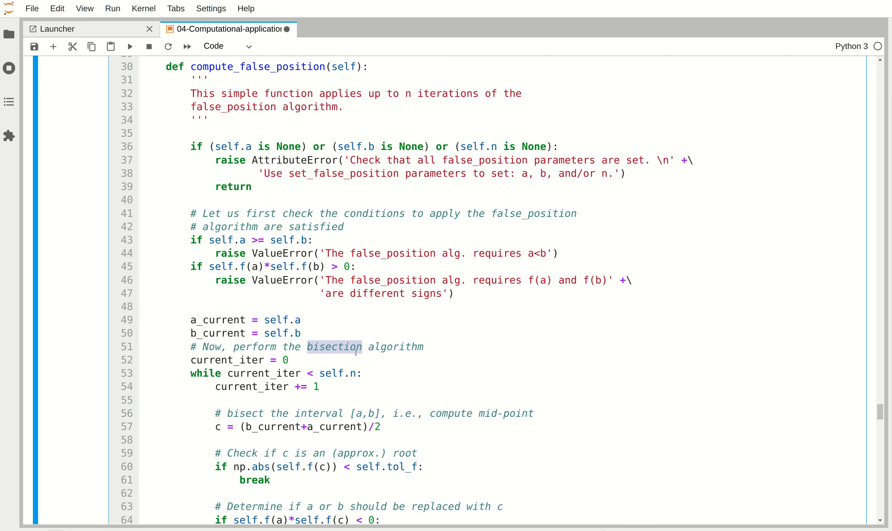
{"action": "scroll", "scroll_direction": "down", "scroll_amount": 3}
{"action": "type", "text": "# Compute the e"}
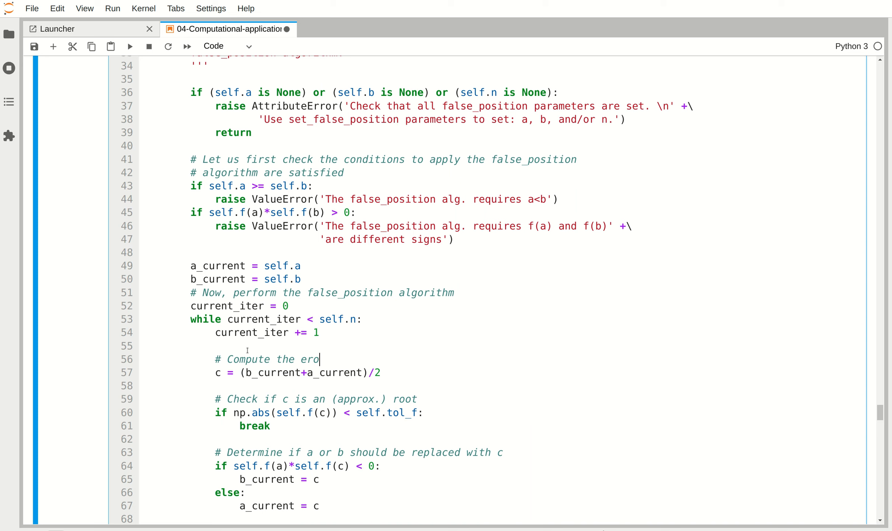
- Complete the comment 'Compute the root of the line connecting (a,f(a)) with (b,f(b))'
{"action": "type", "text": "root of t"}
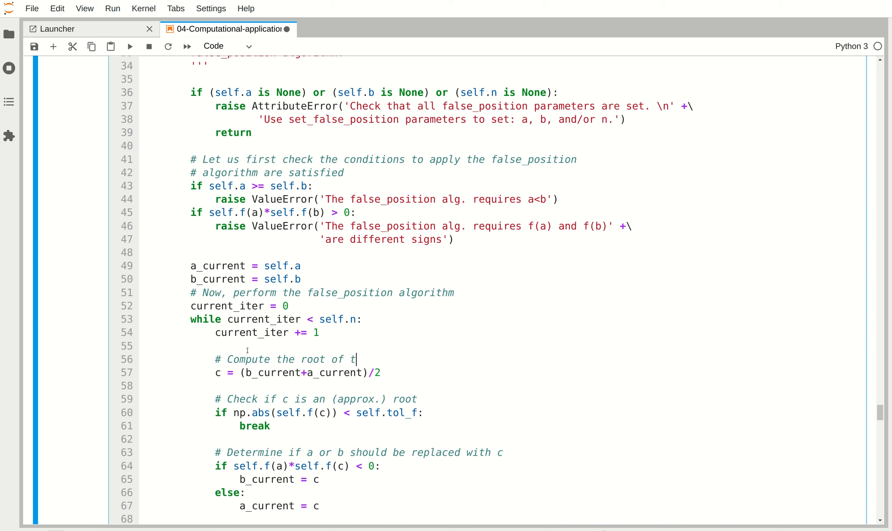
{"action": "type", "text": "he line conne"}
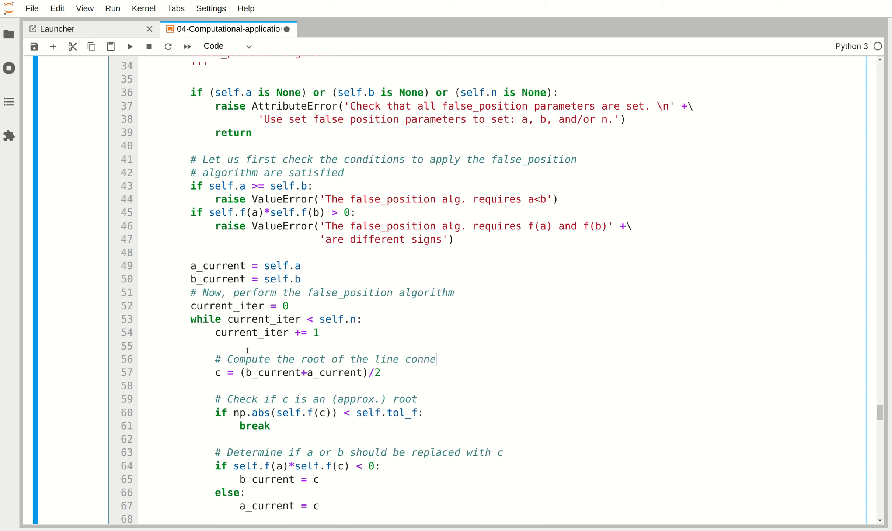
{"action": "type", "text": "cting (a,"}
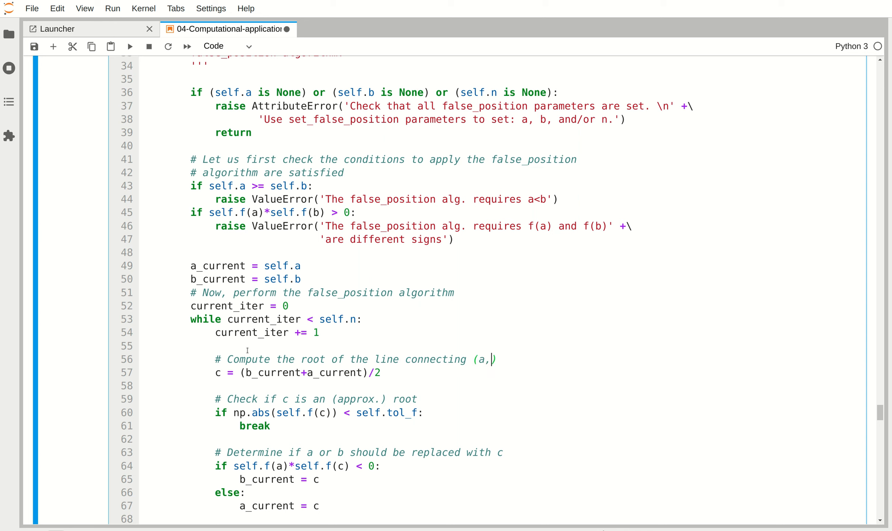
{"action": "type", "text": "f(a)) with ("}
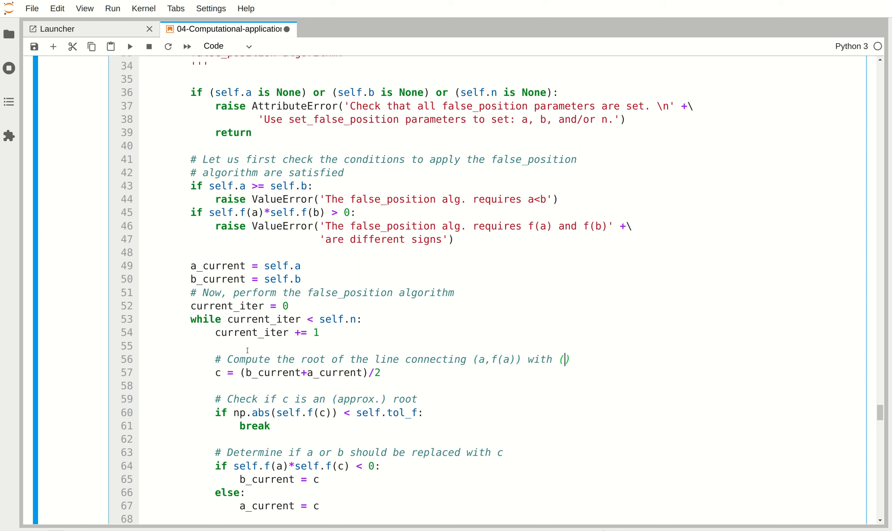
{"action": "type", "text": "b,f(b))"}
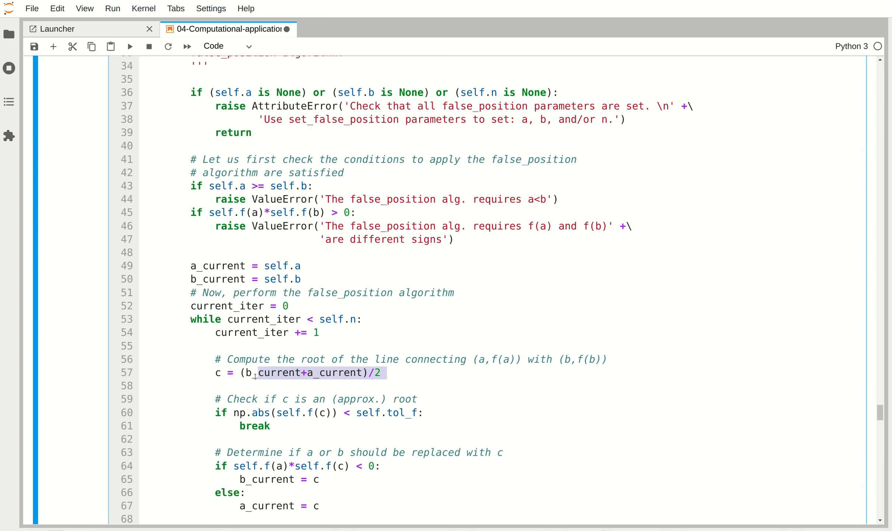
{"action": "scroll", "scroll_direction": "down", "scroll_amount": 3}
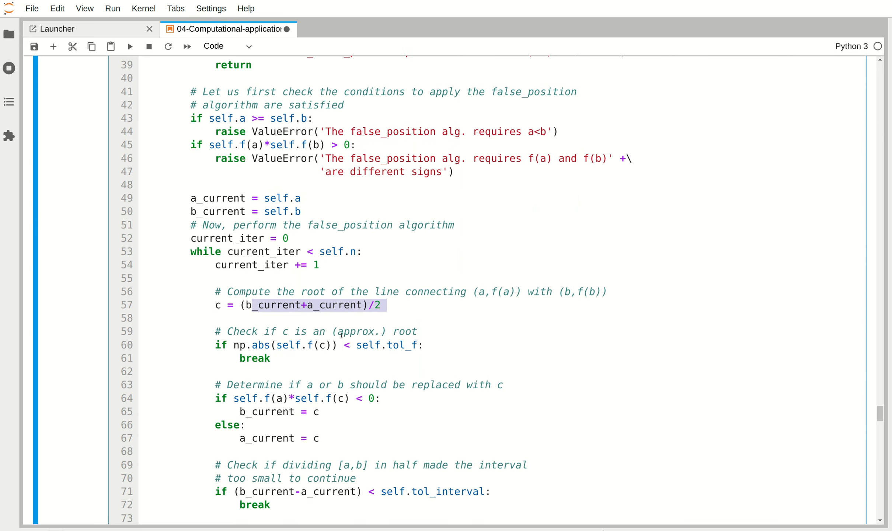
{"action": "scroll", "scroll_direction": "down", "scroll_amount": 3}
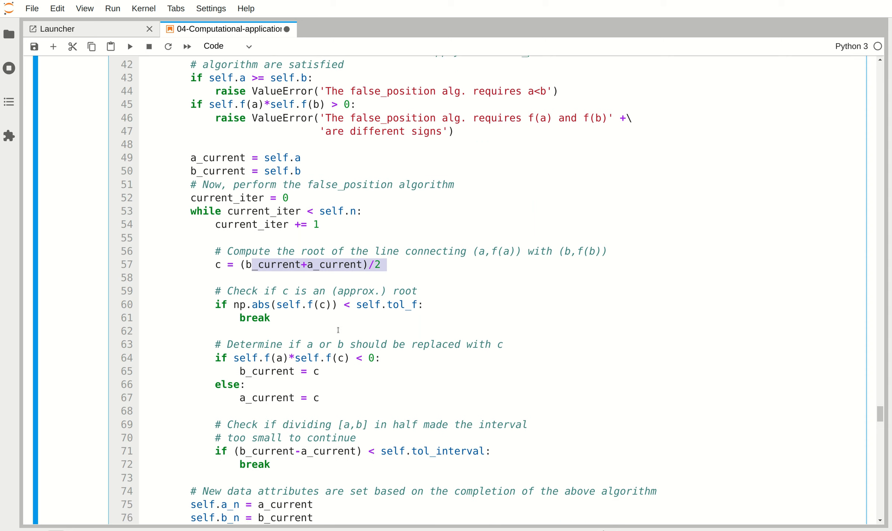
{"action": "left_click", "coordinate": [290, 264]}
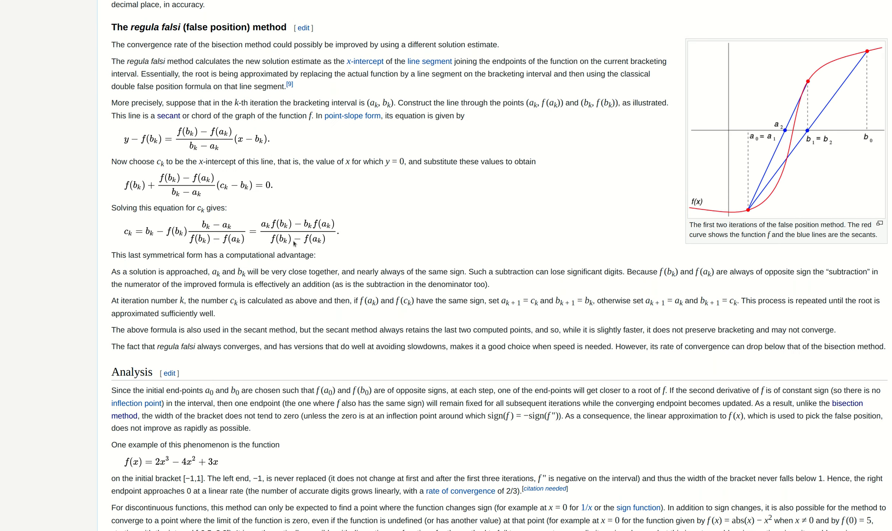
{"action": "mouse_move", "coordinate": [277, 196]}
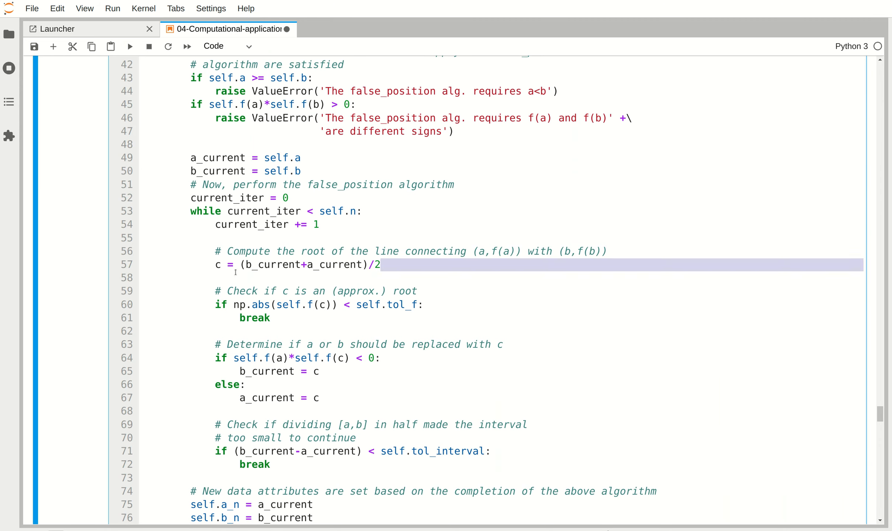
- Overwrite the midpoint with numerator (a_current*f(b_current) - b_current*f(a_current))
{"action": "type", "text": "(a)"}
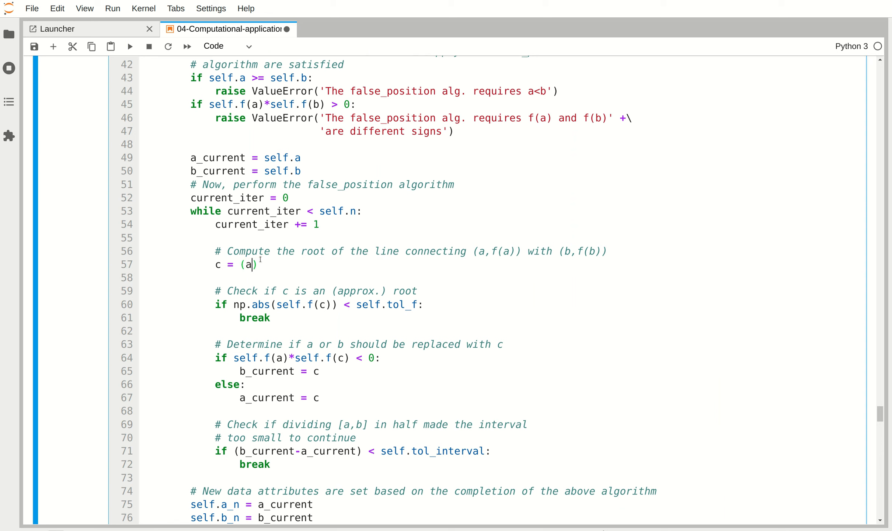
{"action": "type", "text": "_current*f("}
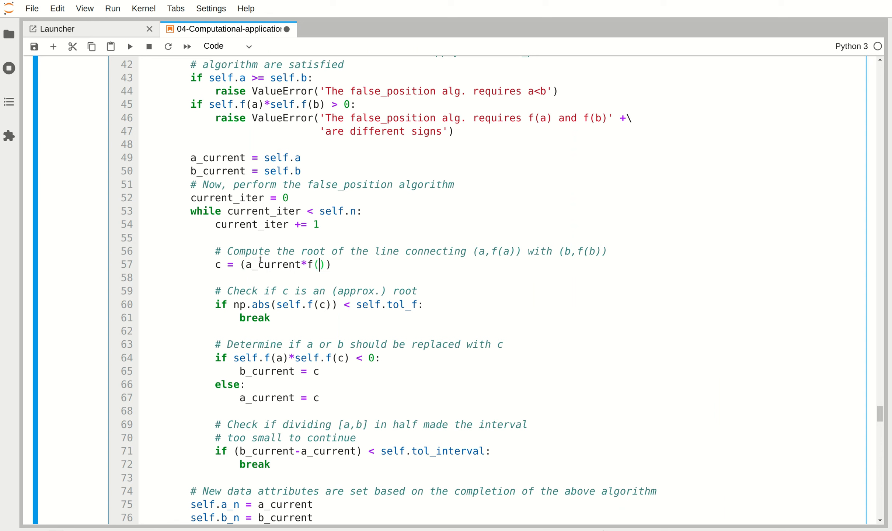
{"action": "type", "text": "b_current"}
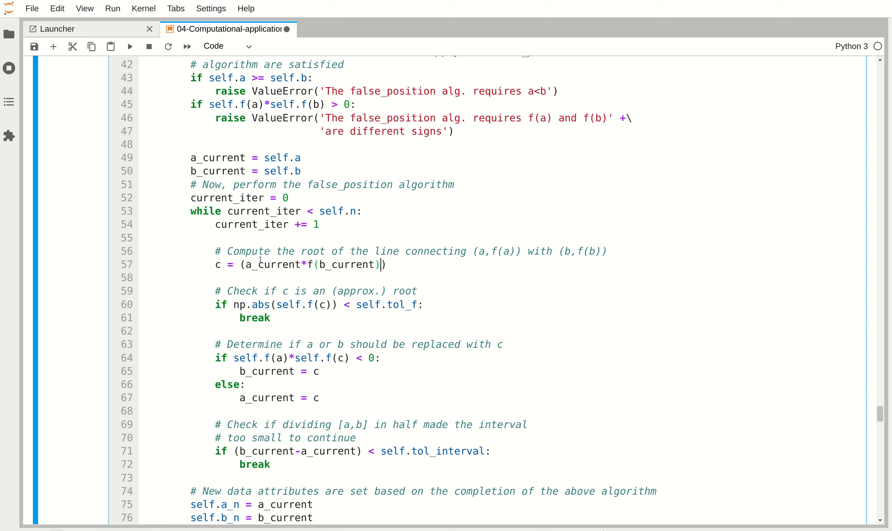
{"action": "type", "text": "- b"}
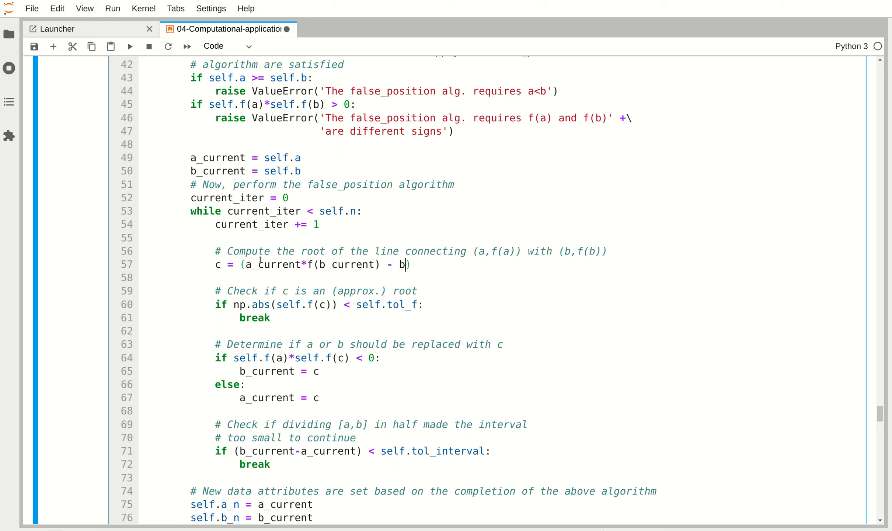
{"action": "type", "text": "_current)"}
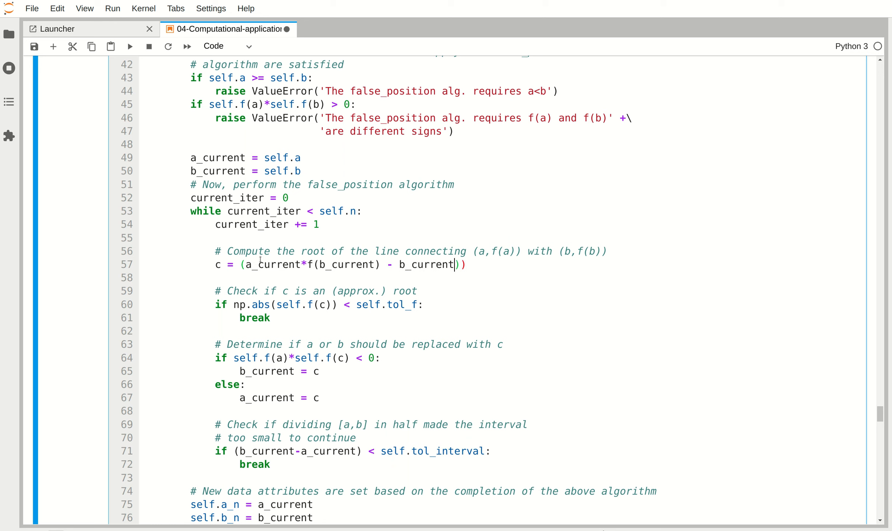
{"action": "type", "text": "*f(a_cu"}
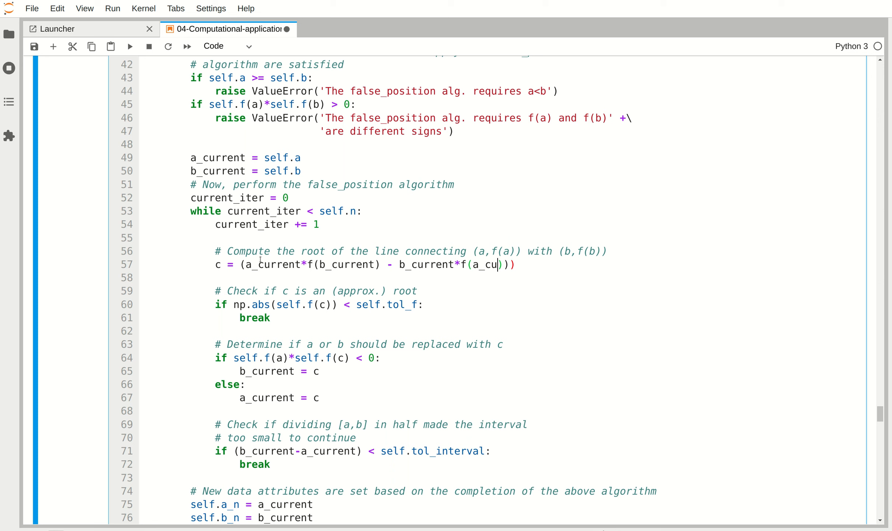
{"action": "type", "text": "rrent"}
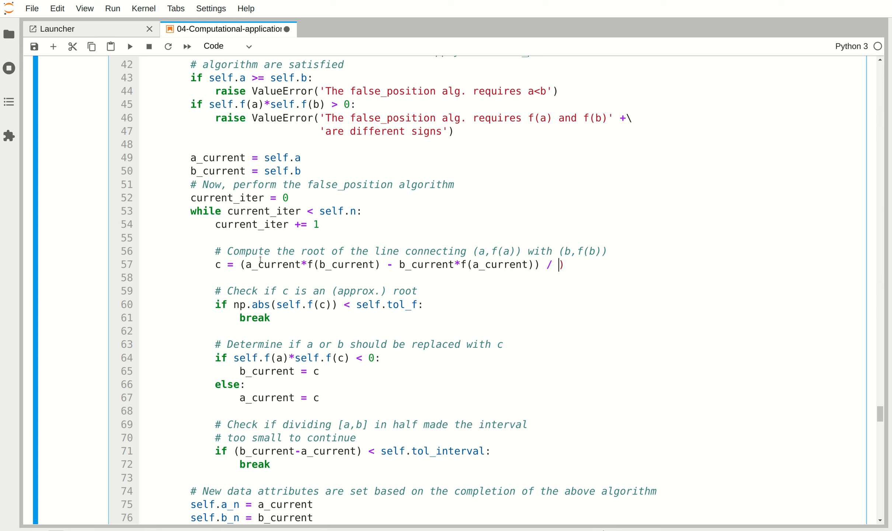
{"action": "key", "text": "Backspace"}
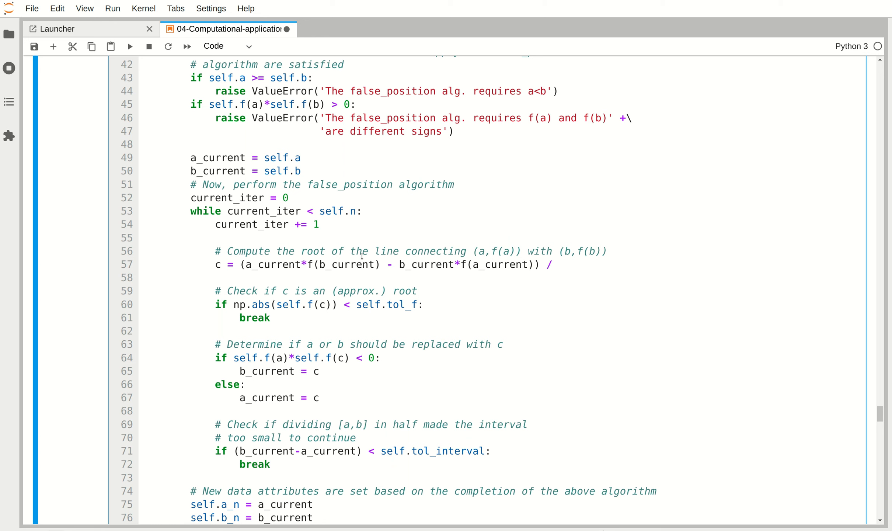
- Check Wikipedia's formula and write the denominator (f(b_current)-f(a_current))
{"action": "left_click", "coordinate": [559, 265]}
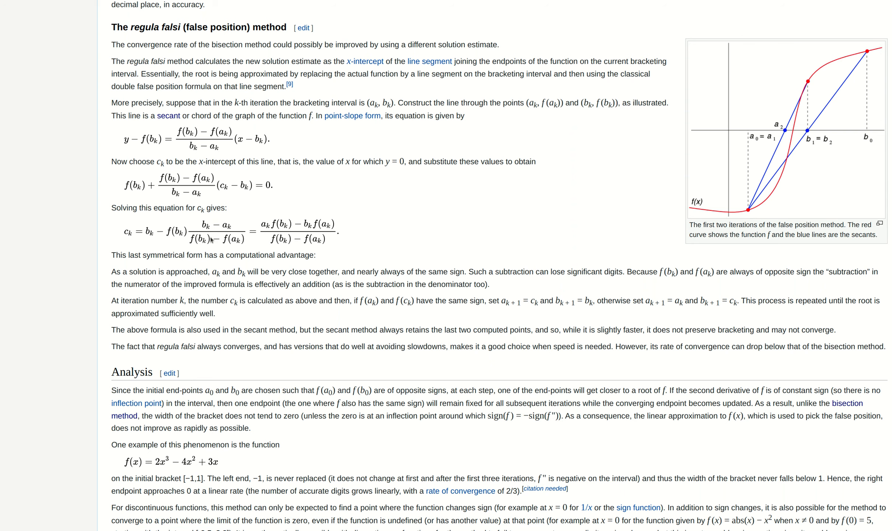
{"action": "mouse_move", "coordinate": [312, 237]}
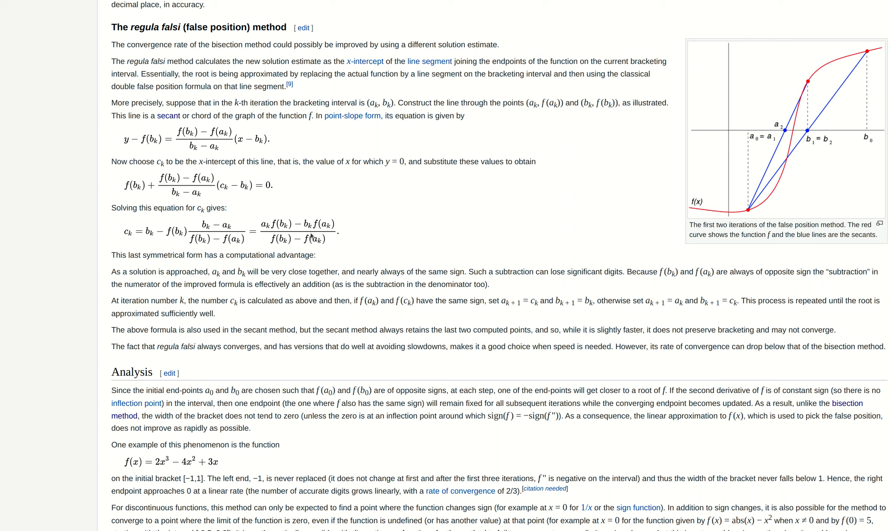
{"action": "mouse_move", "coordinate": [257, 244]}
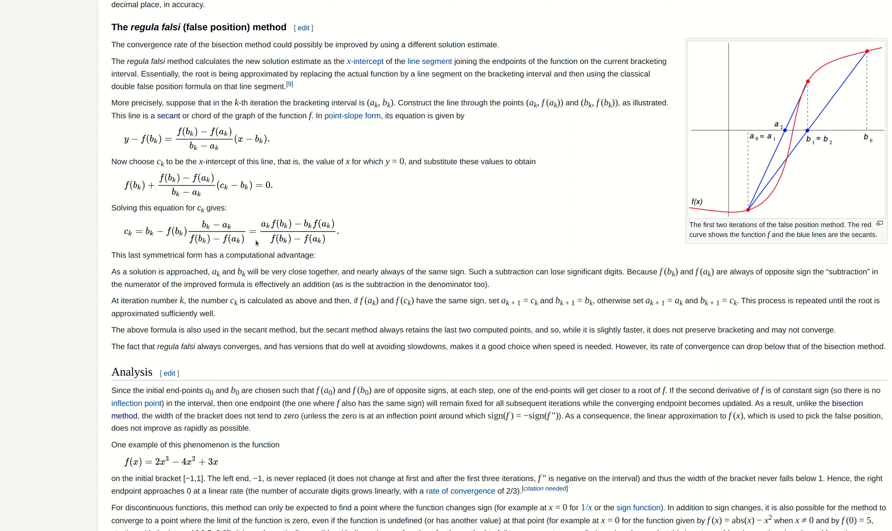
{"action": "mouse_move", "coordinate": [281, 57]}
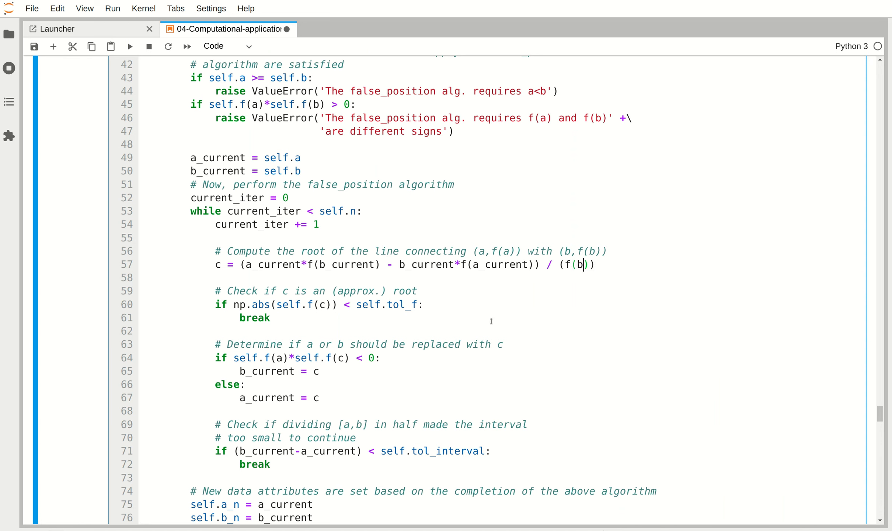
{"action": "type", "text": "_current)-"}
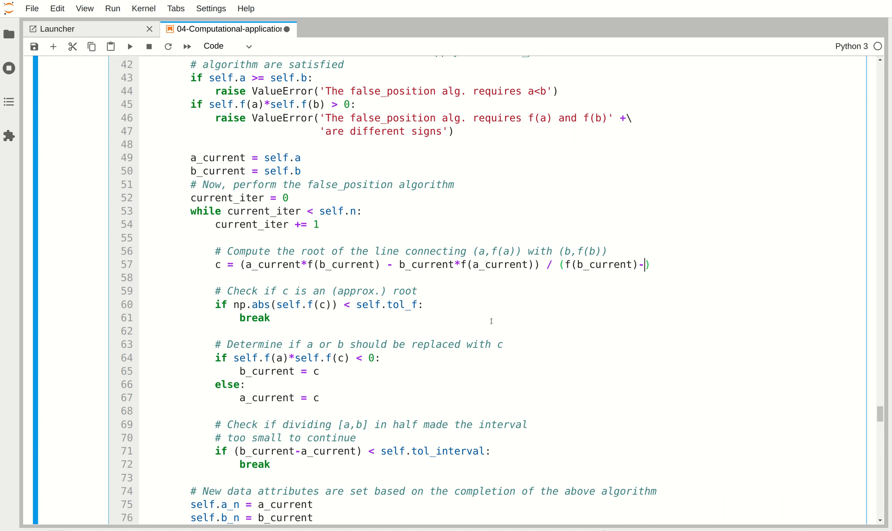
{"action": "type", "text": "f(a_current"}
{"action": "type", "text": "# where"}
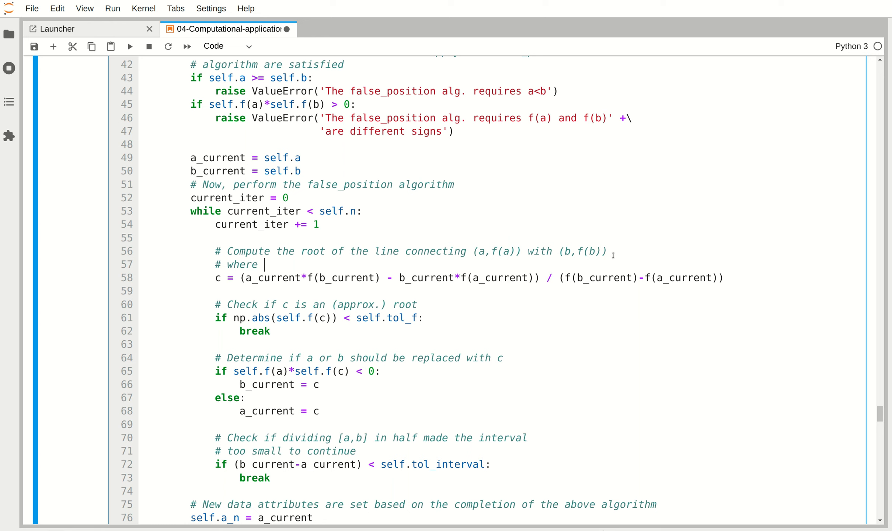
- Reword loop comments: a and b are the current estimates; rewrite the interval-size comment
{"action": "type", "text": "a"}
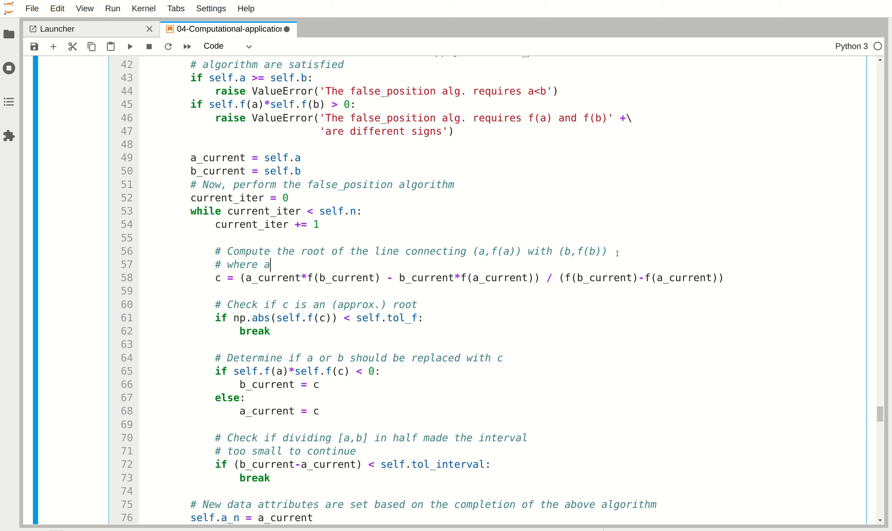
{"action": "type", "text": "and b are given by"}
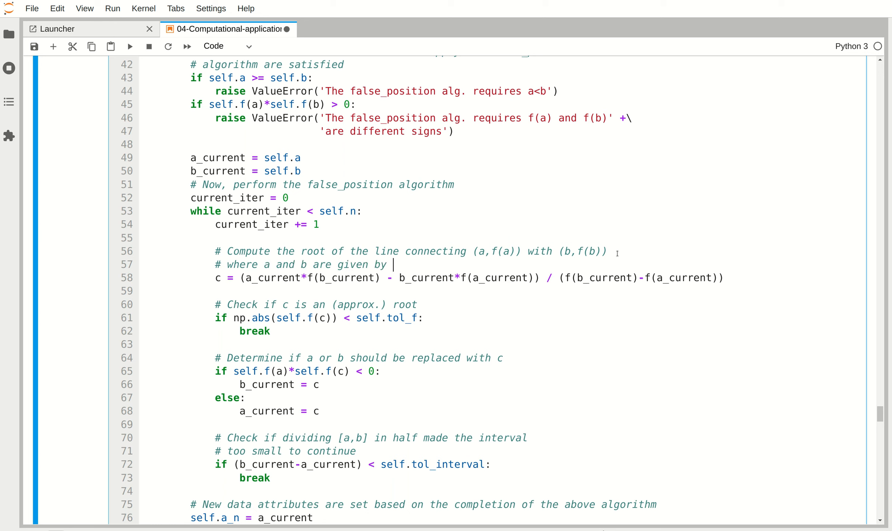
{"action": "type", "text": "the current estimates"}
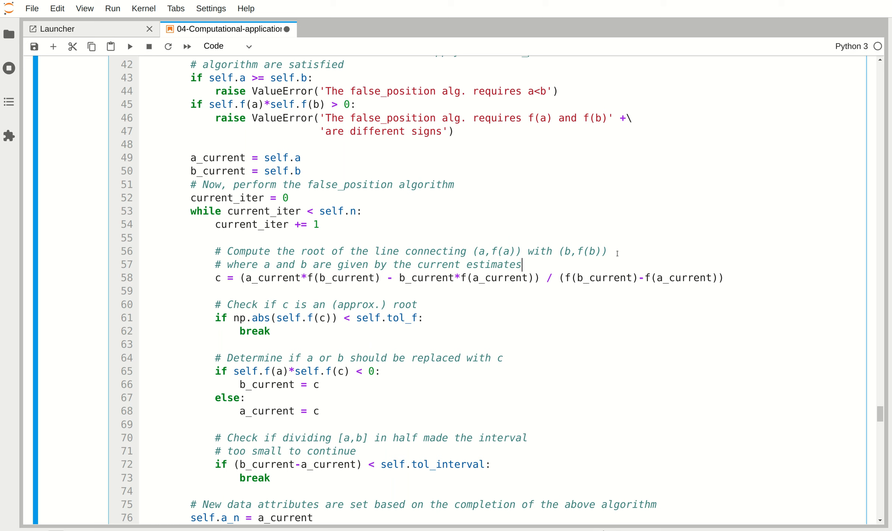
{"action": "type", "text": "of"}
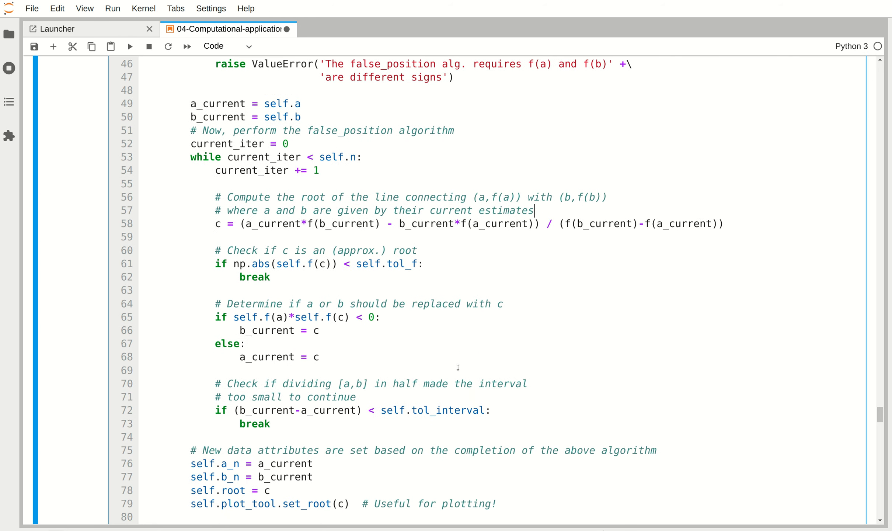
{"action": "mouse_move", "coordinate": [324, 393]}
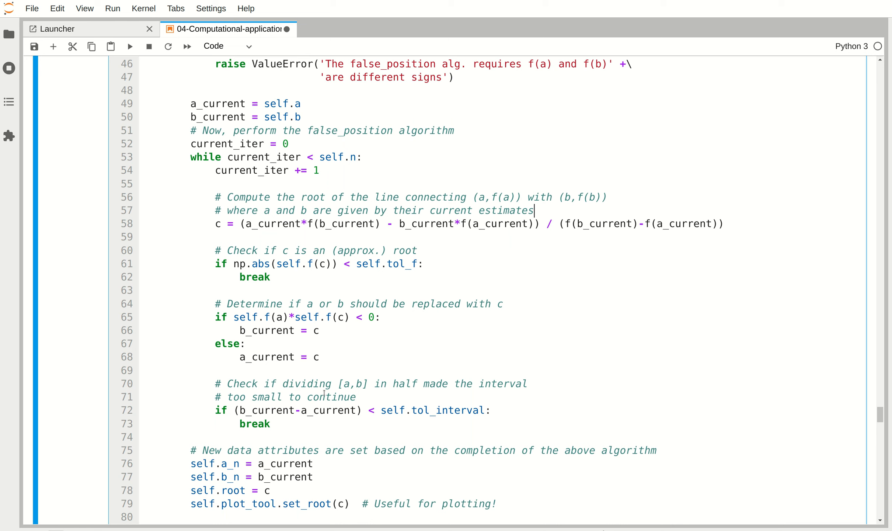
{"action": "double_click", "coordinate": [313, 383]}
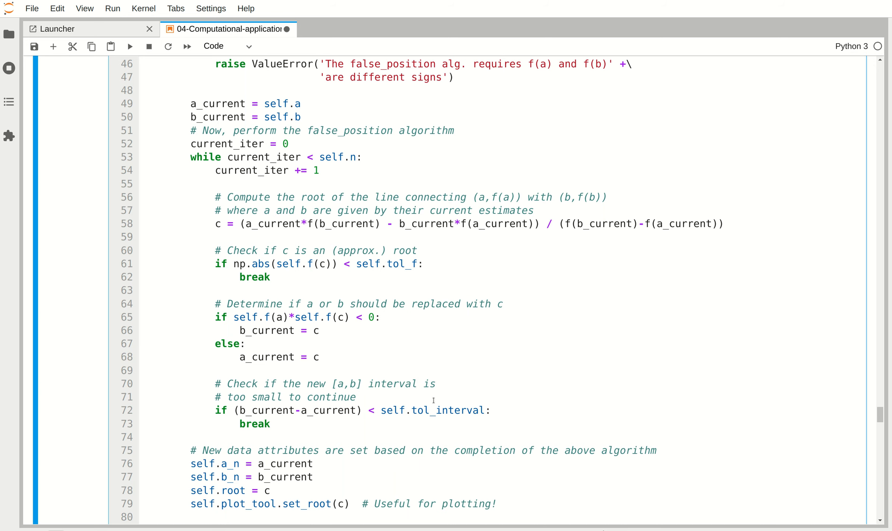
{"action": "scroll", "scroll_direction": "down", "scroll_amount": 3}
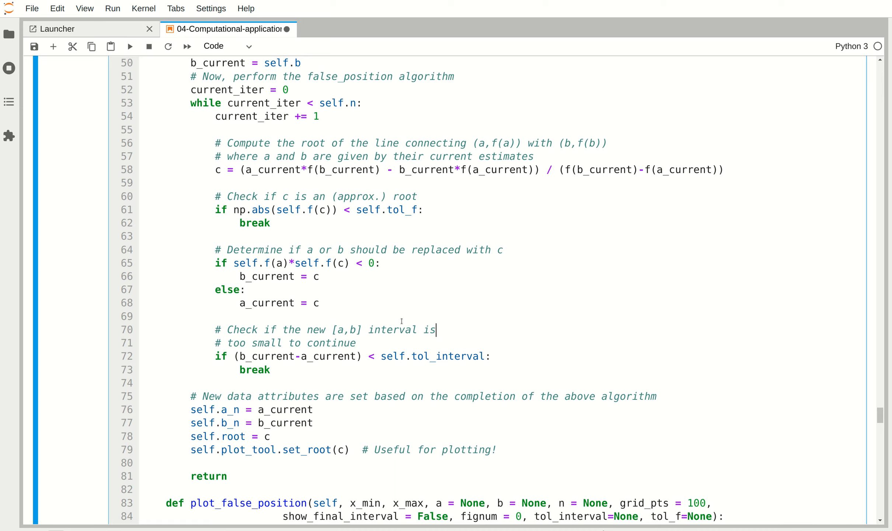
{"action": "scroll", "scroll_direction": "up", "scroll_amount": 3}
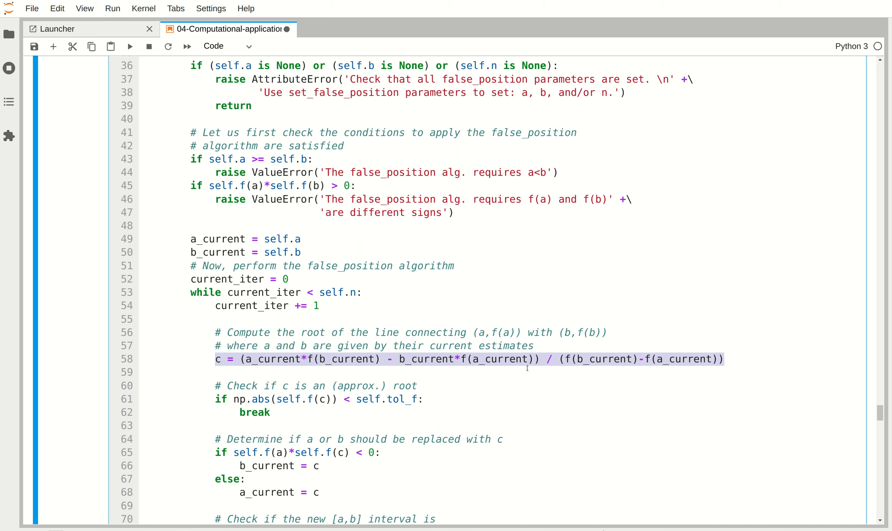
- Scroll up past the FalsePosition code to the Step 1–5 instructions
{"action": "scroll", "scroll_direction": "up", "scroll_amount": 3}
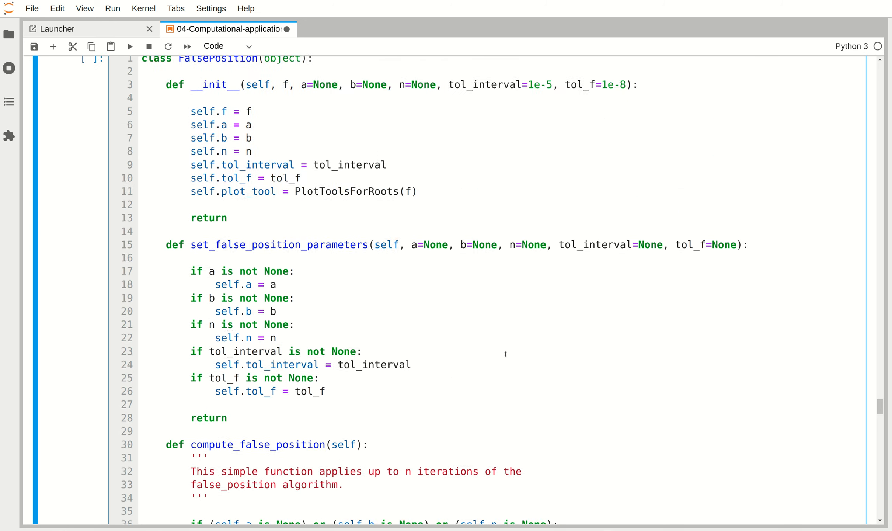
{"action": "scroll", "scroll_direction": "up", "scroll_amount": 3}
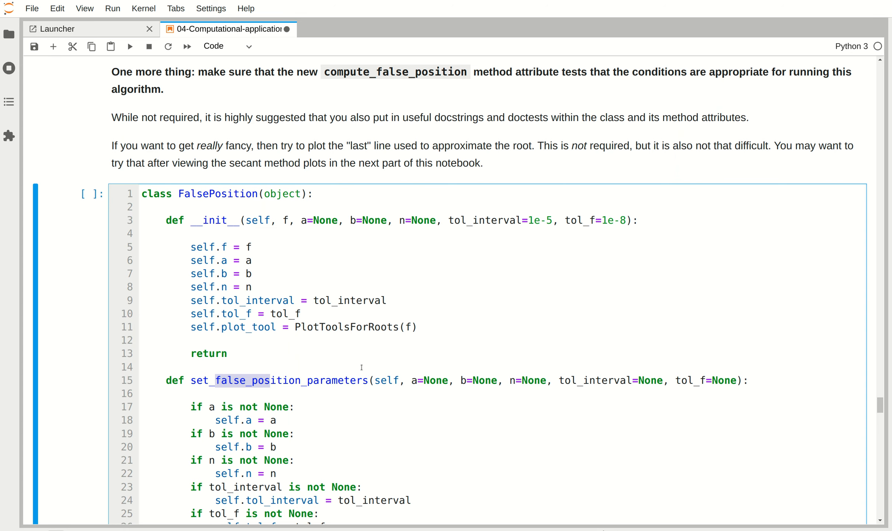
{"action": "scroll", "scroll_direction": "up", "scroll_amount": 3}
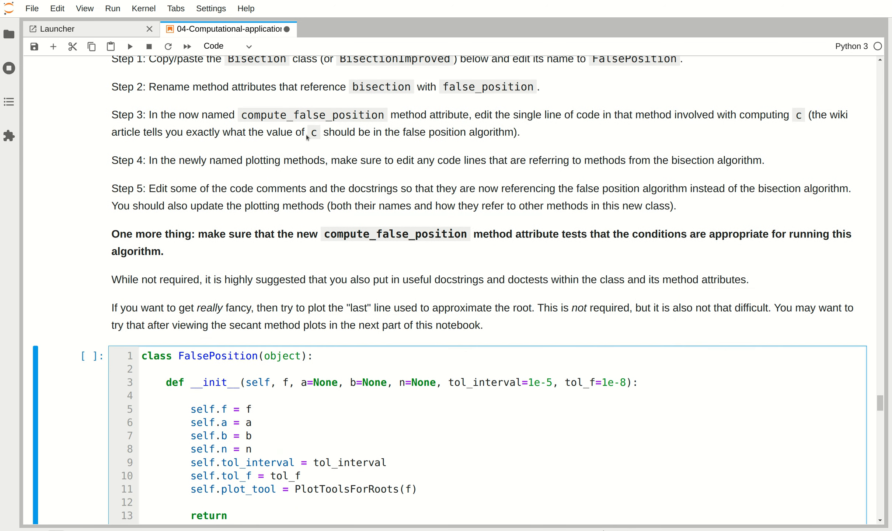
{"action": "mouse_move", "coordinate": [385, 142]}
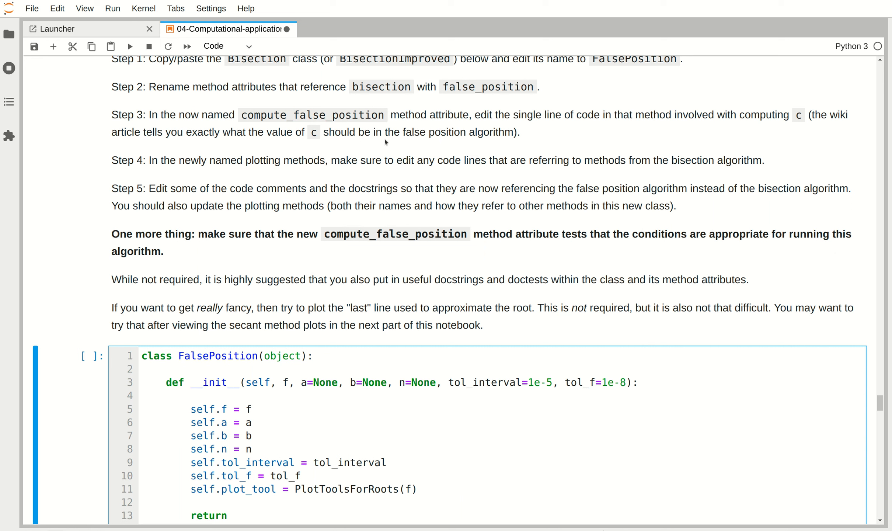
{"action": "mouse_move", "coordinate": [230, 163]}
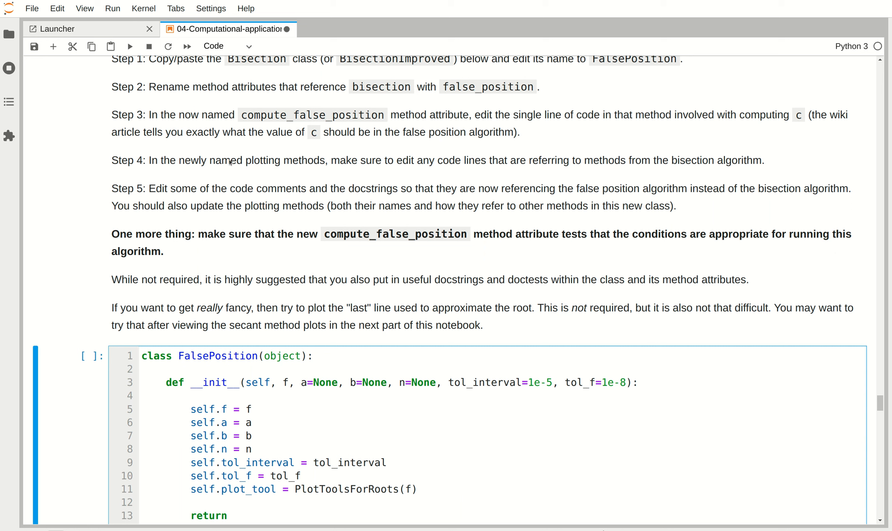
{"action": "mouse_move", "coordinate": [174, 155]}
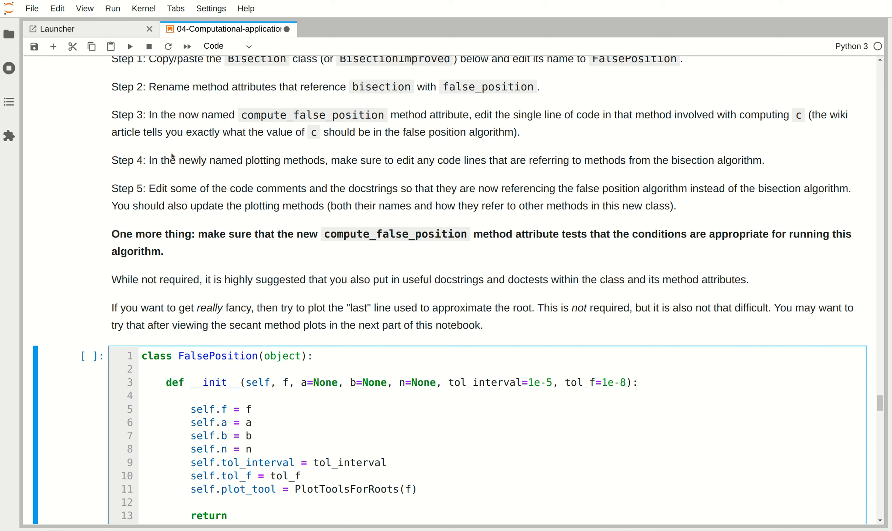
{"action": "mouse_move", "coordinate": [139, 165]}
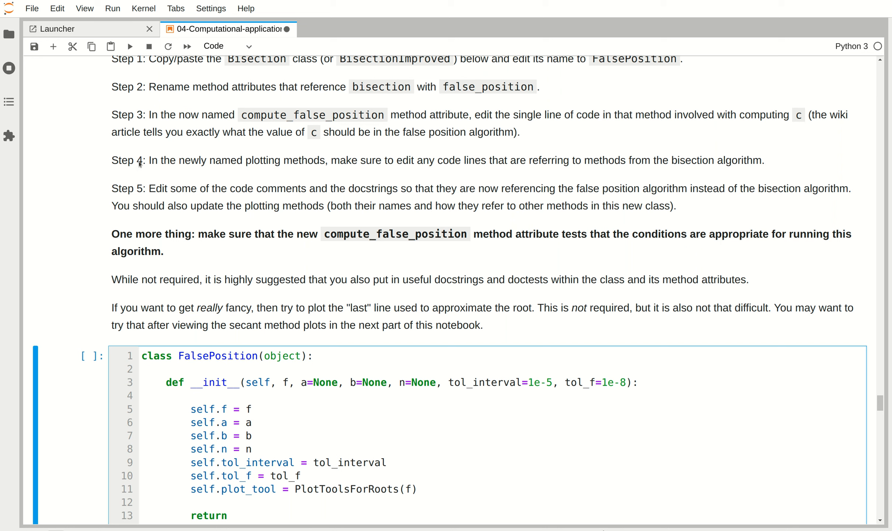
{"action": "mouse_move", "coordinate": [404, 173]}
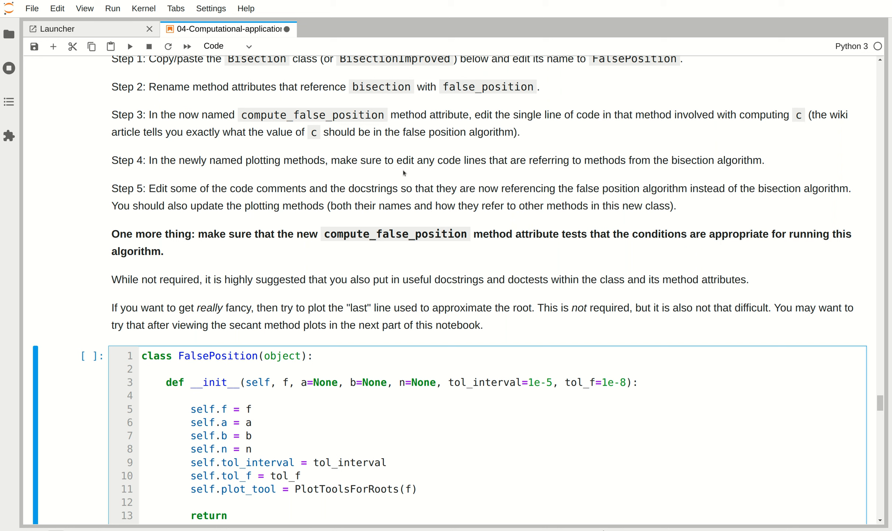
{"action": "mouse_move", "coordinate": [598, 171]}
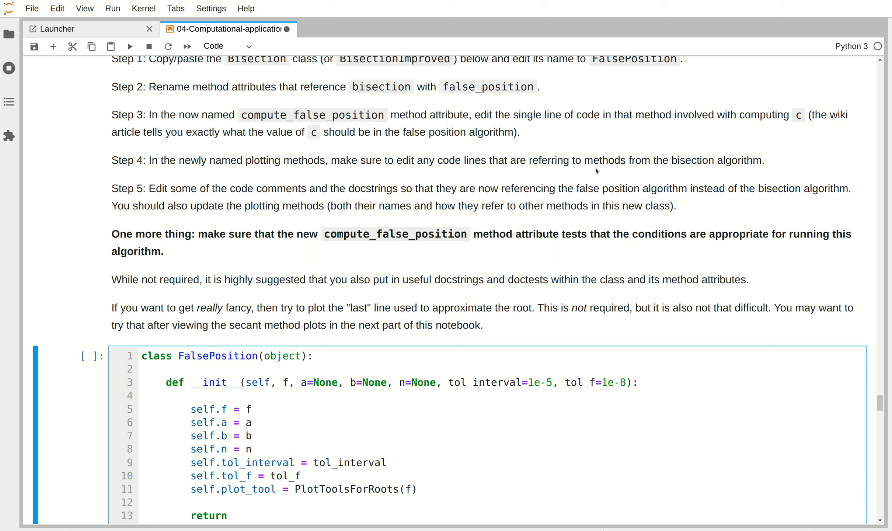
{"action": "scroll", "scroll_direction": "down", "scroll_amount": 3}
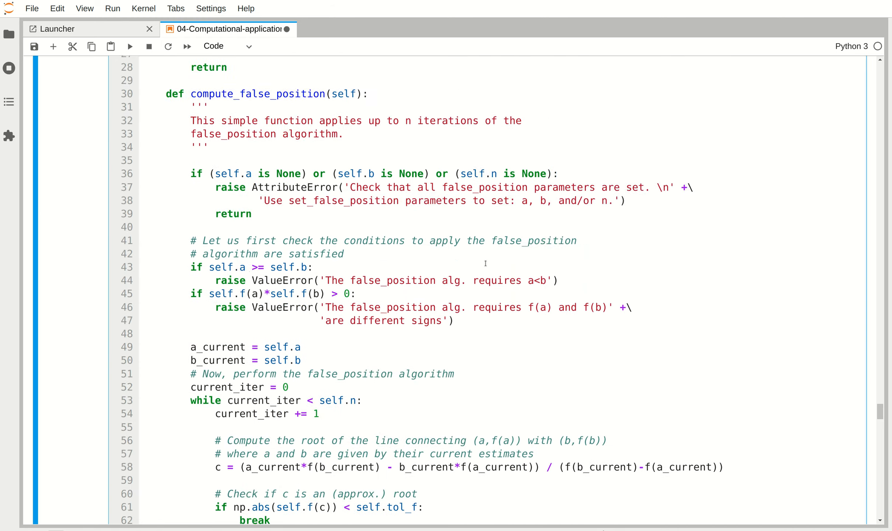
{"action": "scroll", "scroll_direction": "down", "scroll_amount": 3}
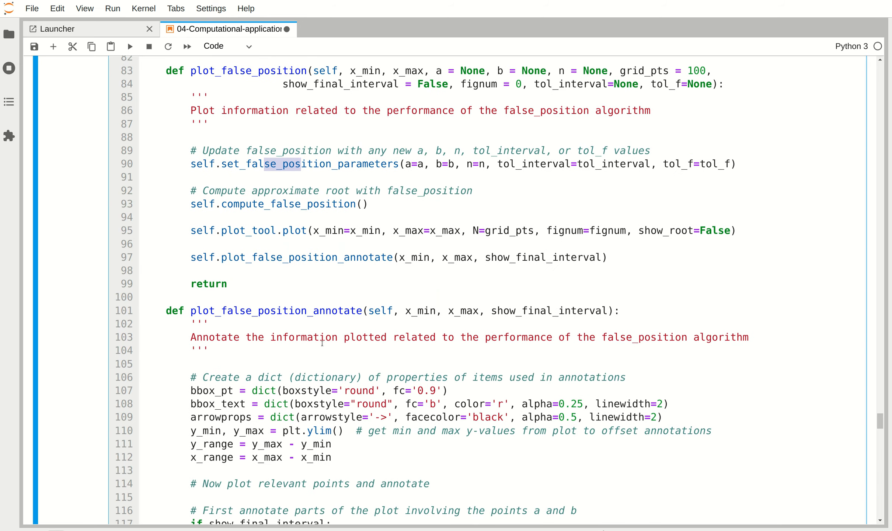
{"action": "scroll", "scroll_direction": "down", "scroll_amount": 3}
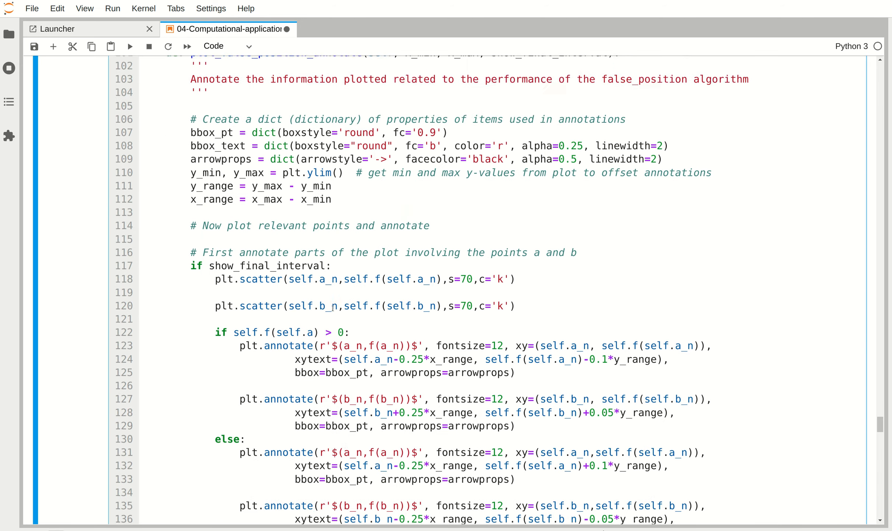
{"action": "scroll", "scroll_direction": "up", "scroll_amount": 3}
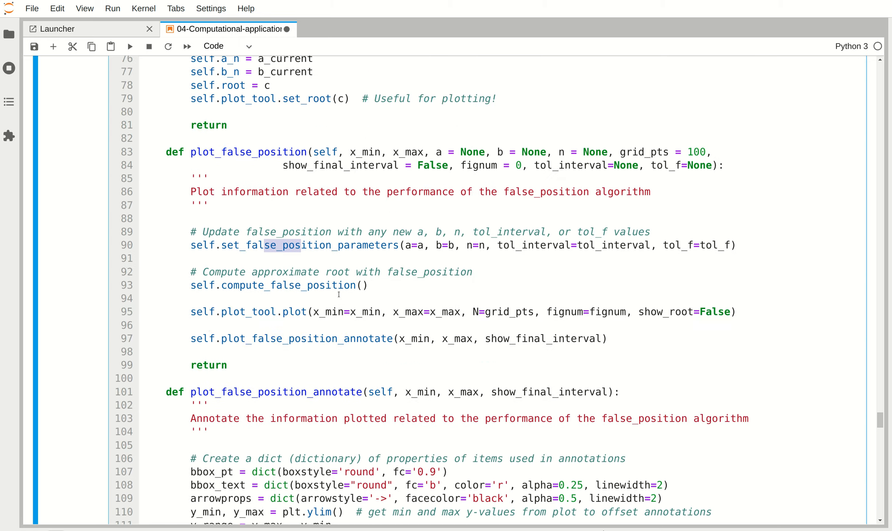
{"action": "scroll", "scroll_direction": "up", "scroll_amount": 3}
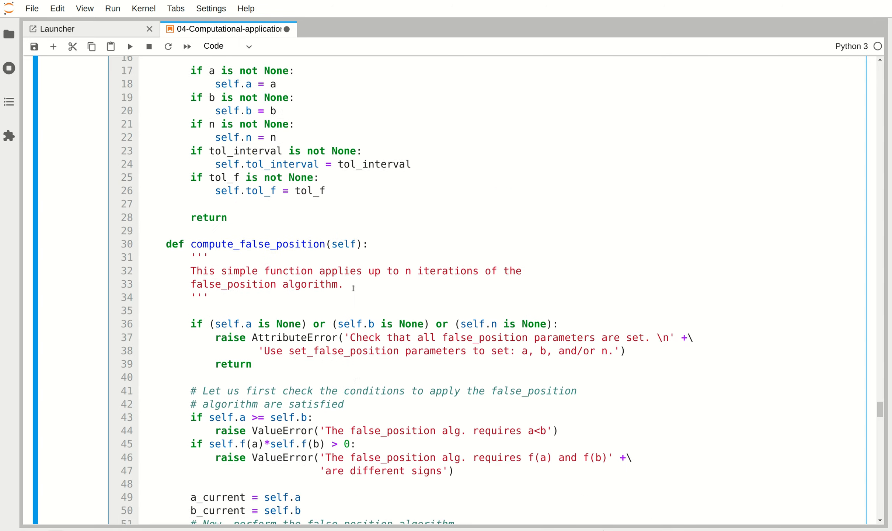
{"action": "scroll", "scroll_direction": "up", "scroll_amount": 3}
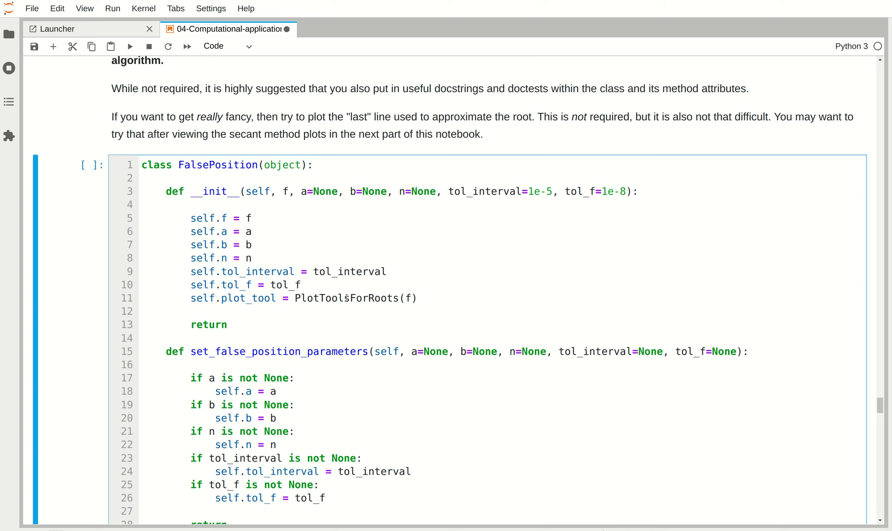
{"action": "scroll", "scroll_direction": "up", "scroll_amount": 3}
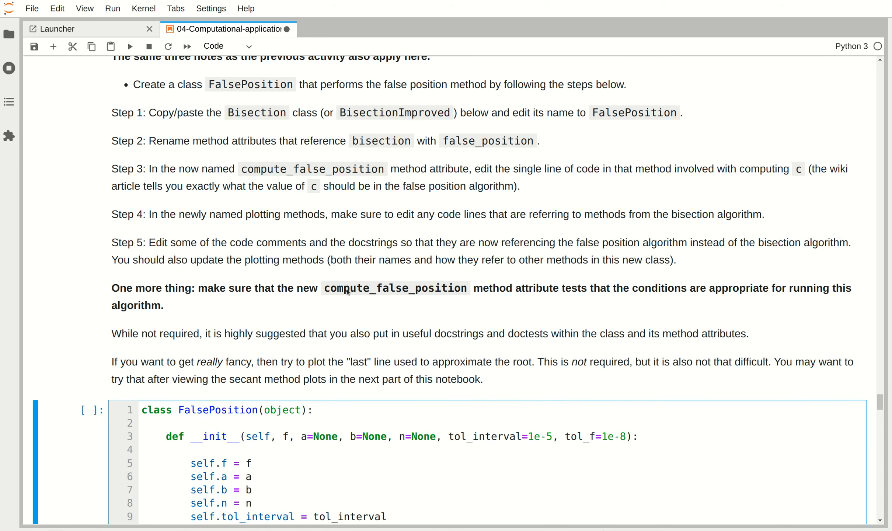
{"action": "mouse_move", "coordinate": [219, 244]}
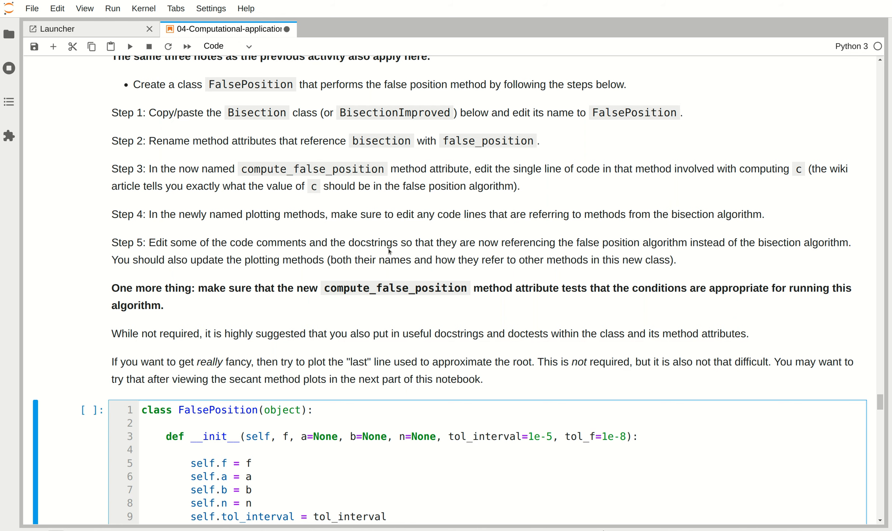
{"action": "scroll", "scroll_direction": "down", "scroll_amount": 3}
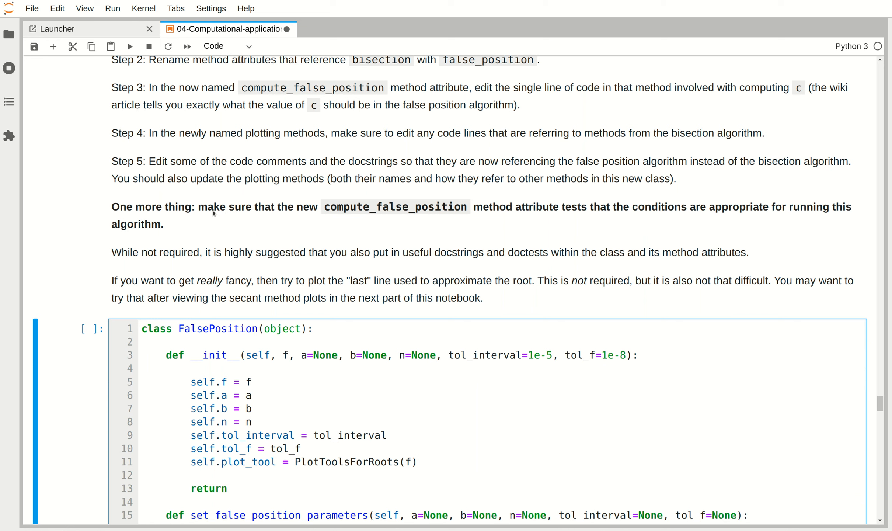
{"action": "mouse_move", "coordinate": [409, 212]}
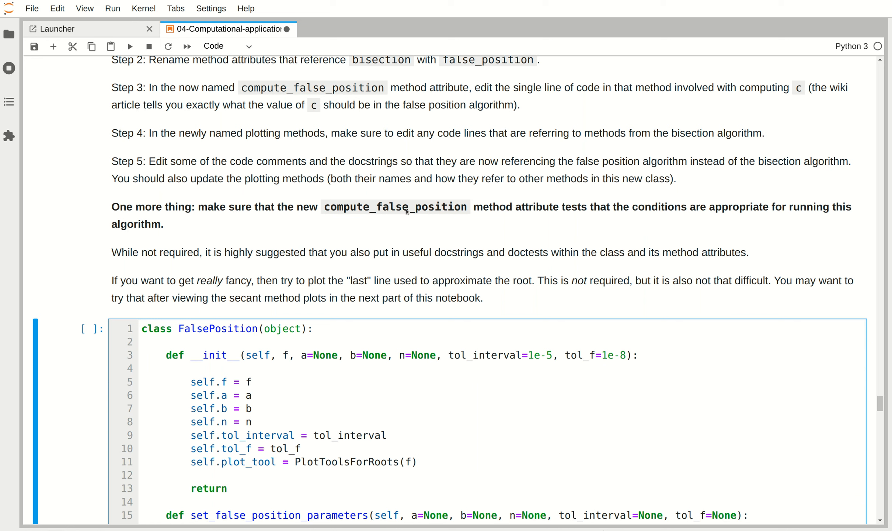
{"action": "mouse_move", "coordinate": [604, 221]}
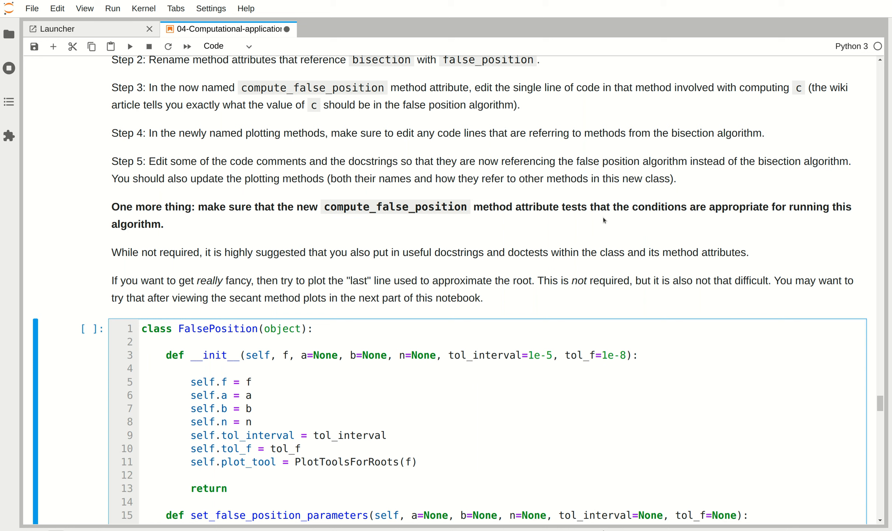
{"action": "scroll", "scroll_direction": "down", "scroll_amount": 3}
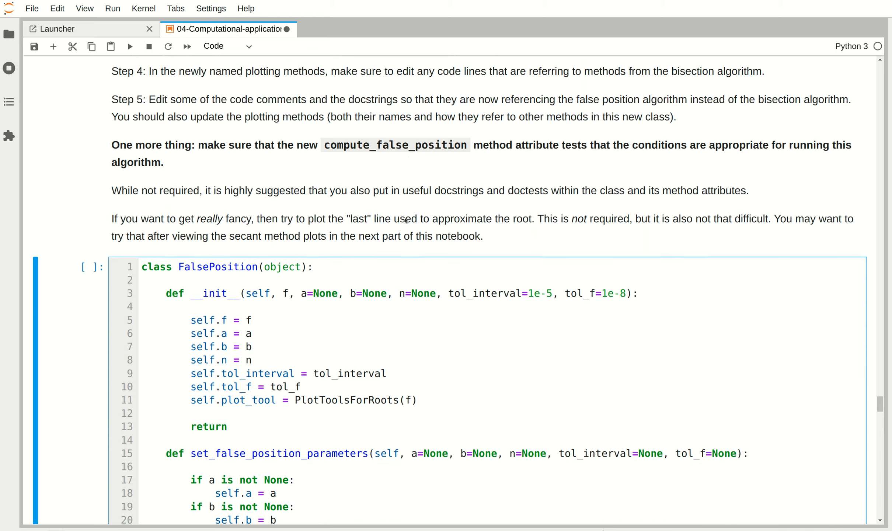
{"action": "scroll", "scroll_direction": "down", "scroll_amount": 3}
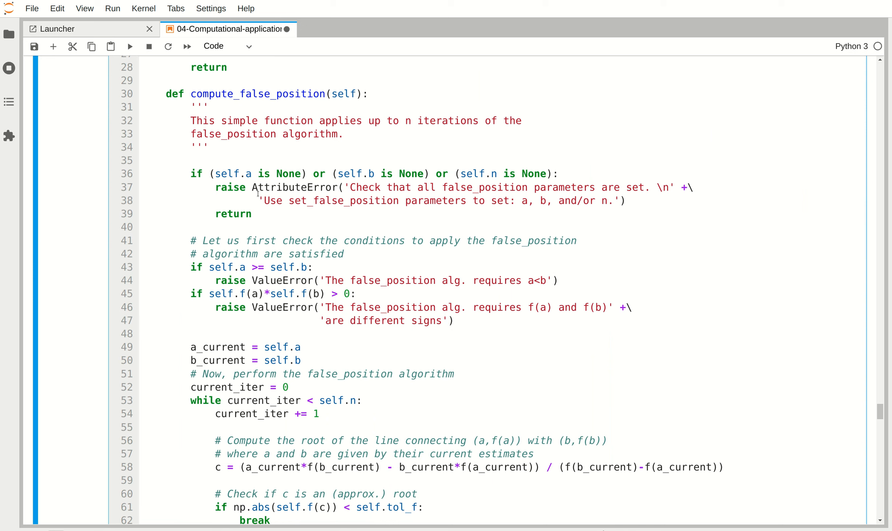
{"action": "mouse_move", "coordinate": [194, 270]}
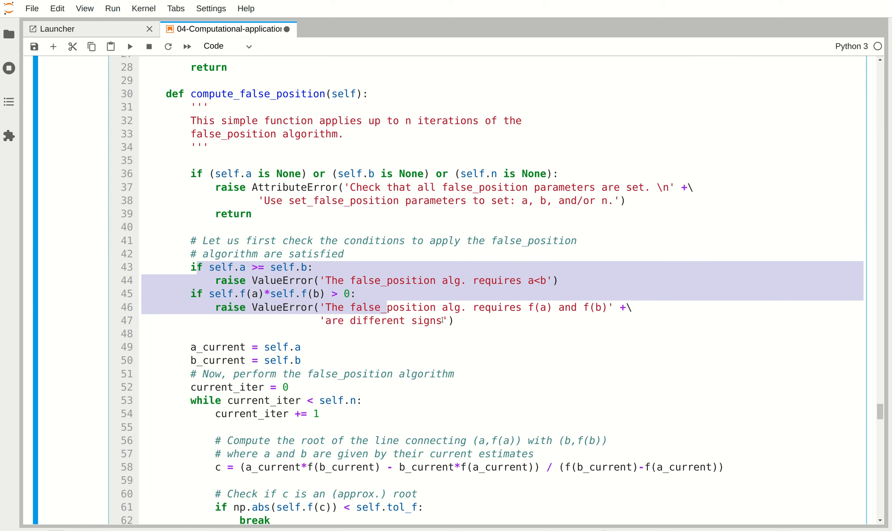
{"action": "left_click", "coordinate": [456, 320]}
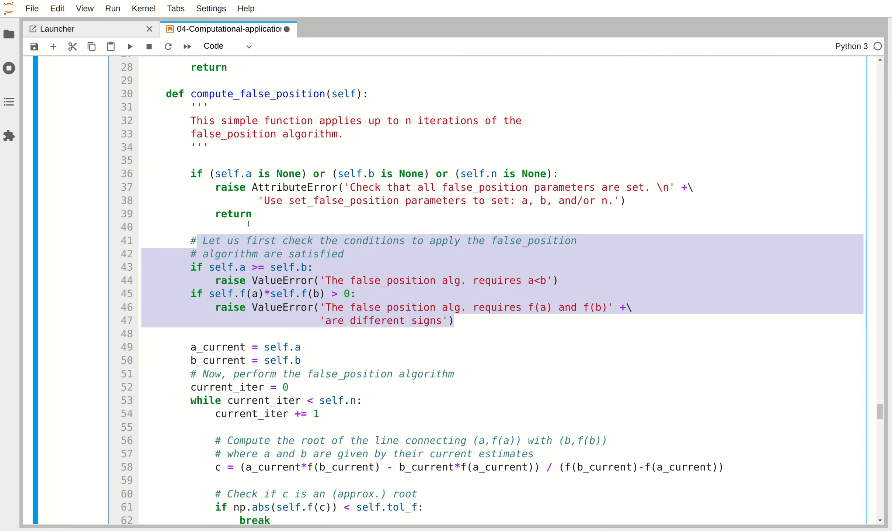
{"action": "scroll", "scroll_direction": "down", "scroll_amount": 3}
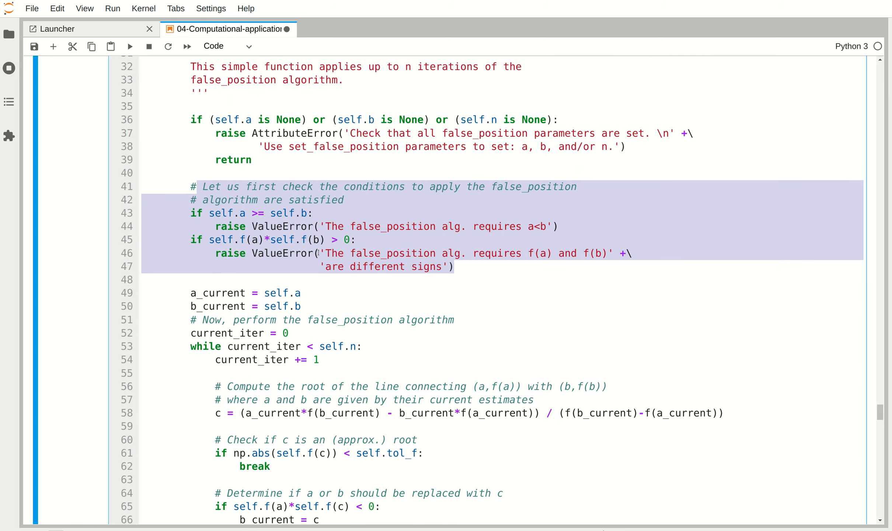
{"action": "scroll", "scroll_direction": "down", "scroll_amount": 3}
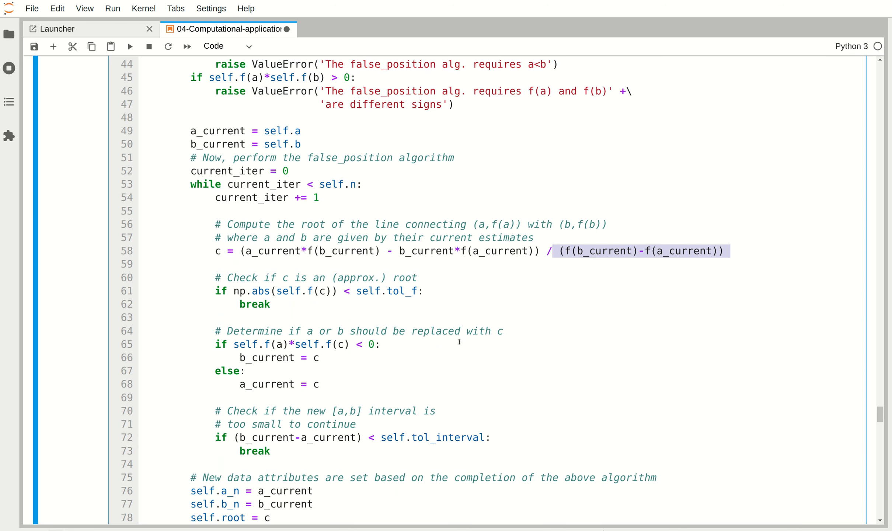
{"action": "left_click", "coordinate": [381, 344]}
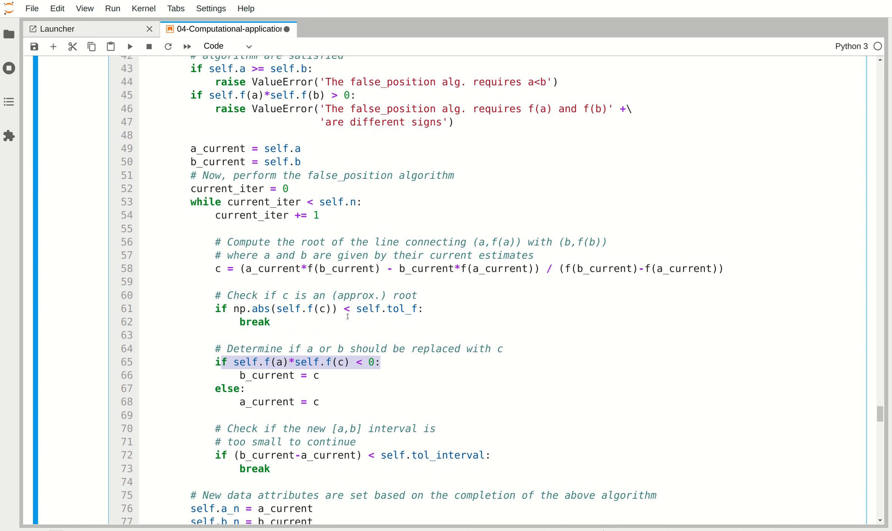
{"action": "scroll", "scroll_direction": "up", "scroll_amount": 3}
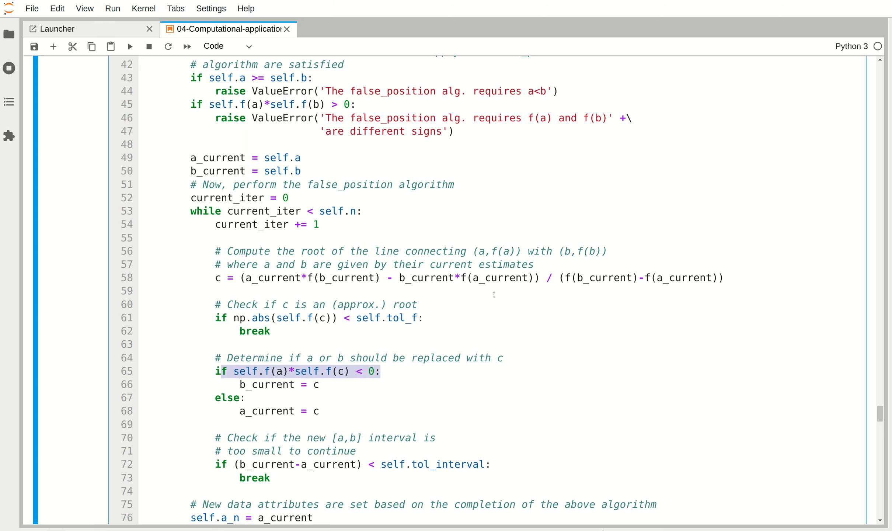
{"action": "mouse_move", "coordinate": [348, 336]}
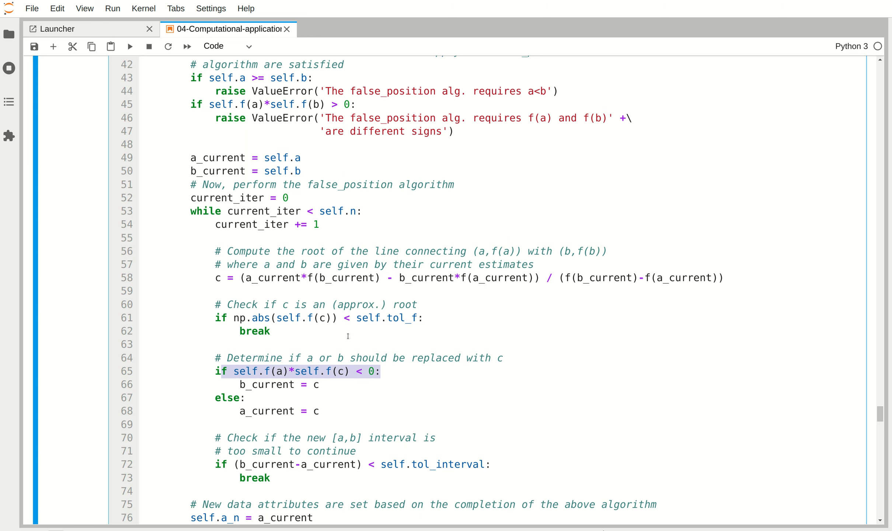
{"action": "scroll", "scroll_direction": "up", "scroll_amount": 3}
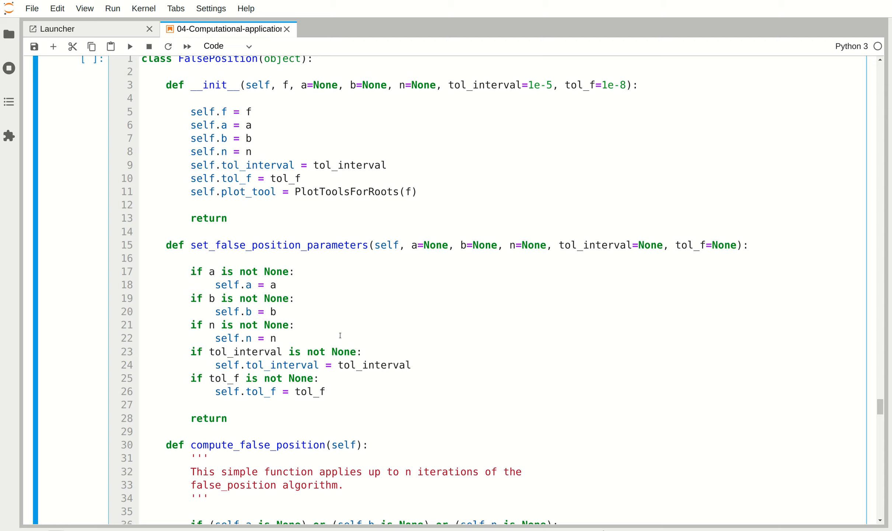
{"action": "scroll", "scroll_direction": "up", "scroll_amount": 3}
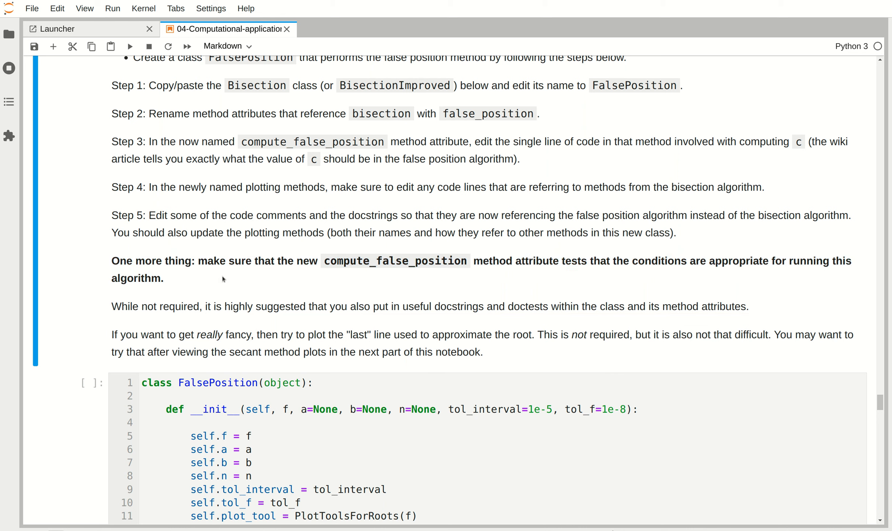
{"action": "mouse_move", "coordinate": [238, 276]}
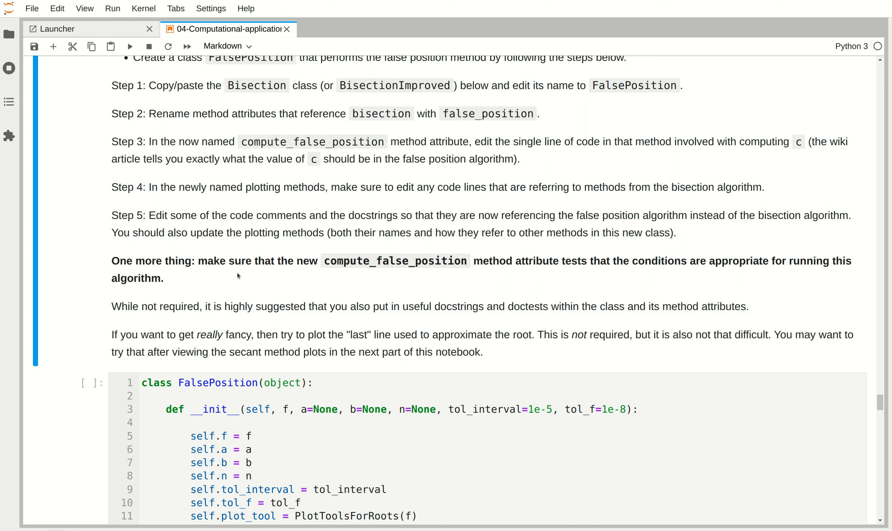
{"action": "scroll", "scroll_direction": "down", "scroll_amount": 3}
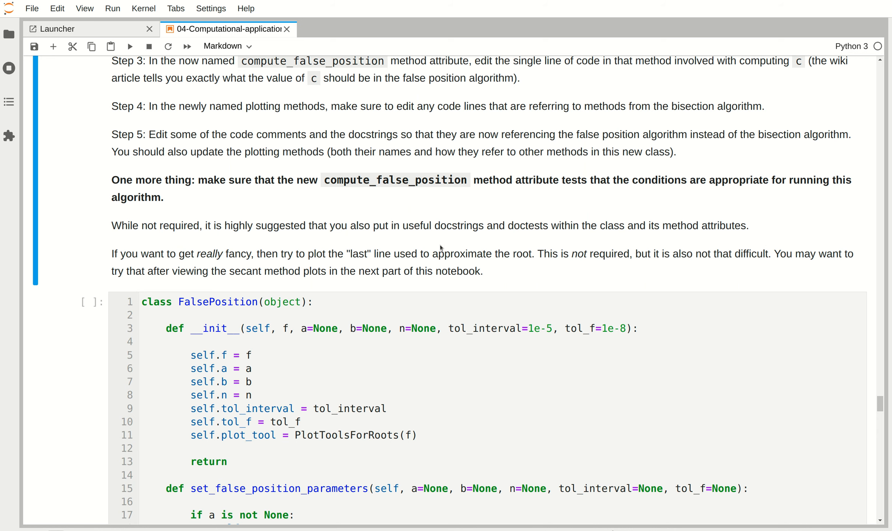
{"action": "mouse_move", "coordinate": [397, 222]}
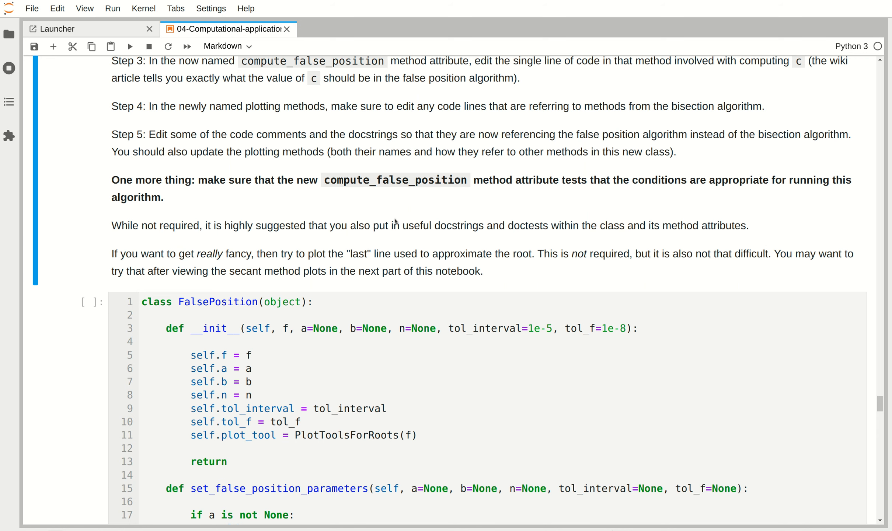
{"action": "scroll", "scroll_direction": "down", "scroll_amount": 3}
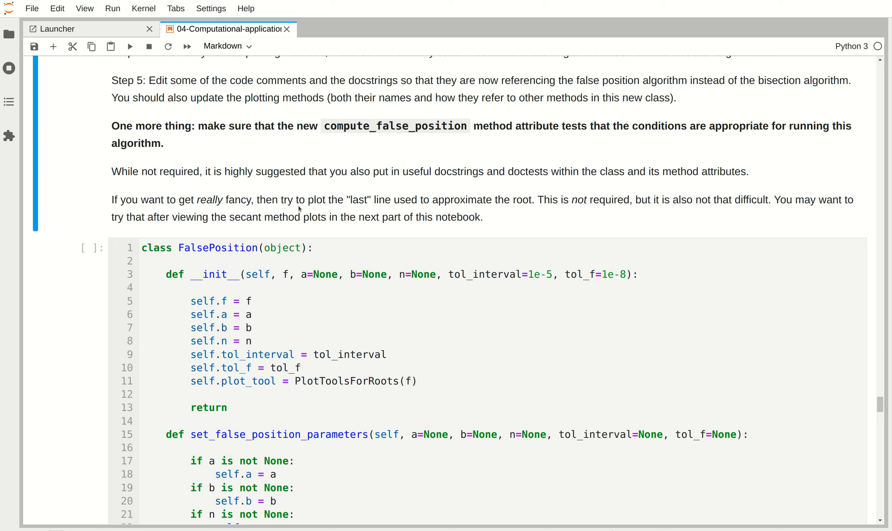
{"action": "scroll", "scroll_direction": "down", "scroll_amount": 3}
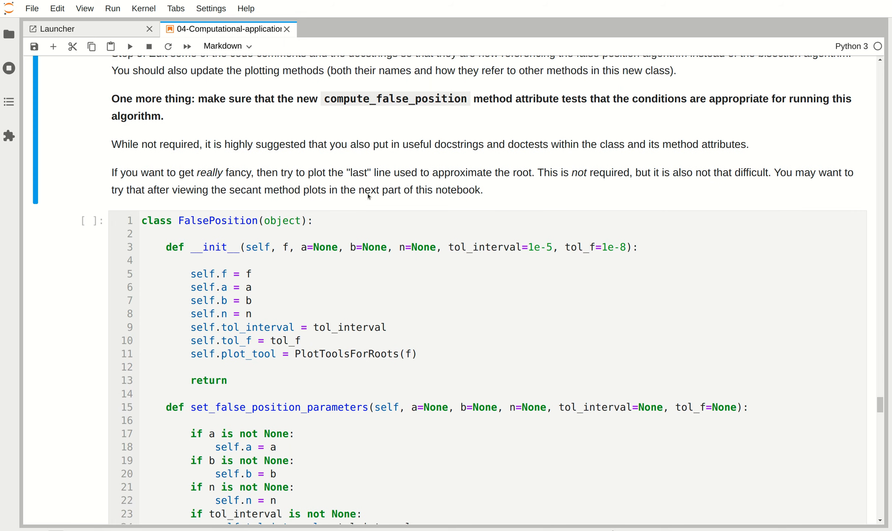
{"action": "scroll", "scroll_direction": "down", "scroll_amount": 3}
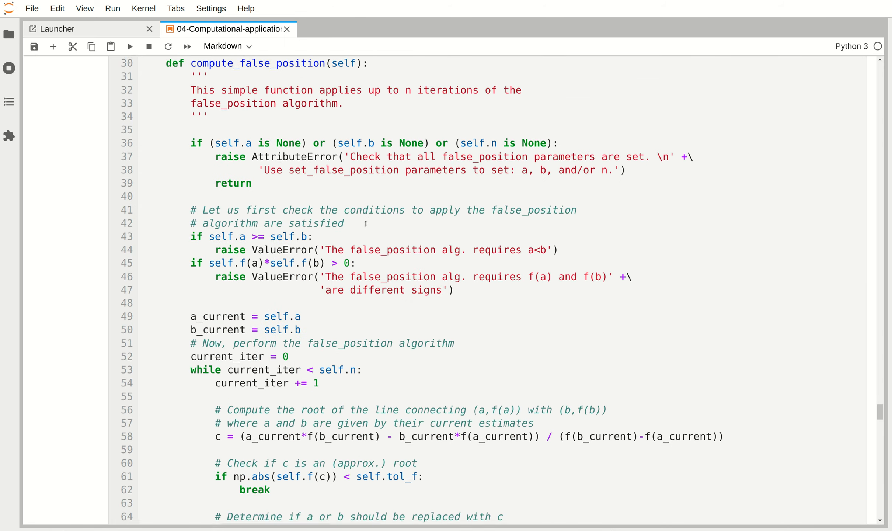
{"action": "scroll", "scroll_direction": "down", "scroll_amount": 3}
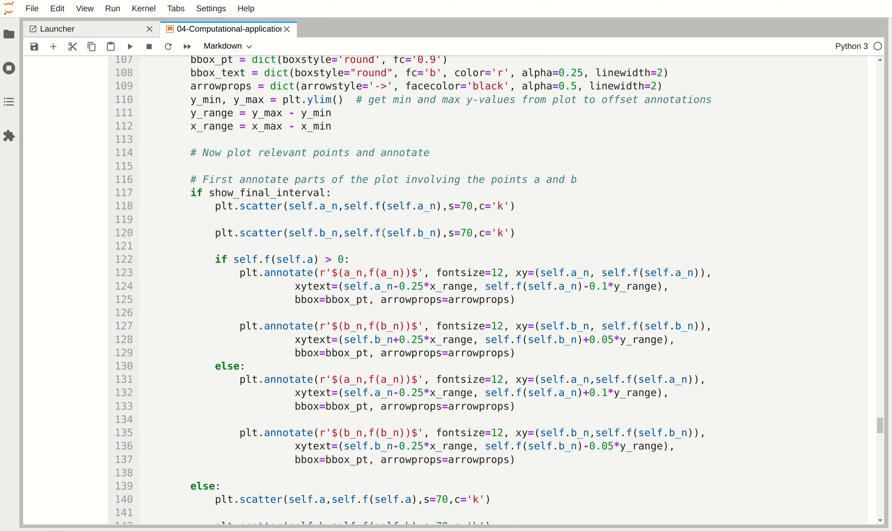
{"action": "scroll", "scroll_direction": "down", "scroll_amount": 3}
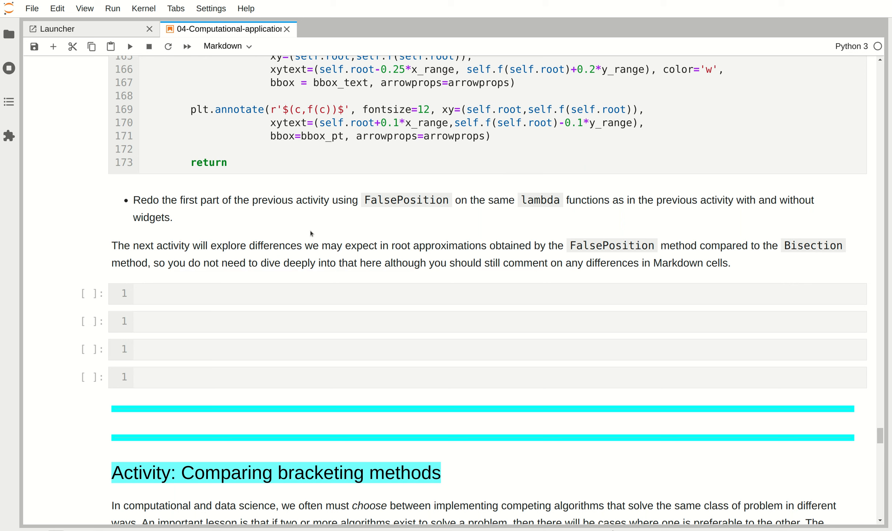
{"action": "mouse_move", "coordinate": [675, 330]}
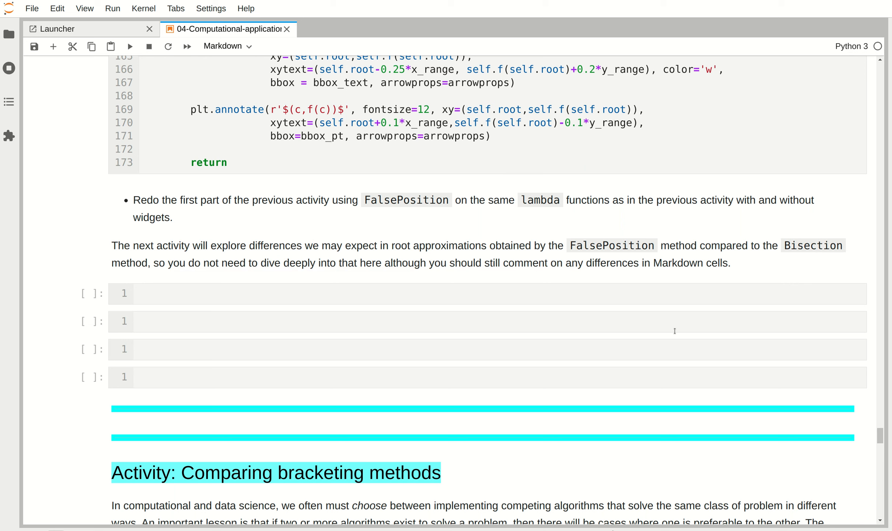
{"action": "mouse_move", "coordinate": [729, 261]}
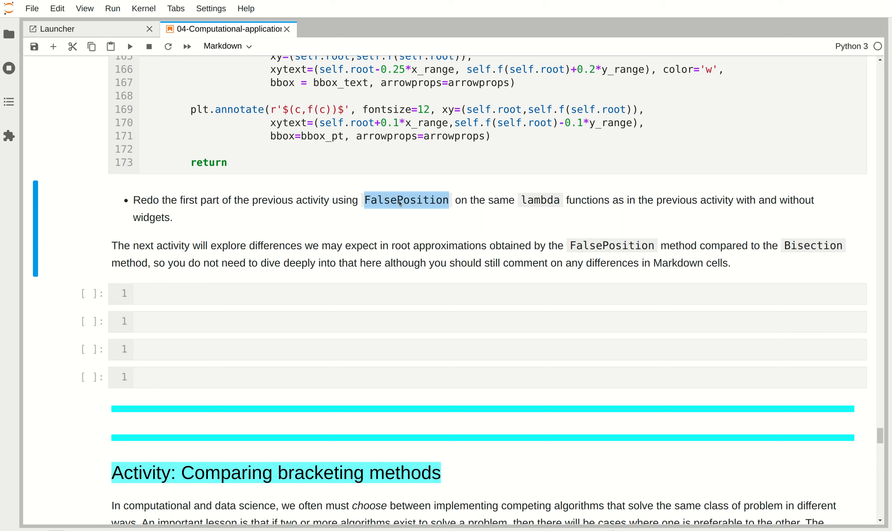
{"action": "mouse_move", "coordinate": [401, 205]}
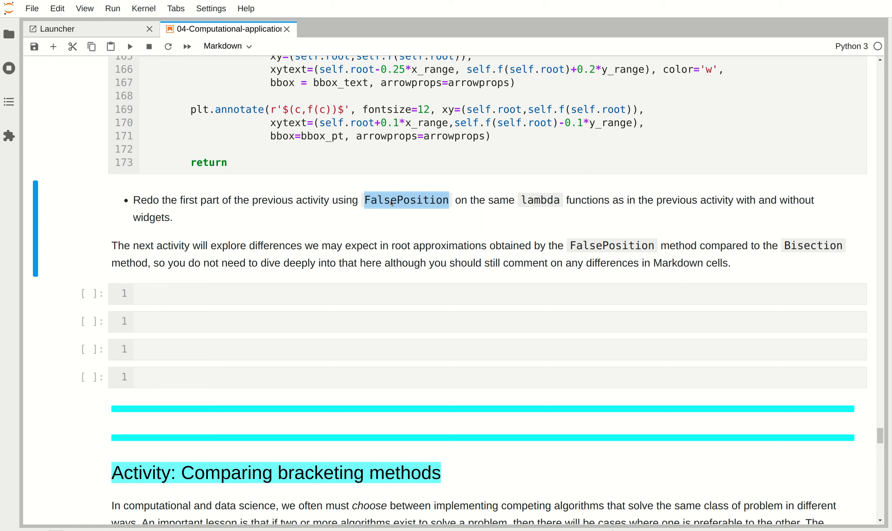
{"action": "mouse_move", "coordinate": [387, 188]}
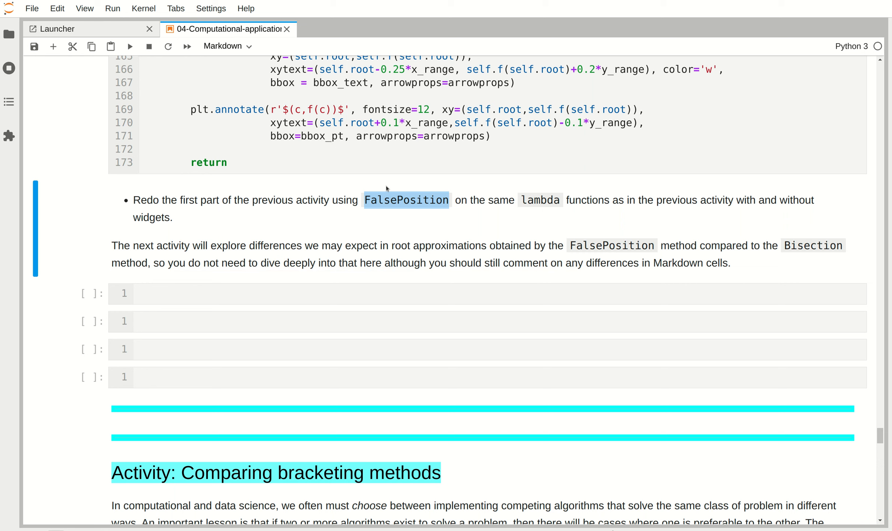
{"action": "mouse_move", "coordinate": [230, 284]}
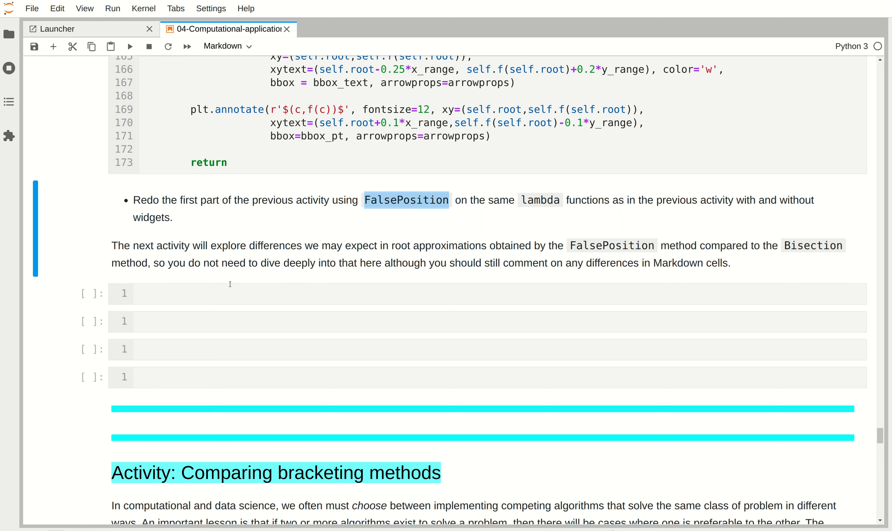
{"action": "mouse_move", "coordinate": [281, 275]}
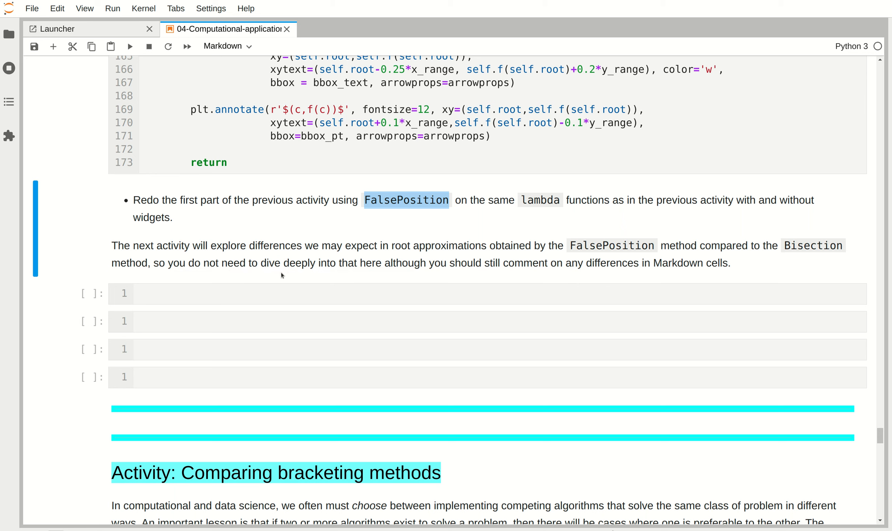
{"action": "mouse_move", "coordinate": [365, 238]}
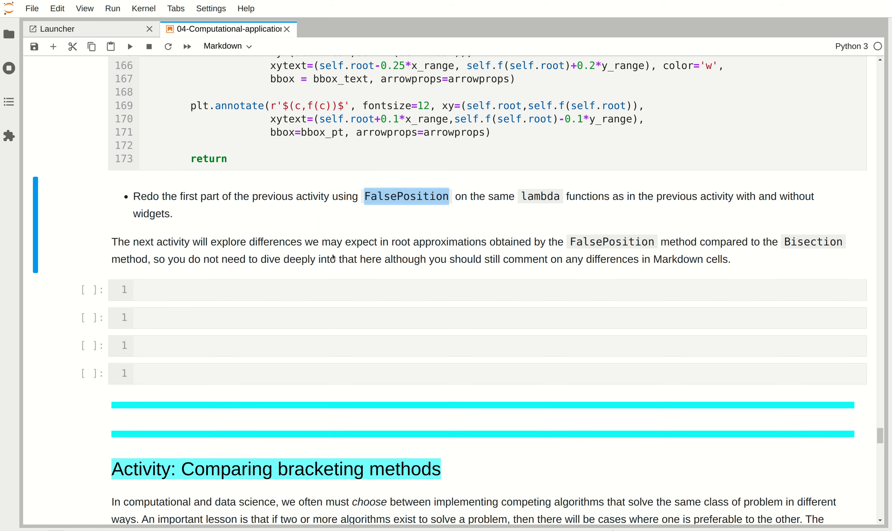
{"action": "scroll", "scroll_direction": "down", "scroll_amount": 3}
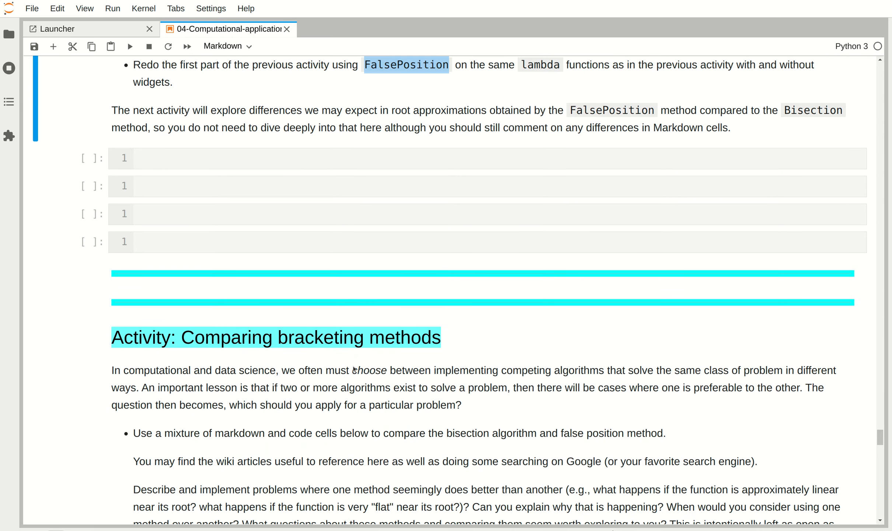
{"action": "scroll", "scroll_direction": "up", "scroll_amount": 3}
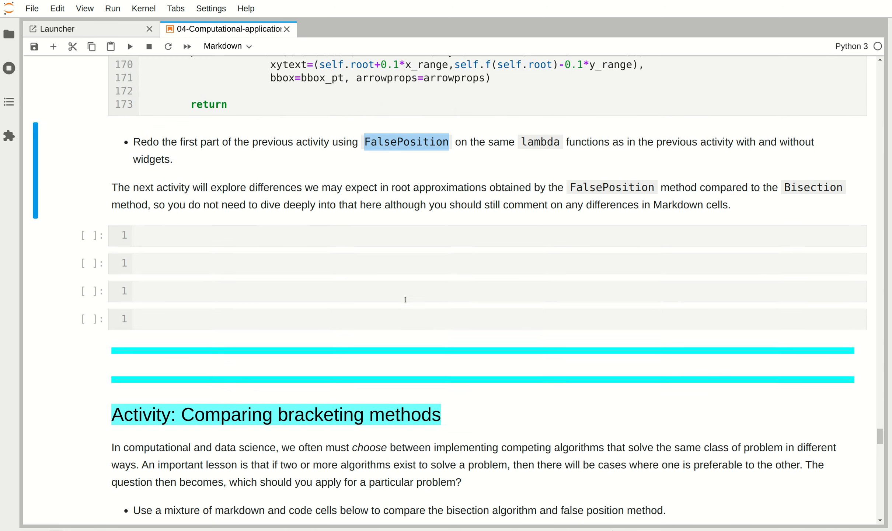
{"action": "scroll", "scroll_direction": "down", "scroll_amount": 3}
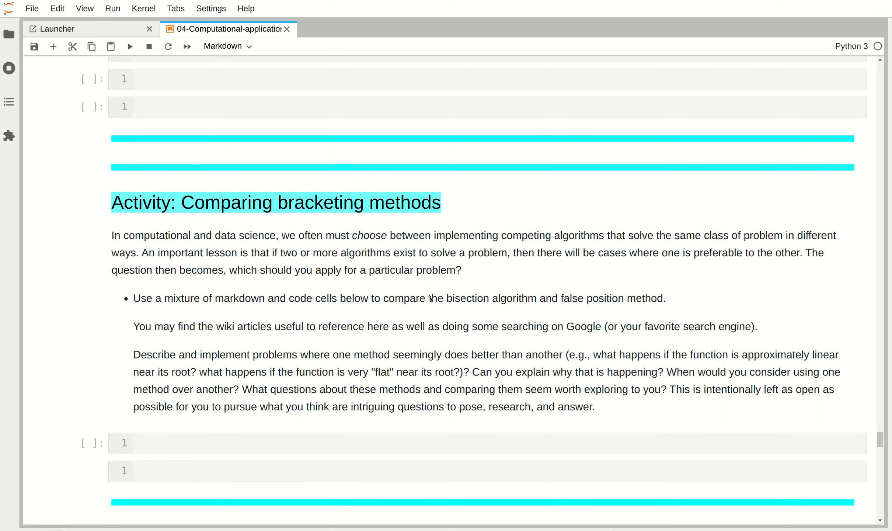
{"action": "mouse_move", "coordinate": [451, 279]}
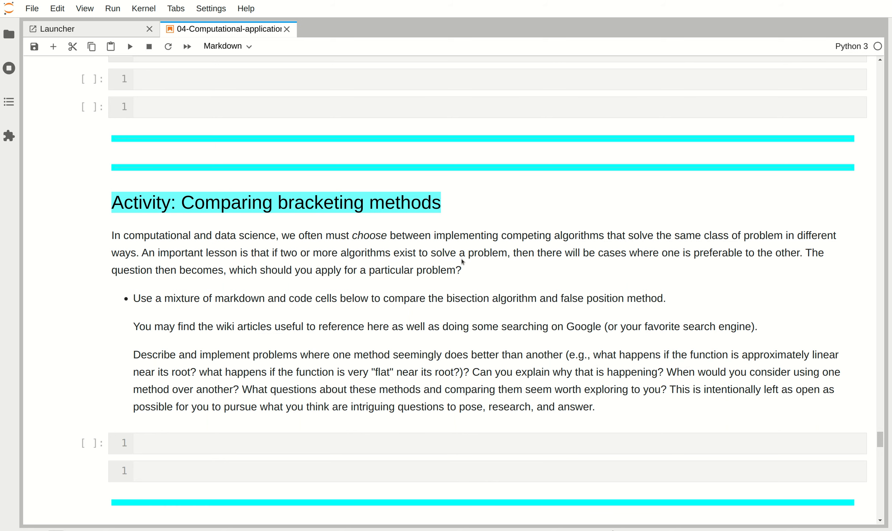
{"action": "scroll", "scroll_direction": "up", "scroll_amount": 3}
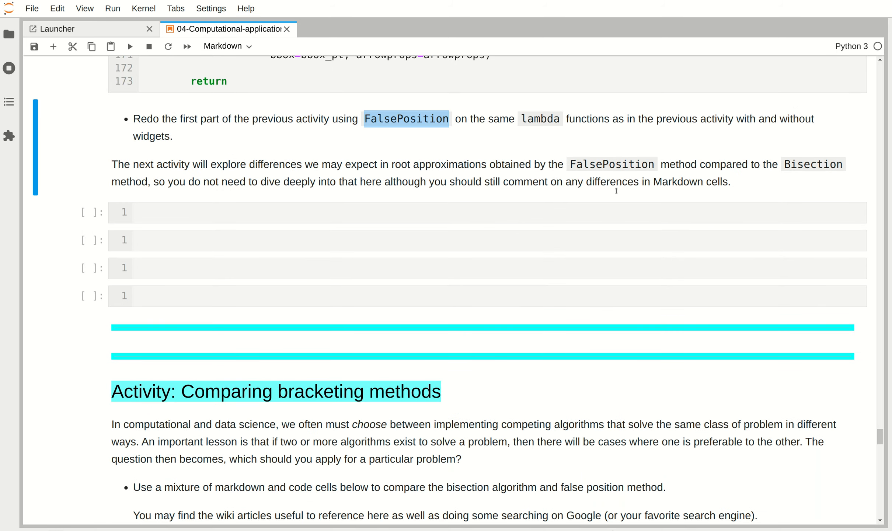